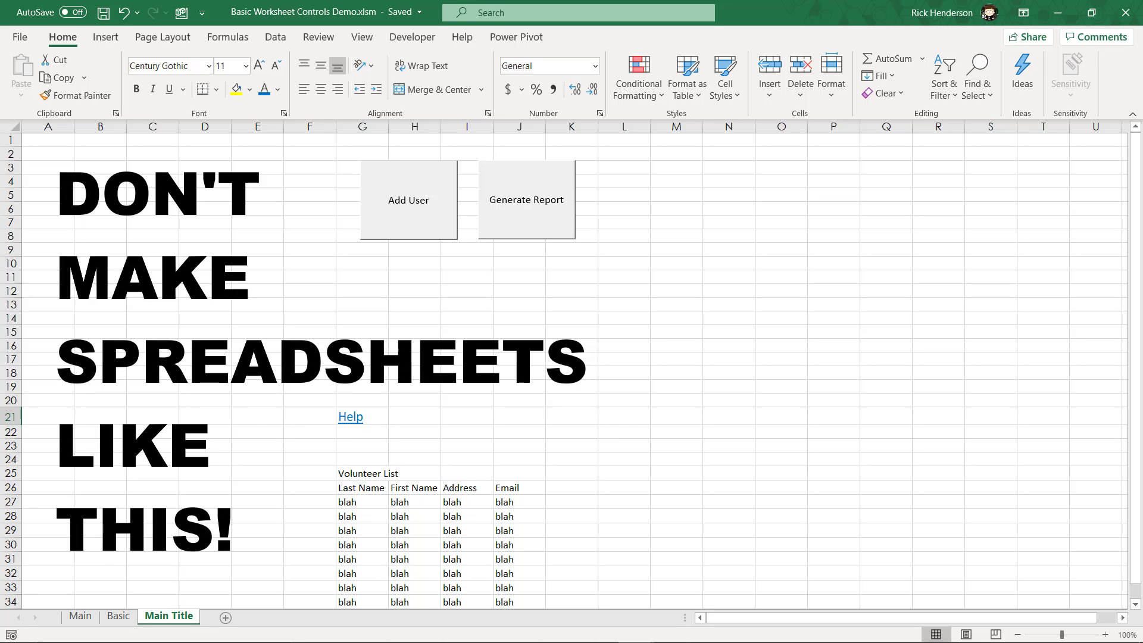
Switch to the Basic sheet and select the Help hyperlink cell in E3
left_click(319, 37)
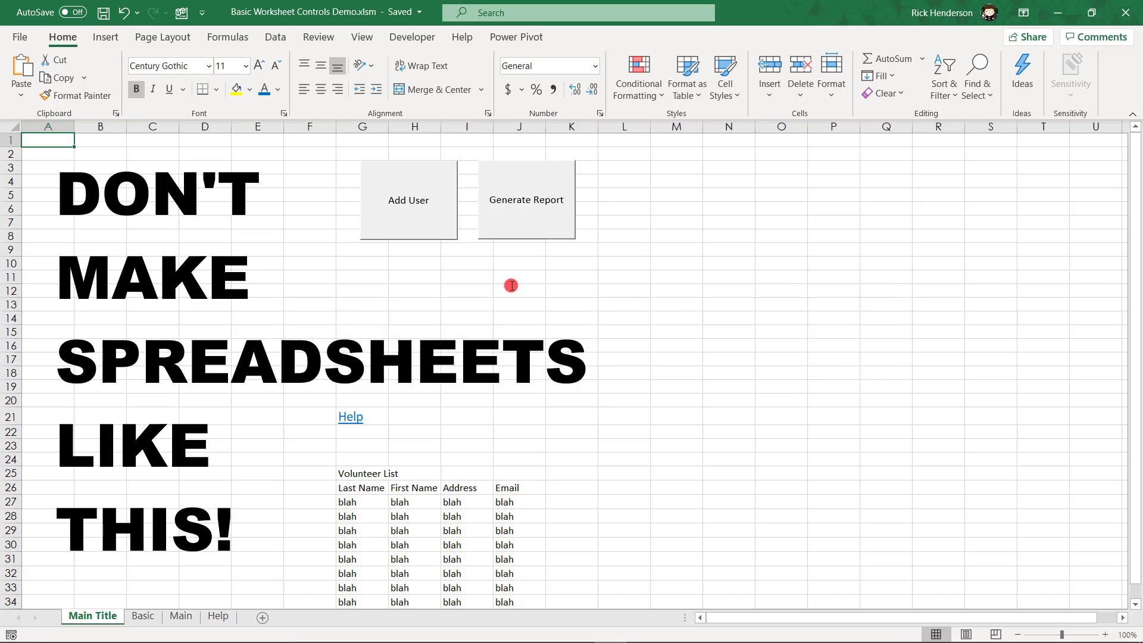
mouse_move(350, 418)
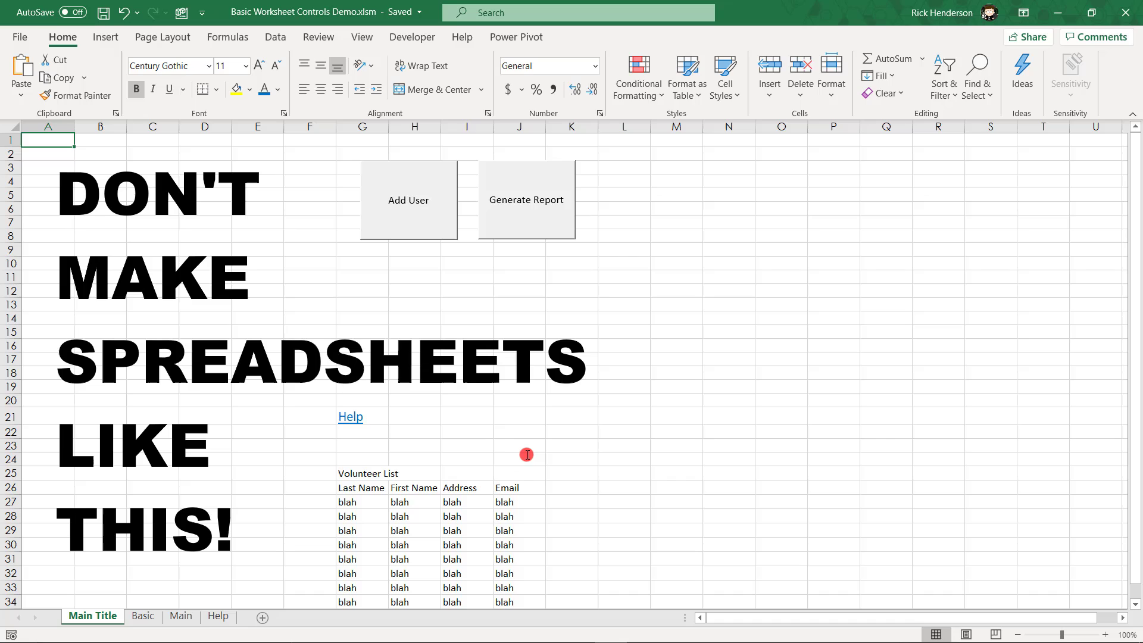
mouse_move(530, 441)
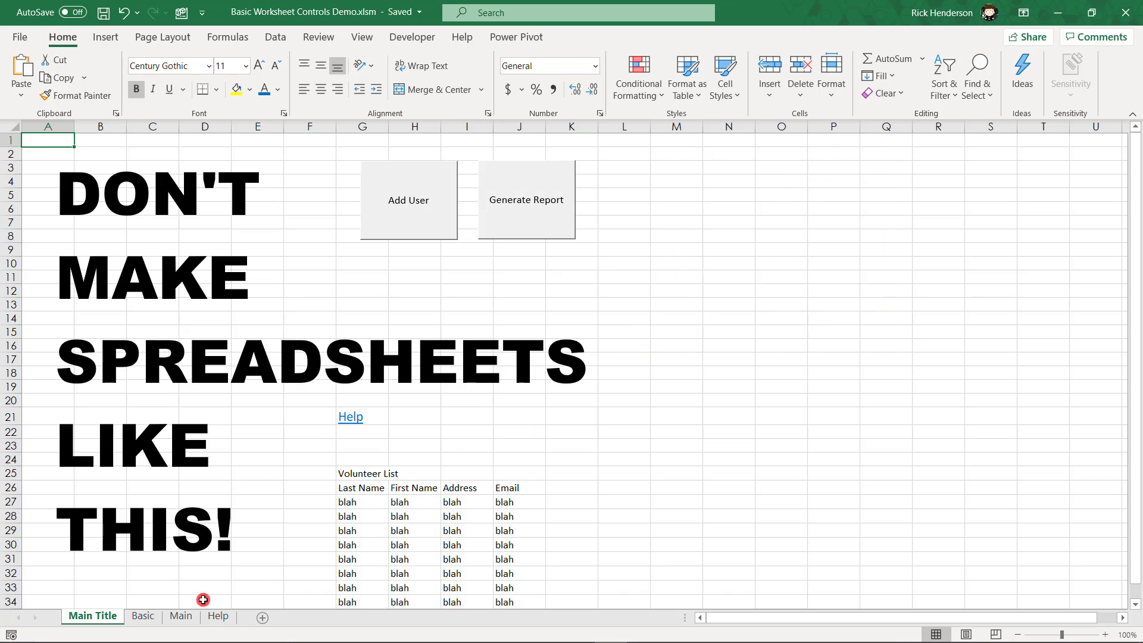
left_click(143, 616)
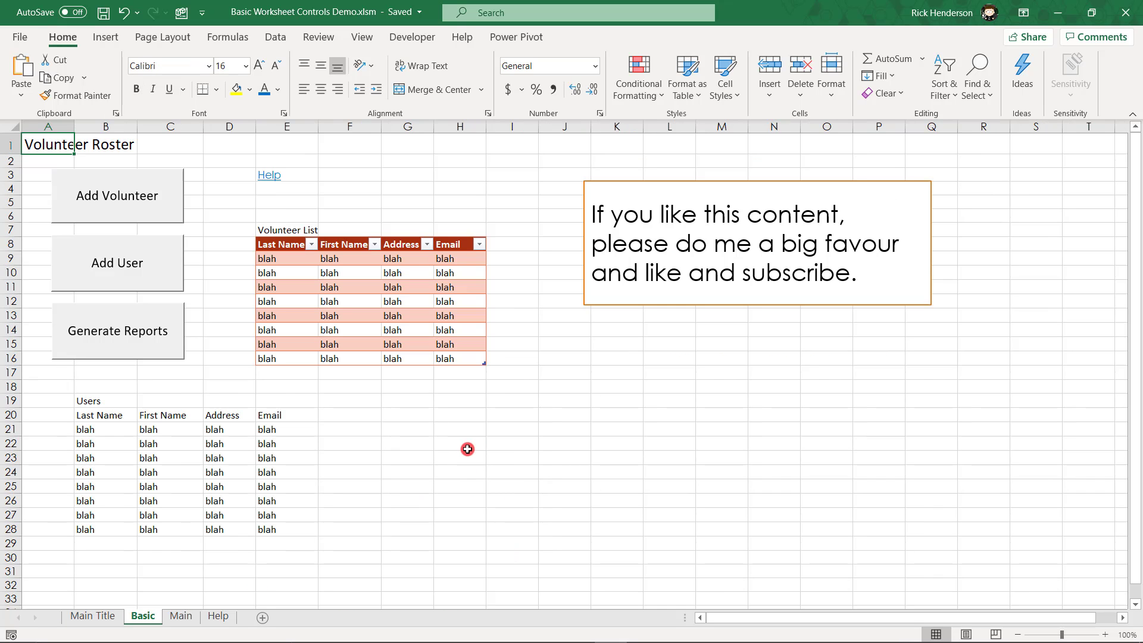
mouse_move(311, 373)
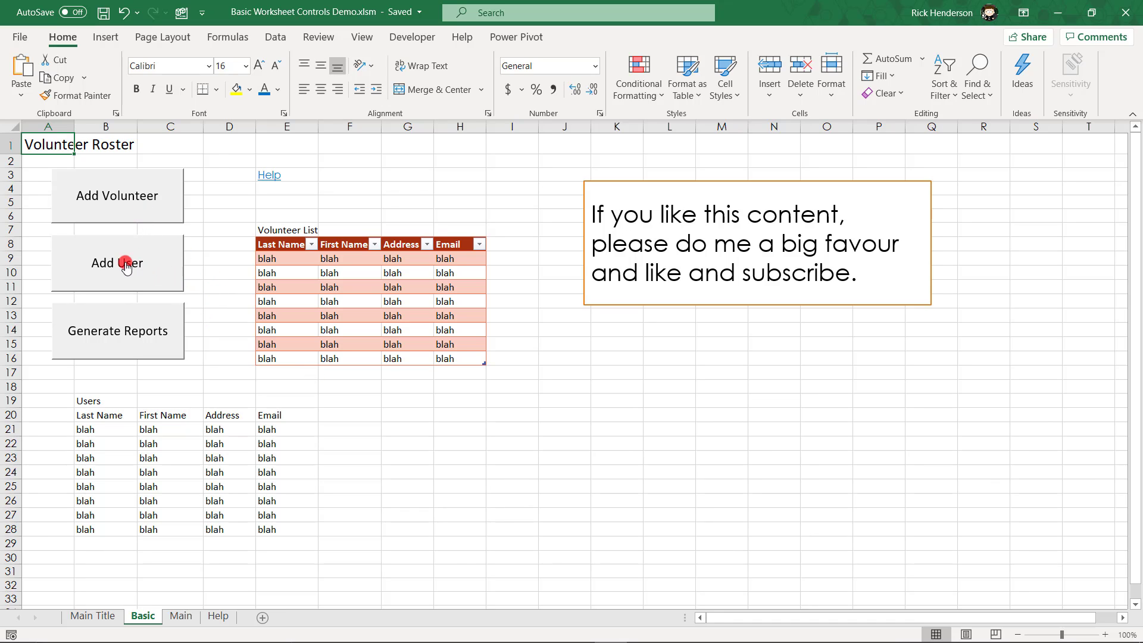
mouse_move(187, 421)
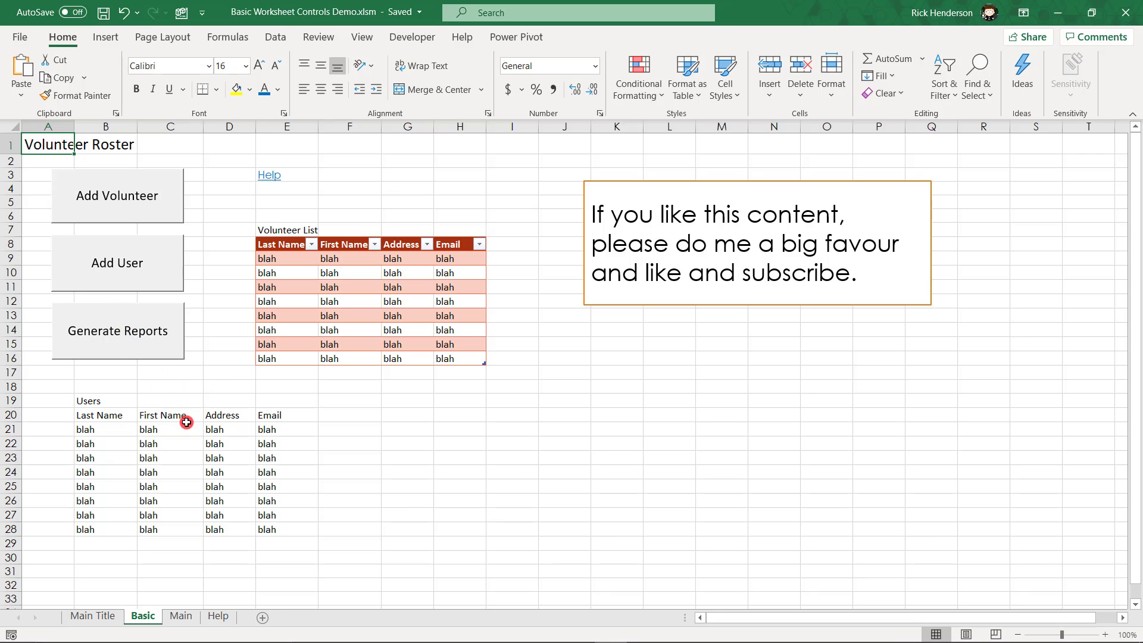
mouse_move(261, 377)
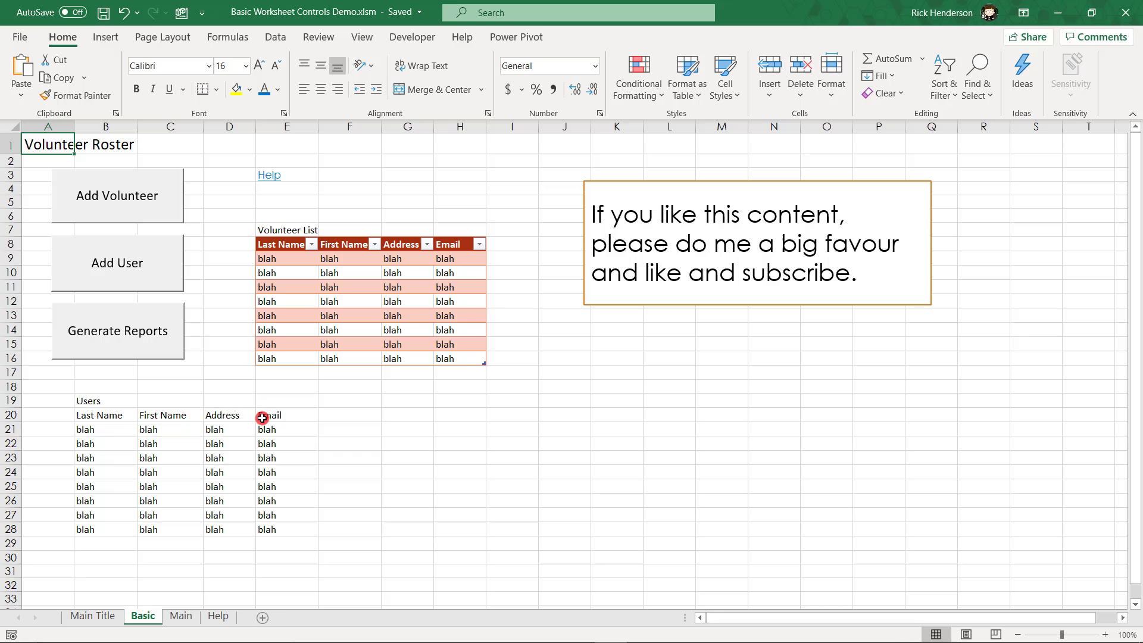
mouse_move(167, 373)
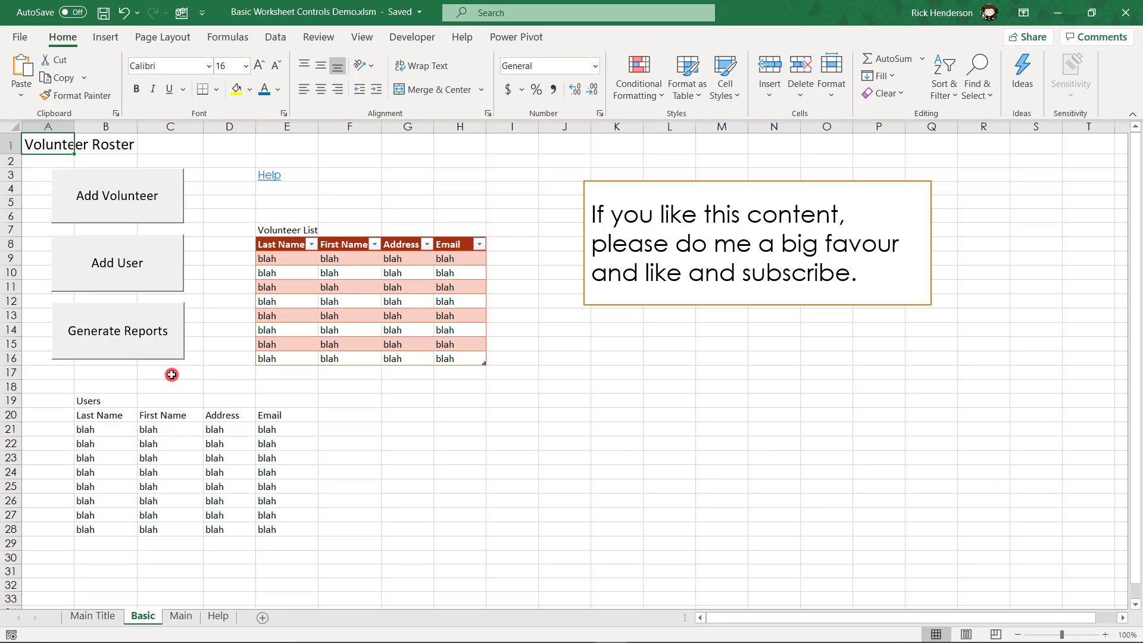
mouse_move(178, 380)
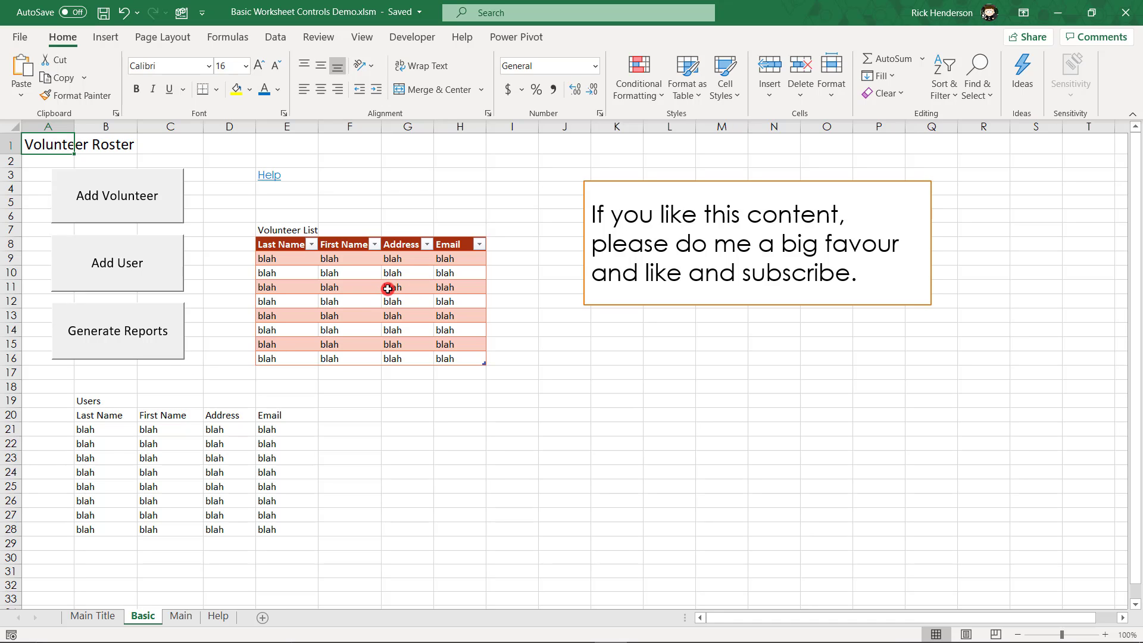
mouse_move(240, 420)
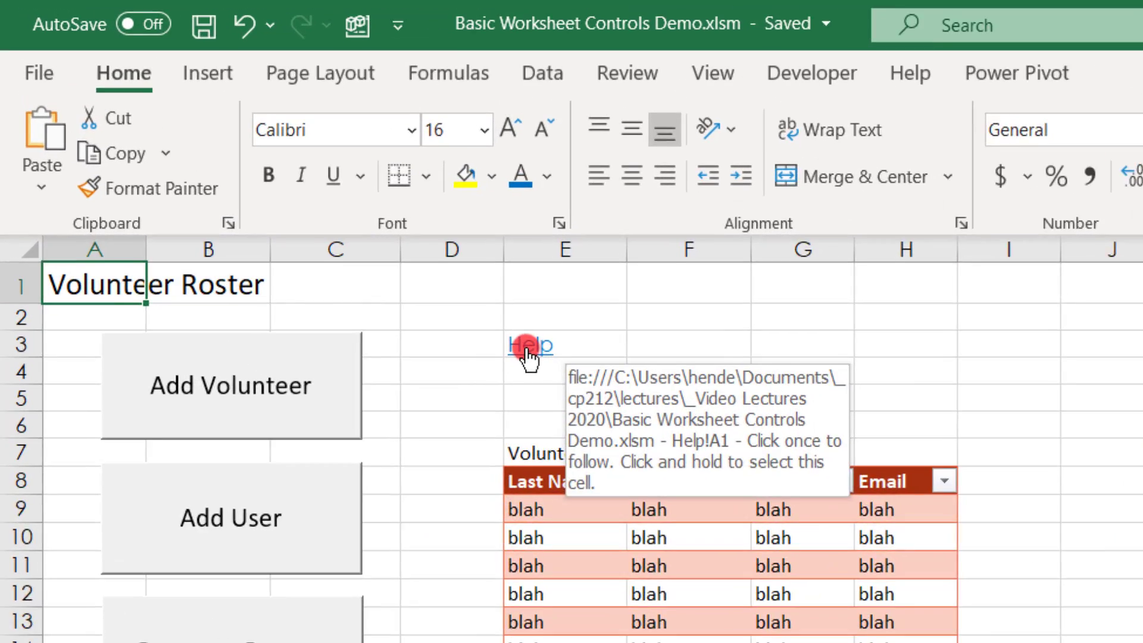
left_click(530, 344)
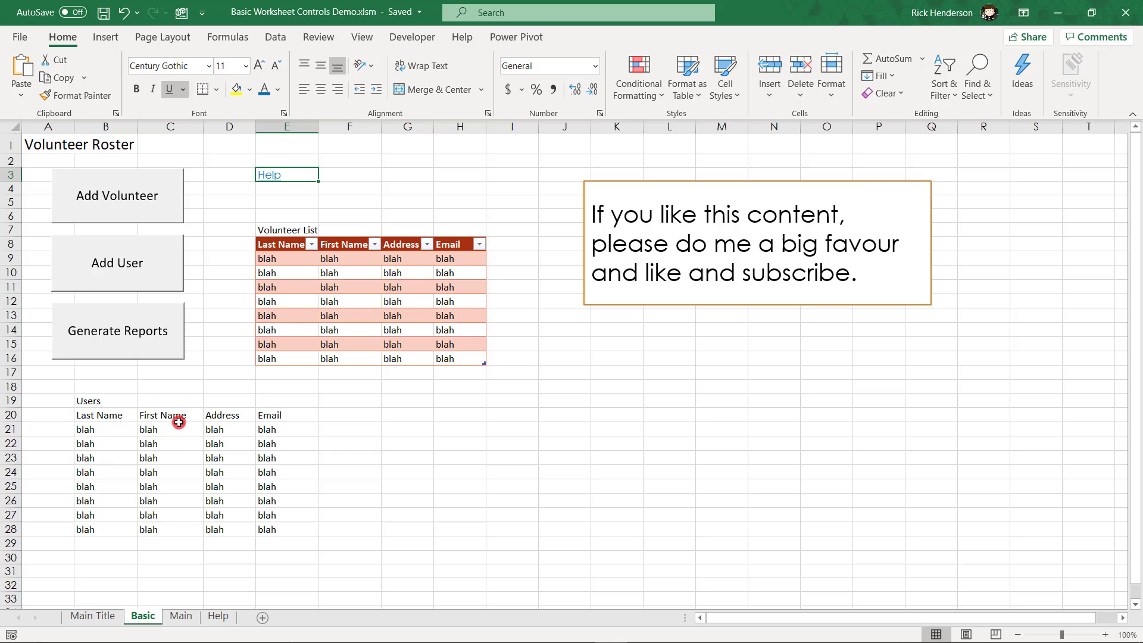
mouse_move(154, 387)
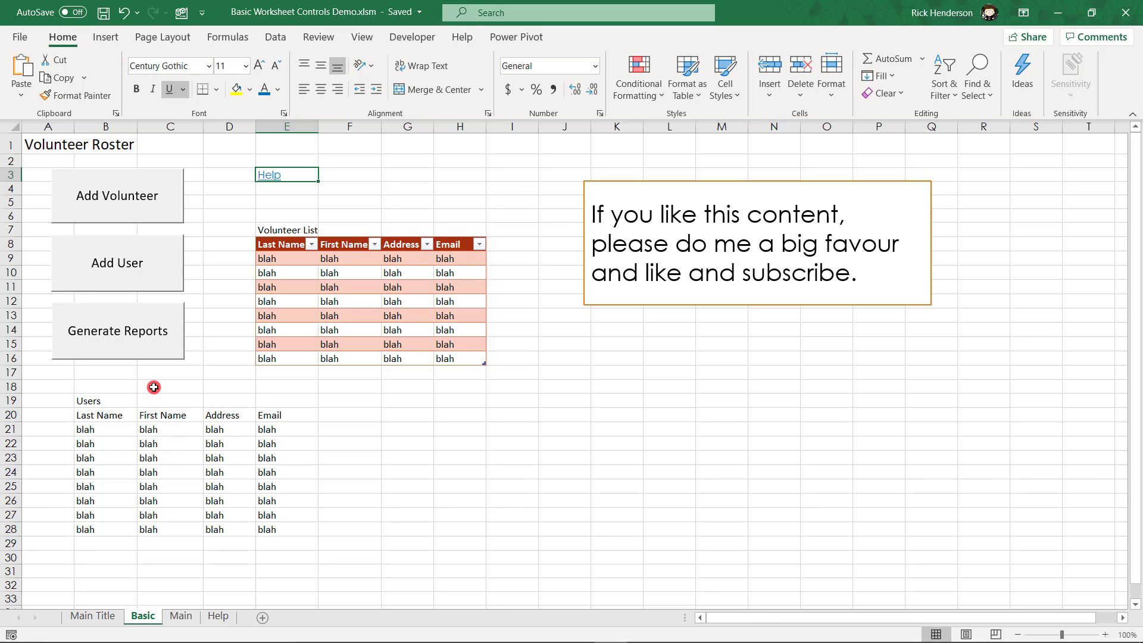
mouse_move(176, 592)
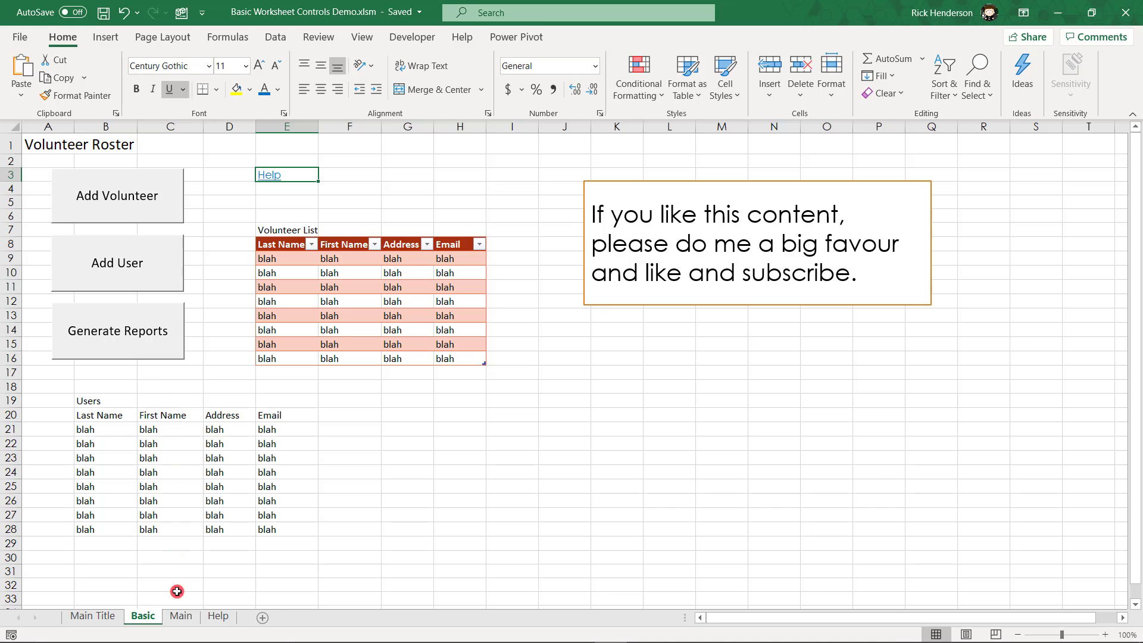
Switch to the Main sheet with the styled Volunteer Roster menu
left_click(181, 616)
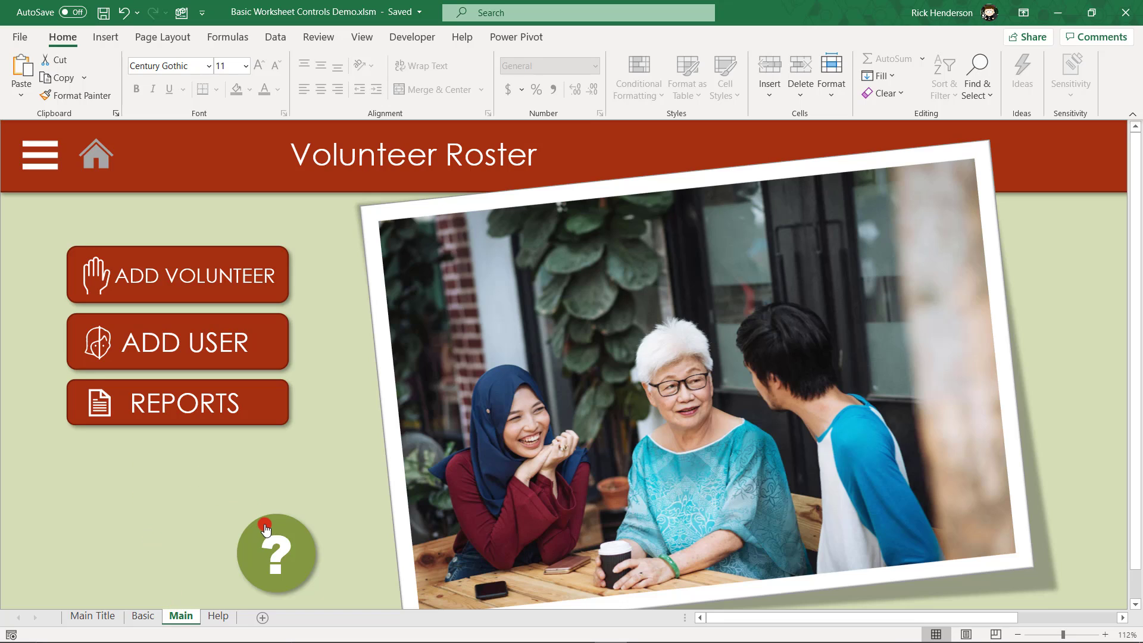
mouse_move(285, 272)
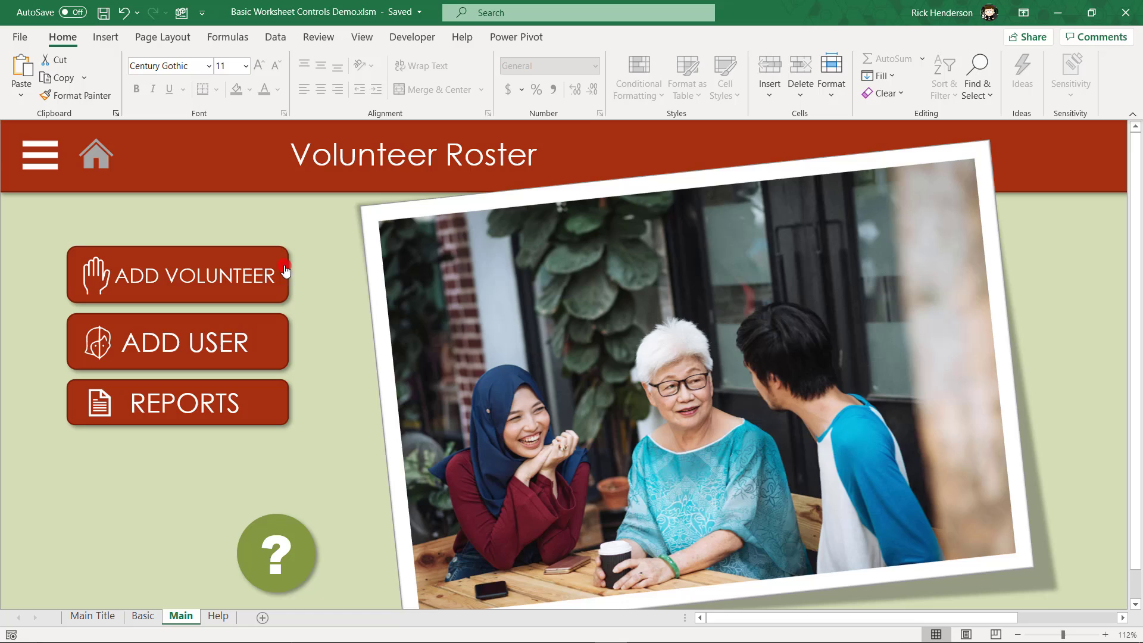
mouse_move(147, 485)
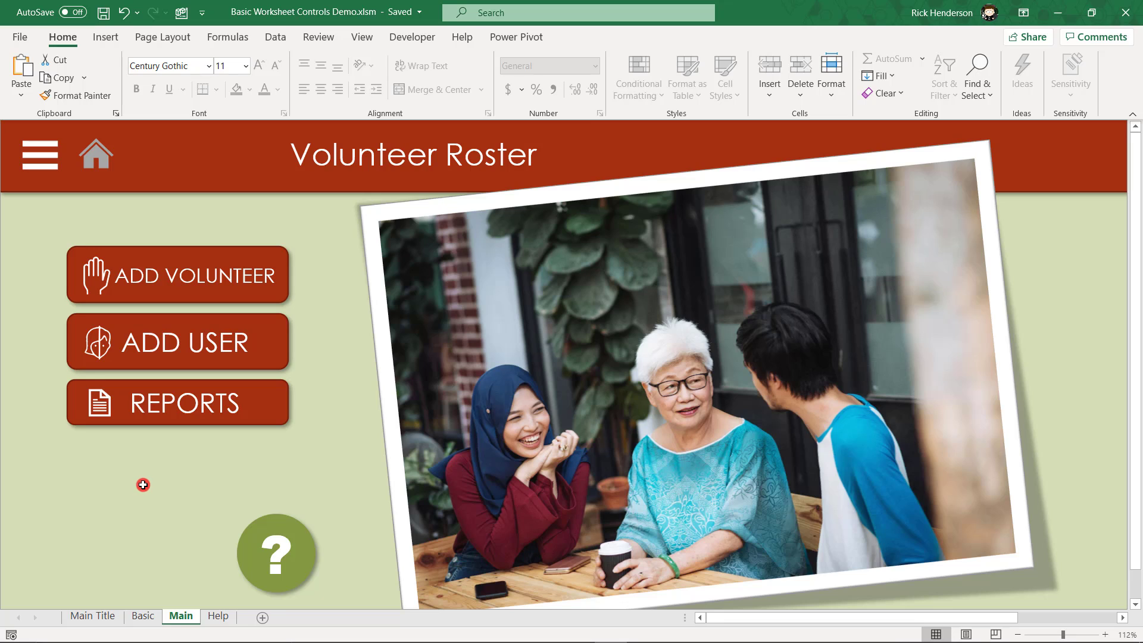
mouse_move(149, 495)
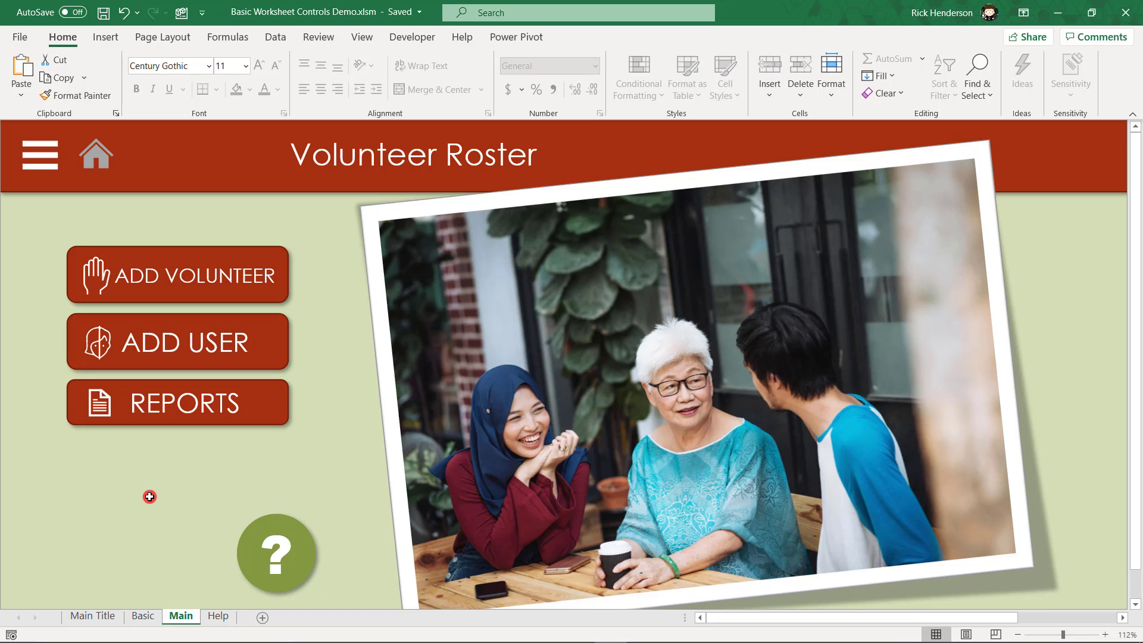
mouse_move(336, 243)
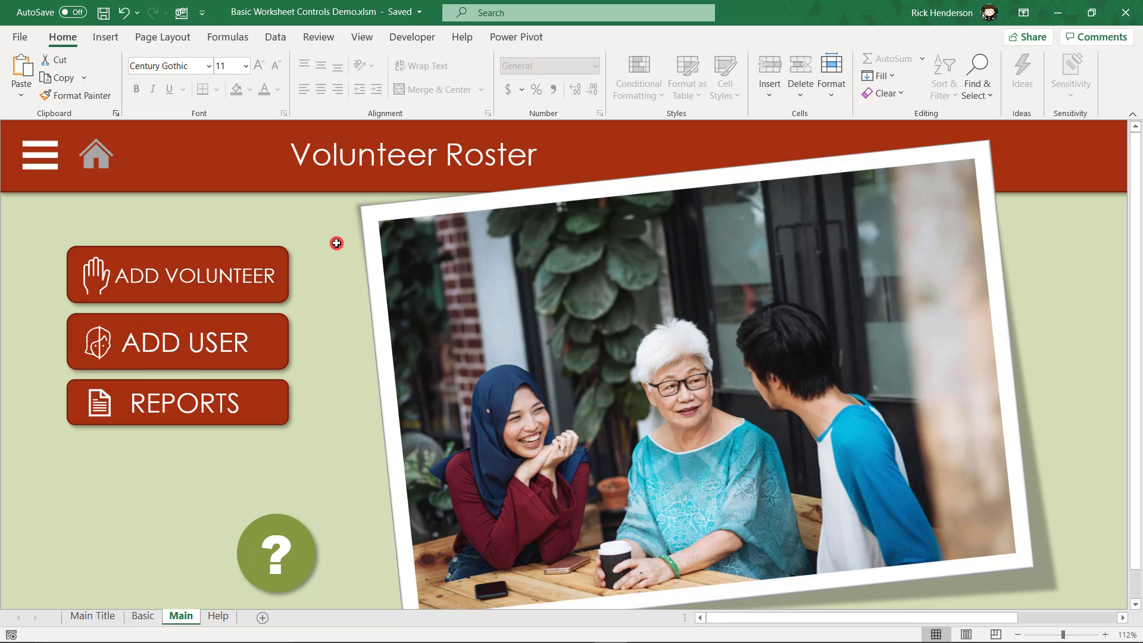
mouse_move(221, 161)
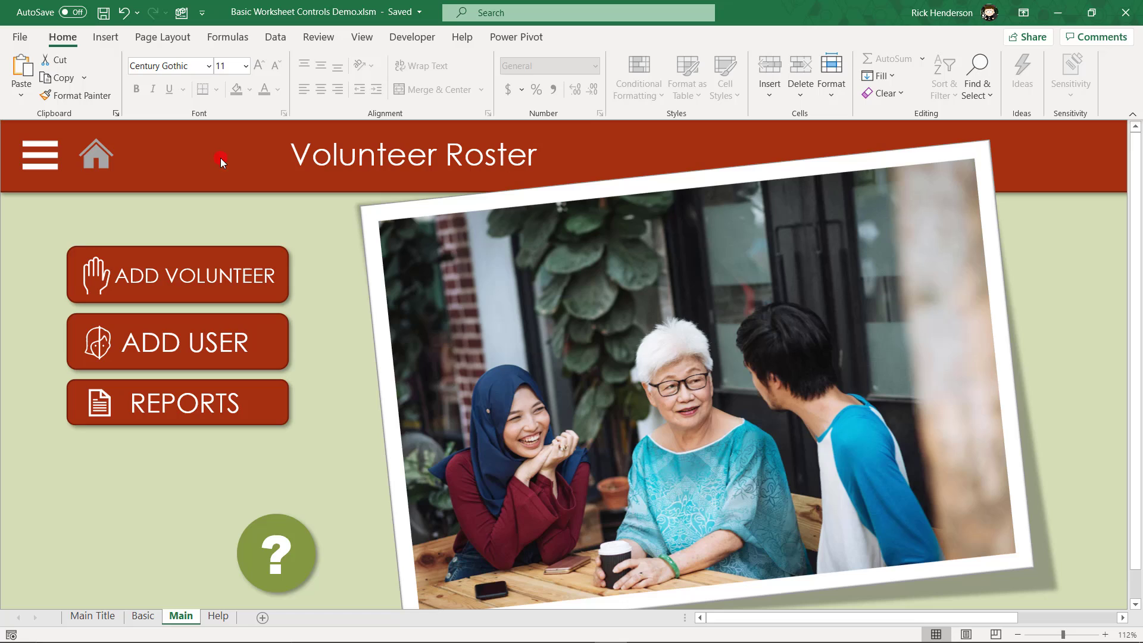
mouse_move(222, 174)
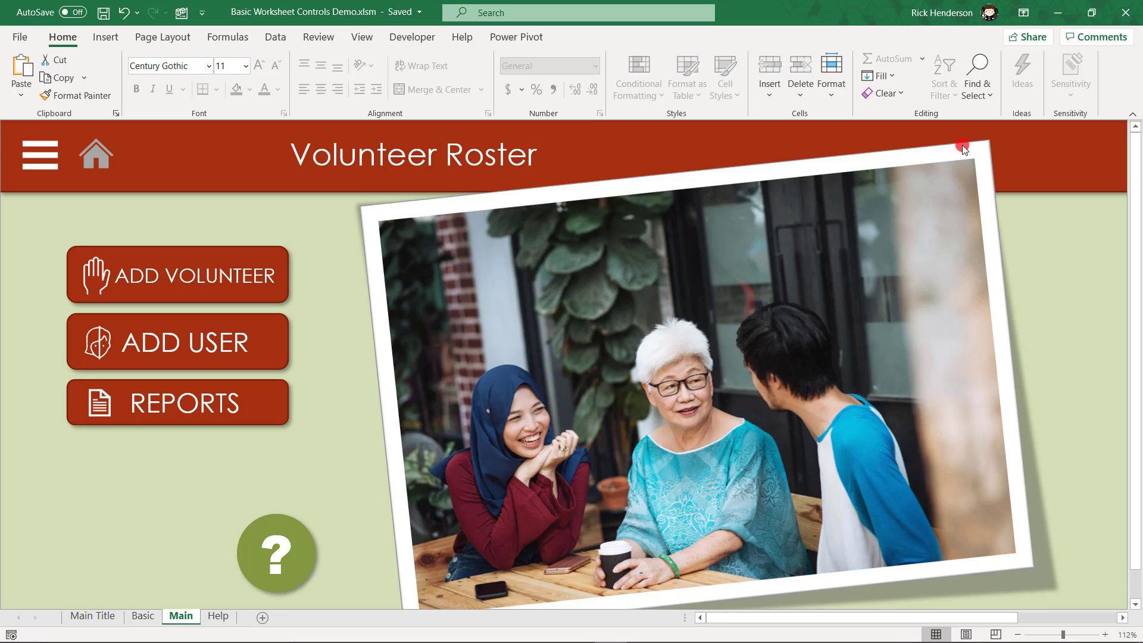
mouse_move(771, 180)
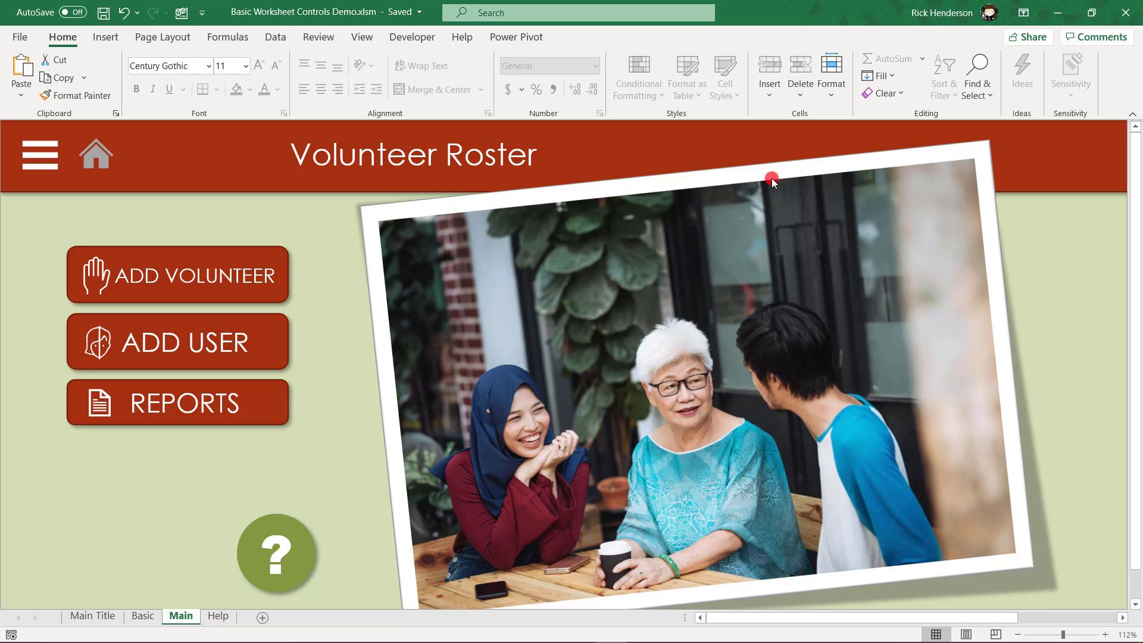
mouse_move(488, 330)
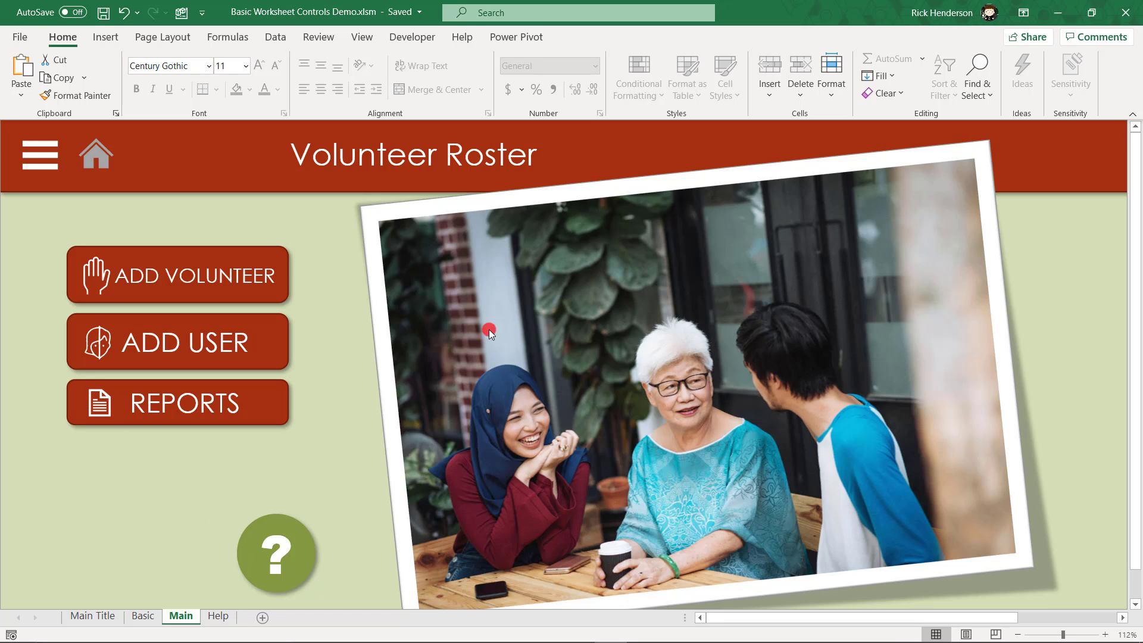
mouse_move(575, 330)
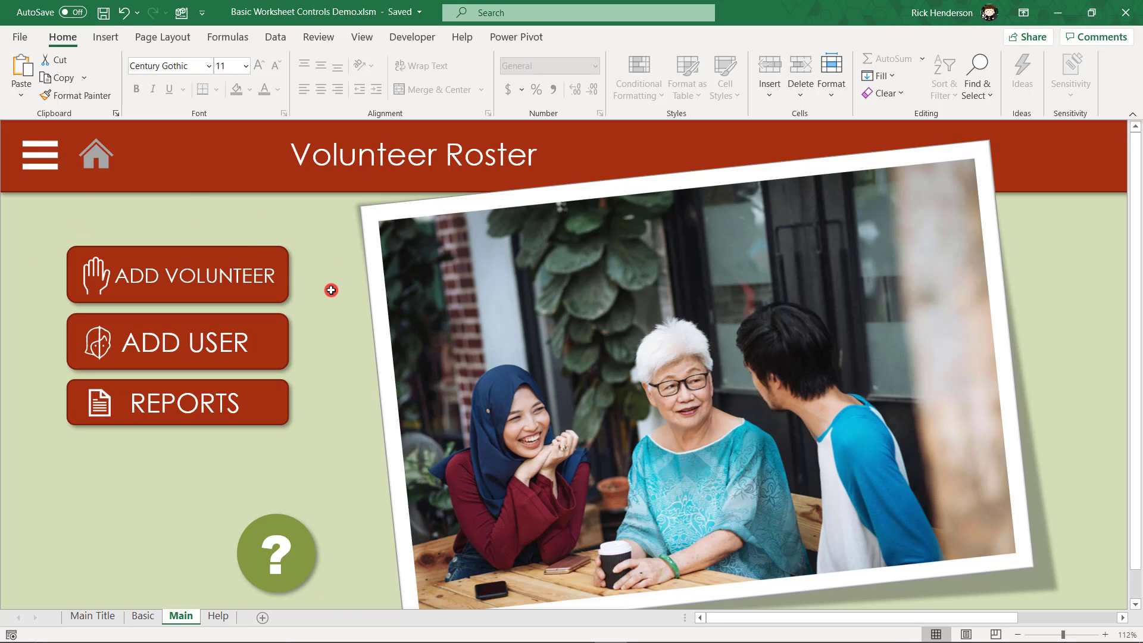
mouse_move(93, 155)
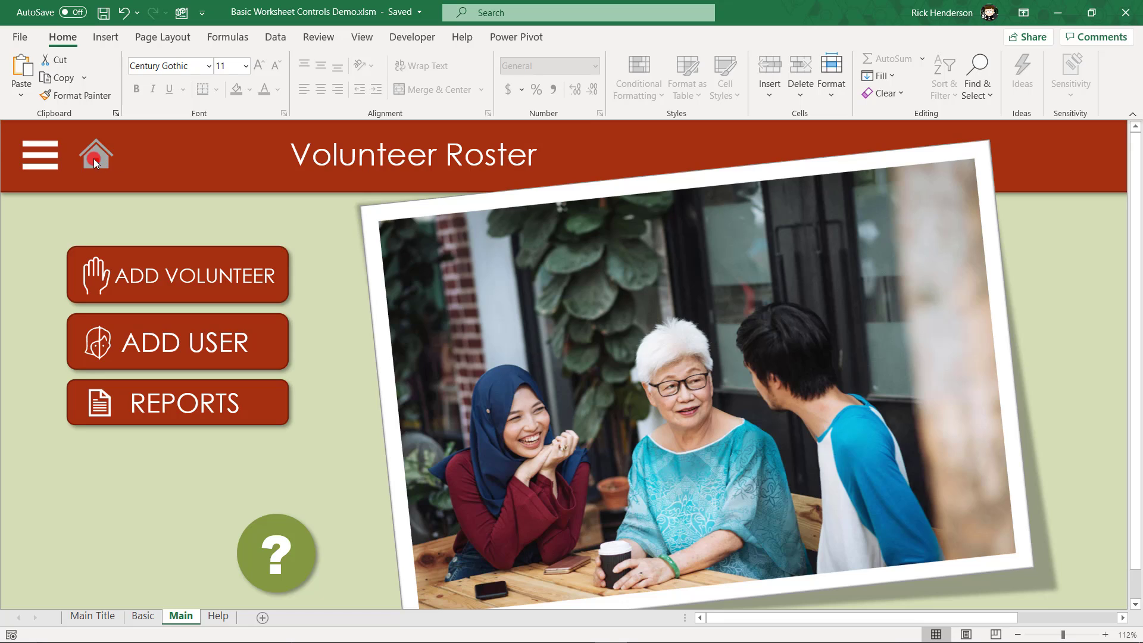
mouse_move(93, 192)
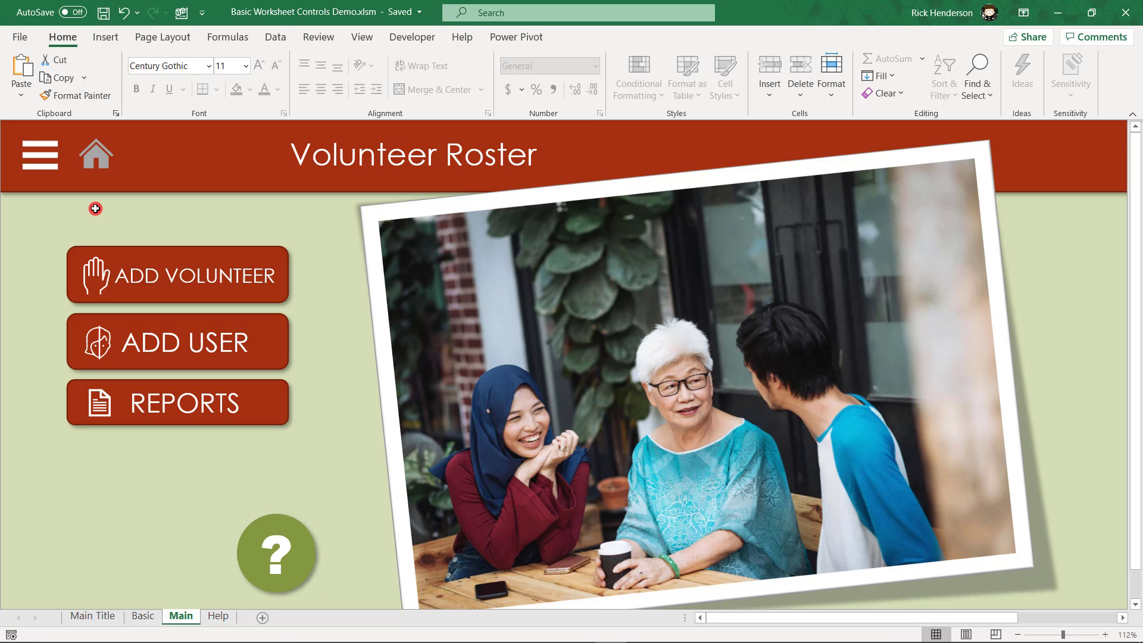
mouse_move(203, 534)
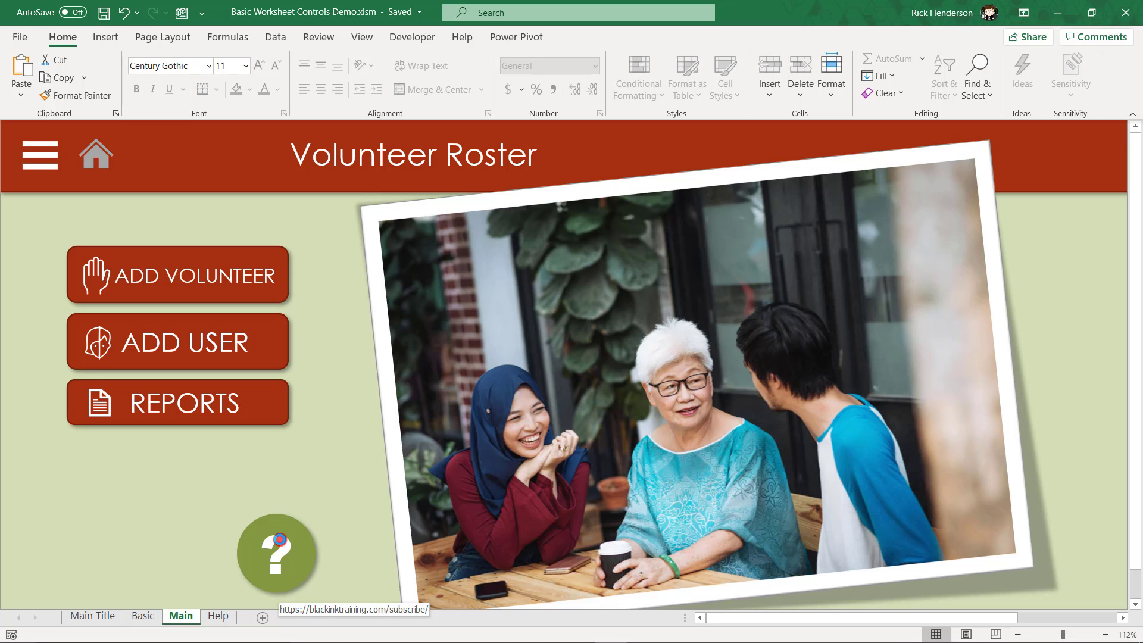
Follow the ? graphic's link to the Black Ink Training subscribe page, then return to Excel
left_click(276, 557)
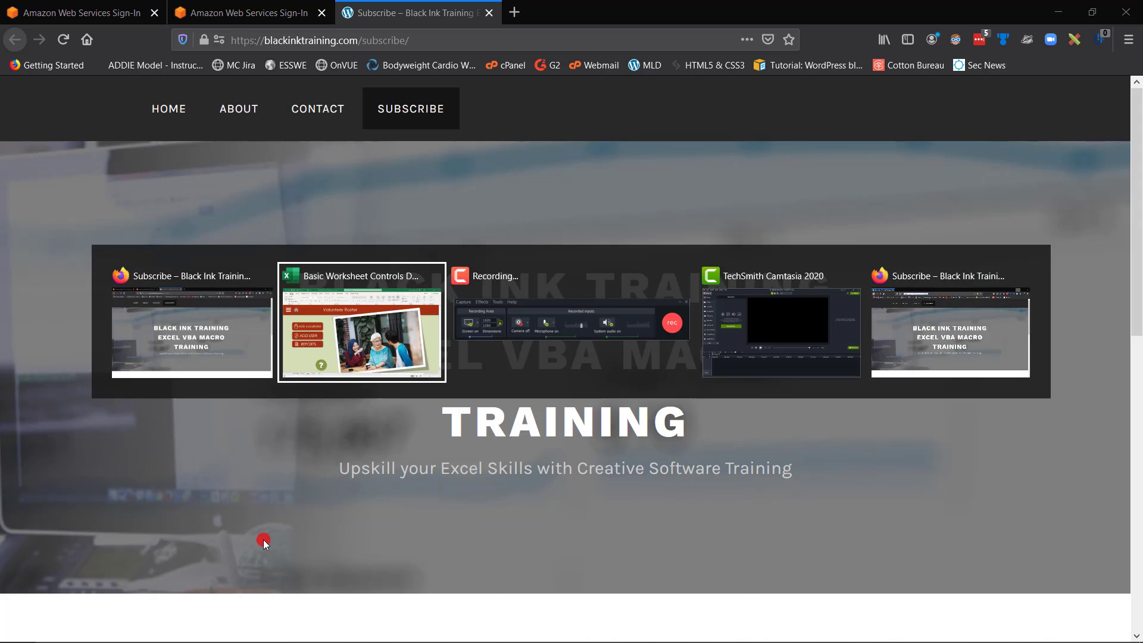
left_click(361, 322)
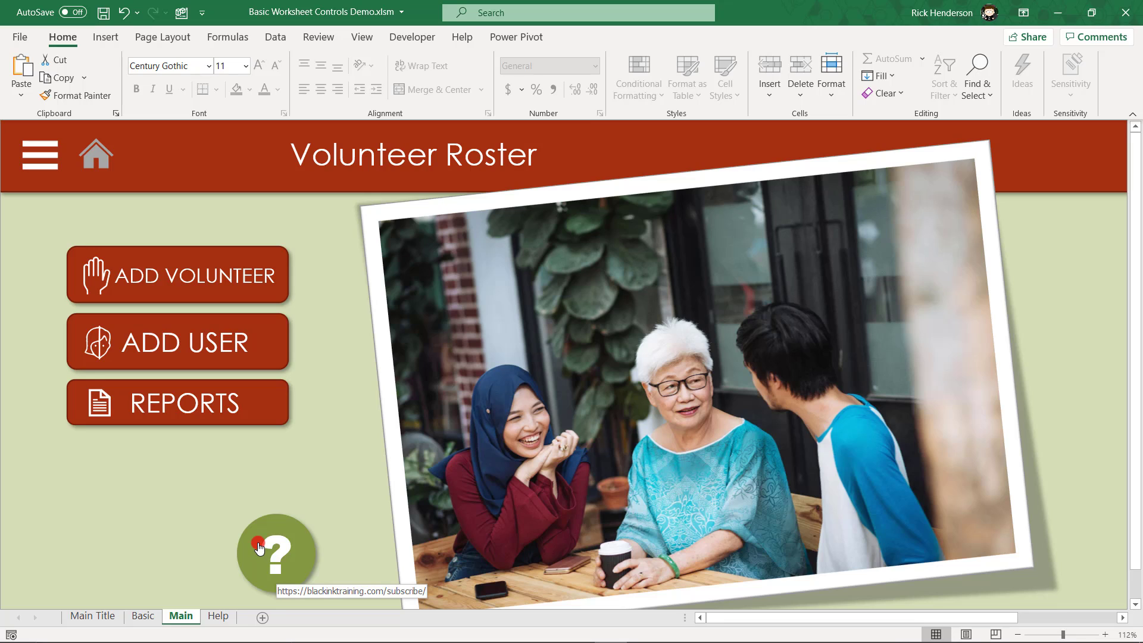
mouse_move(199, 330)
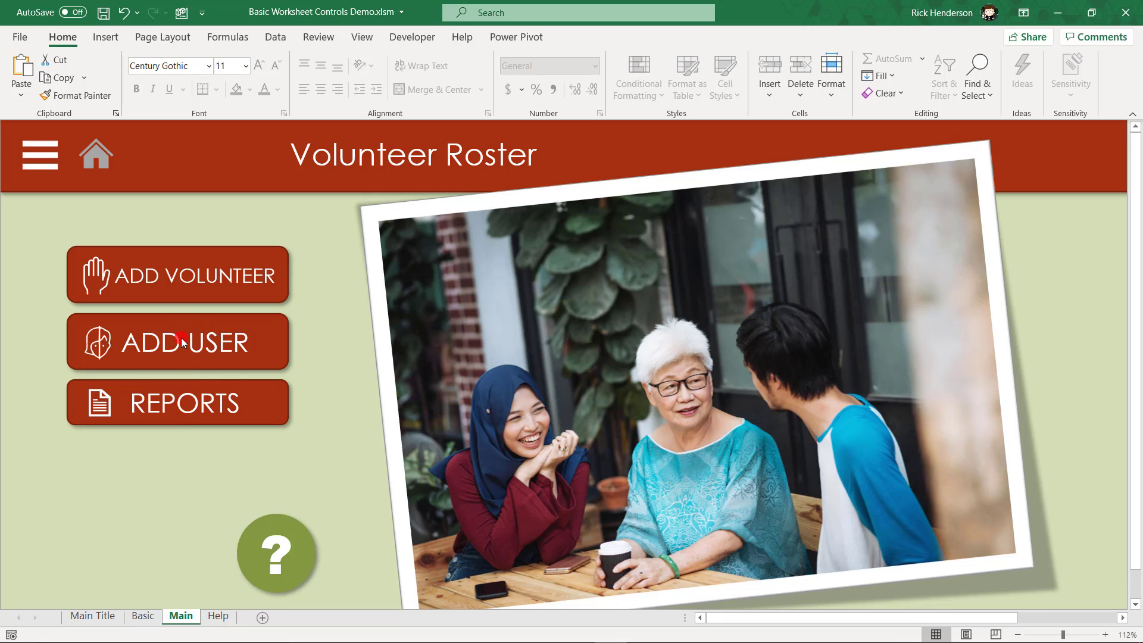
mouse_move(102, 328)
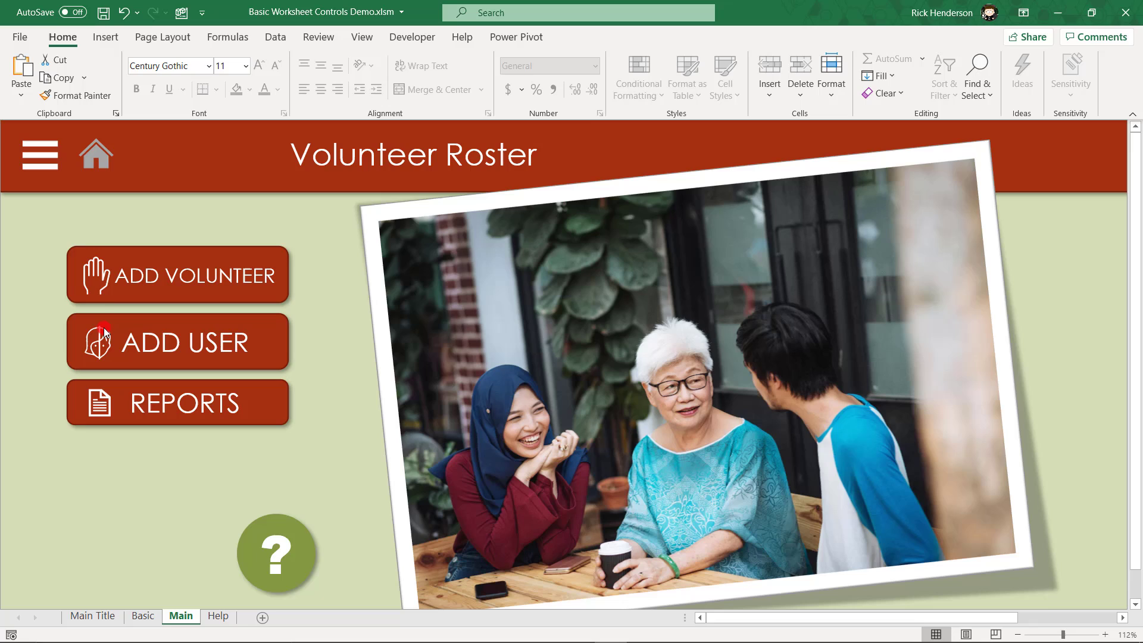
mouse_move(181, 423)
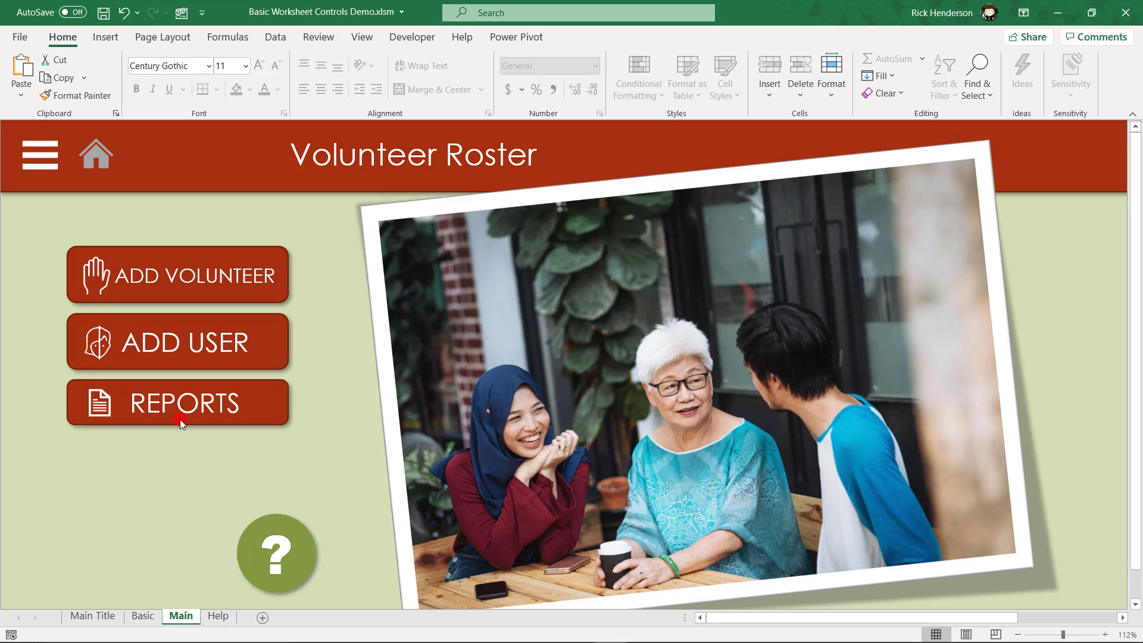
mouse_move(105, 37)
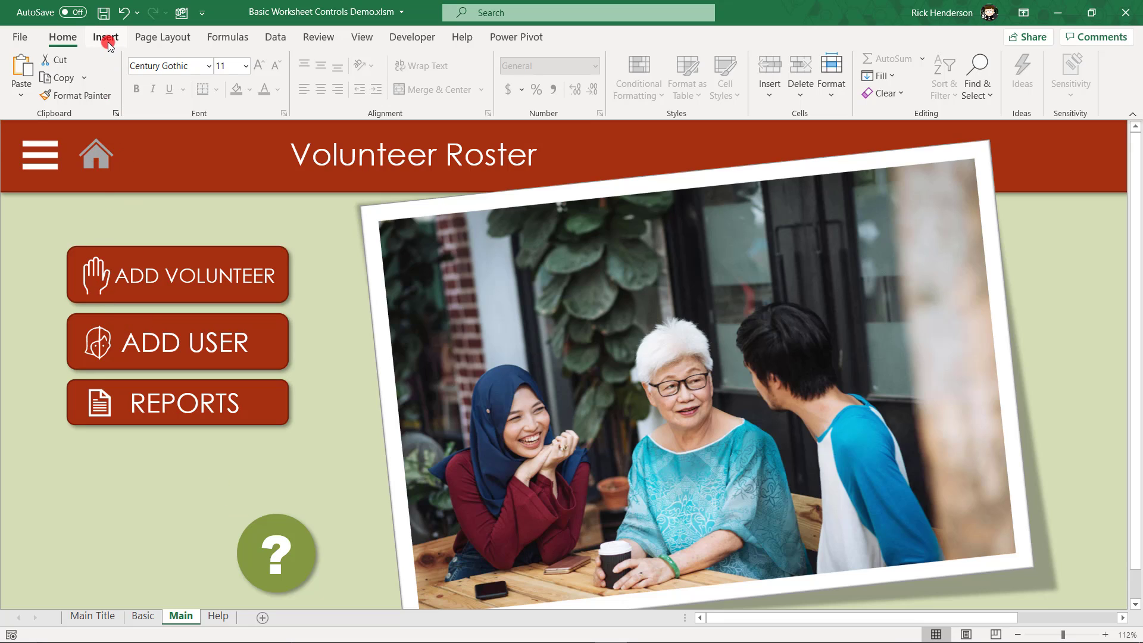
Add a new blank worksheet, Sheet2, beside the Main and Help sheets
left_click(105, 37)
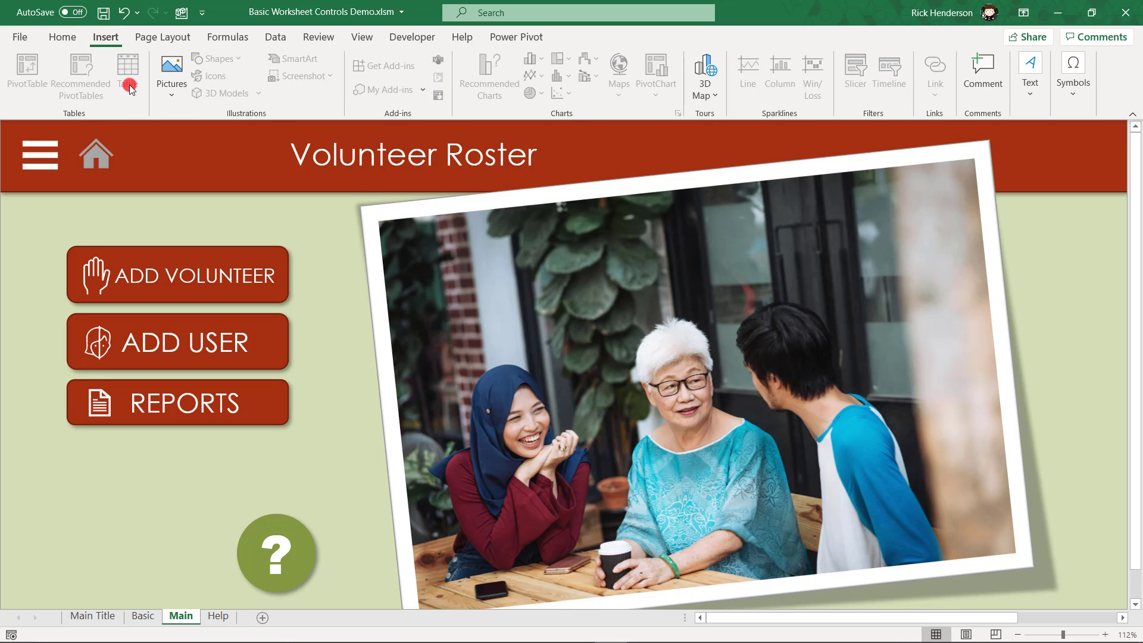
left_click(223, 616)
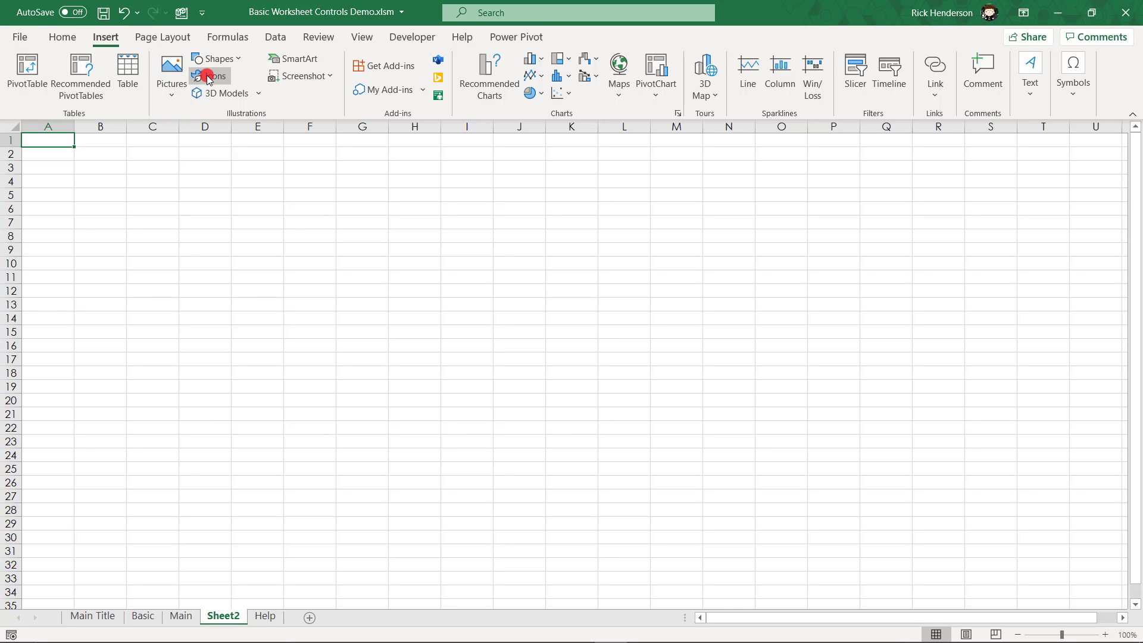
Search the icon library for 'home', browse the results and cancel without inserting
left_click(209, 75)
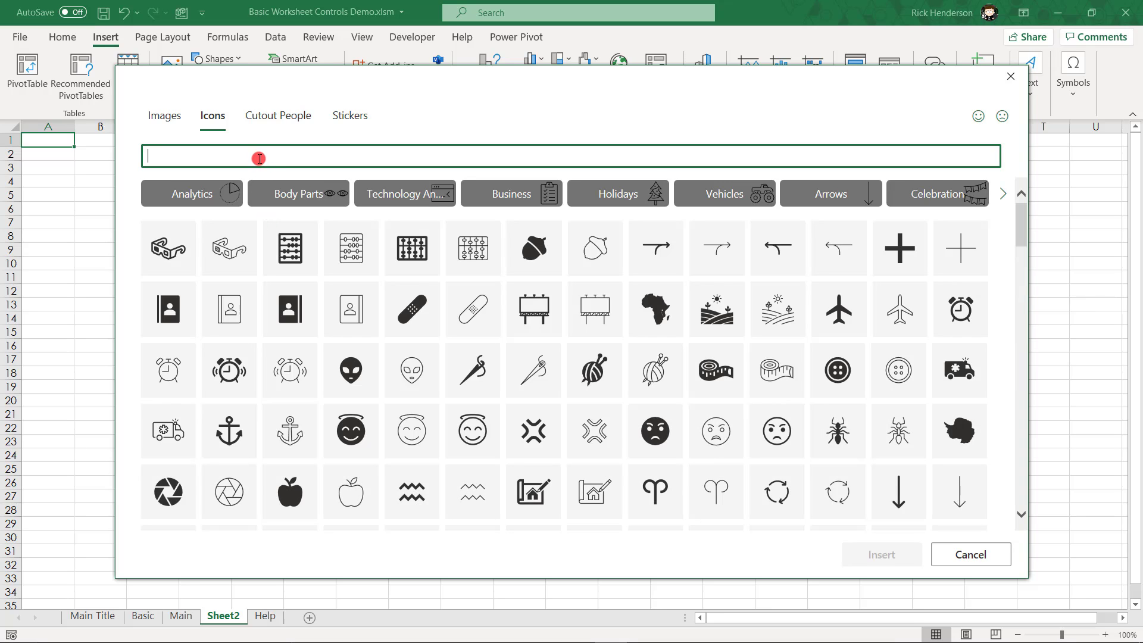
mouse_move(230, 166)
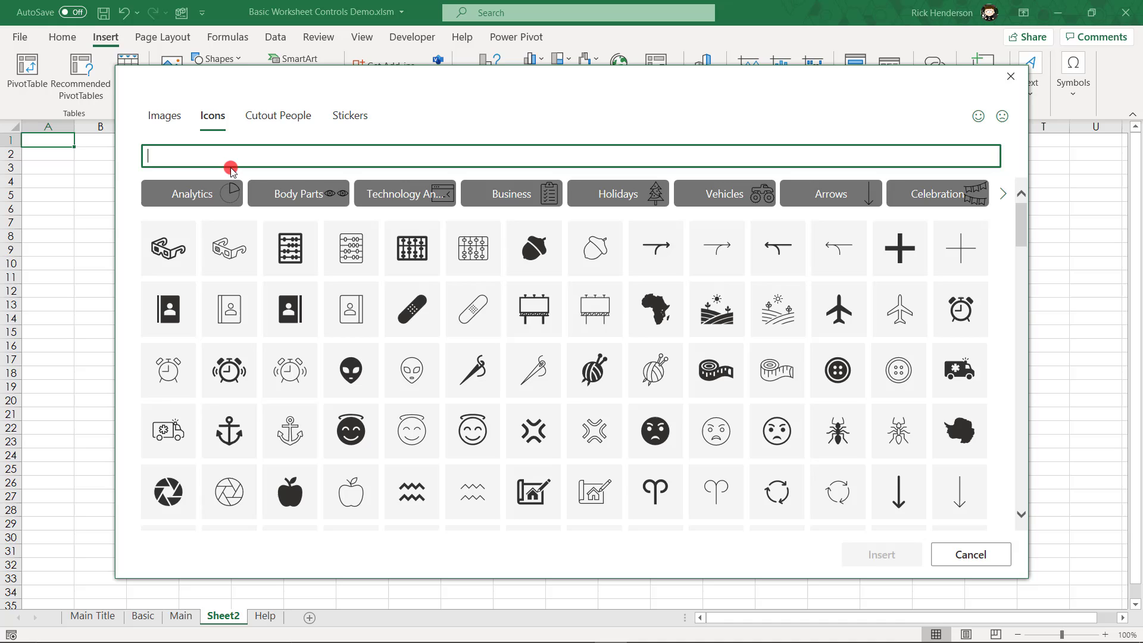
type("home")
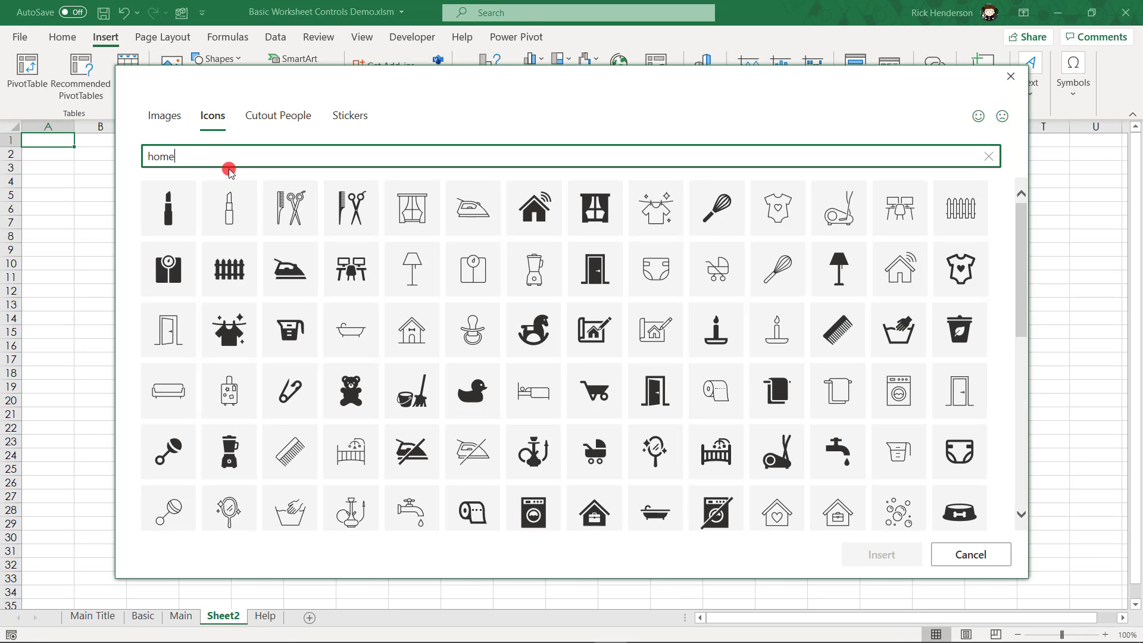
scroll("down", 3)
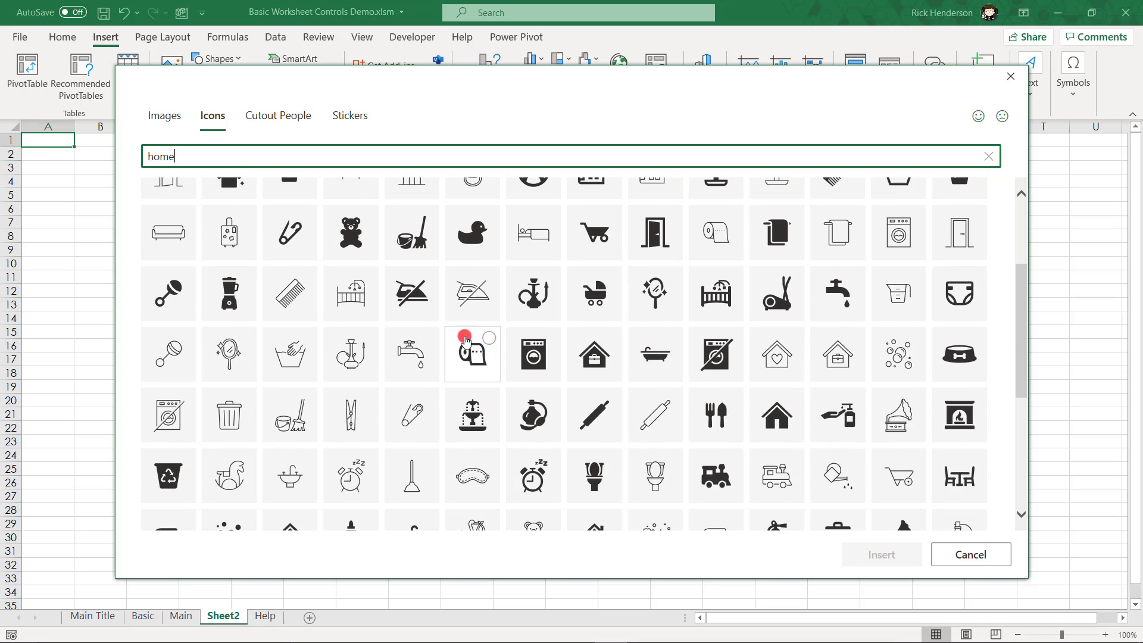
scroll("down", 3)
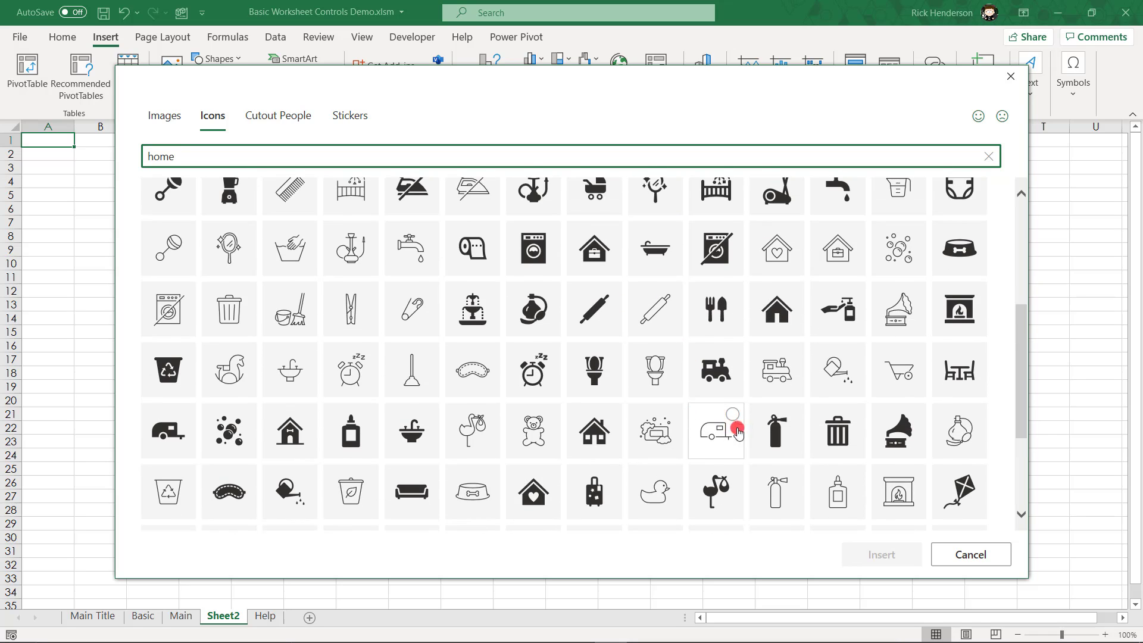
scroll("down", 3)
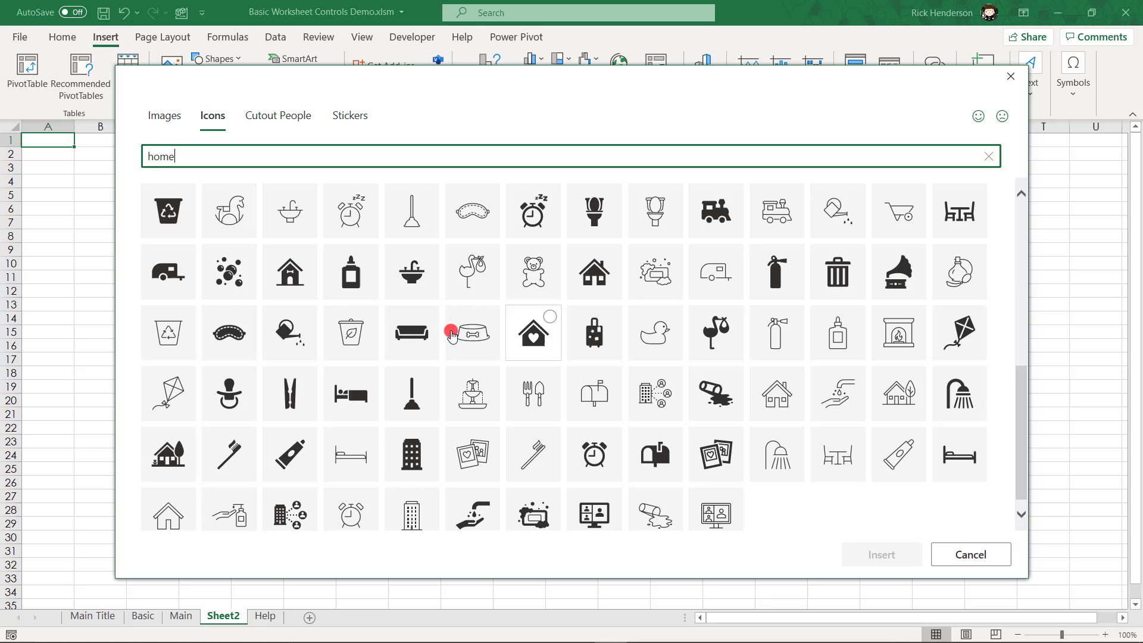
mouse_move(697, 324)
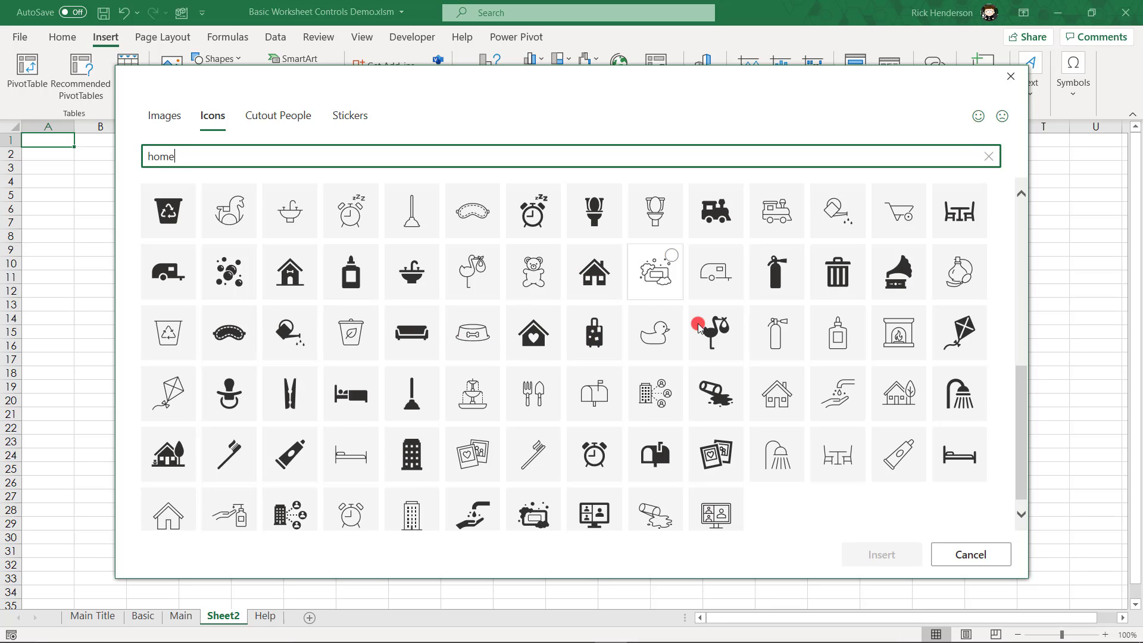
left_click(969, 554)
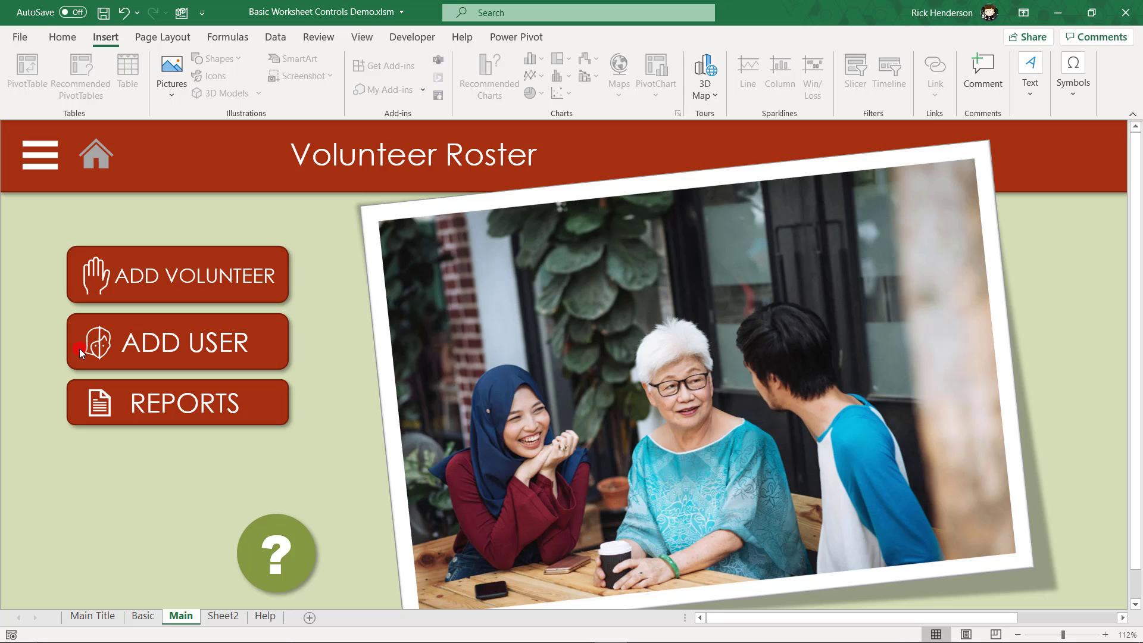
mouse_move(100, 279)
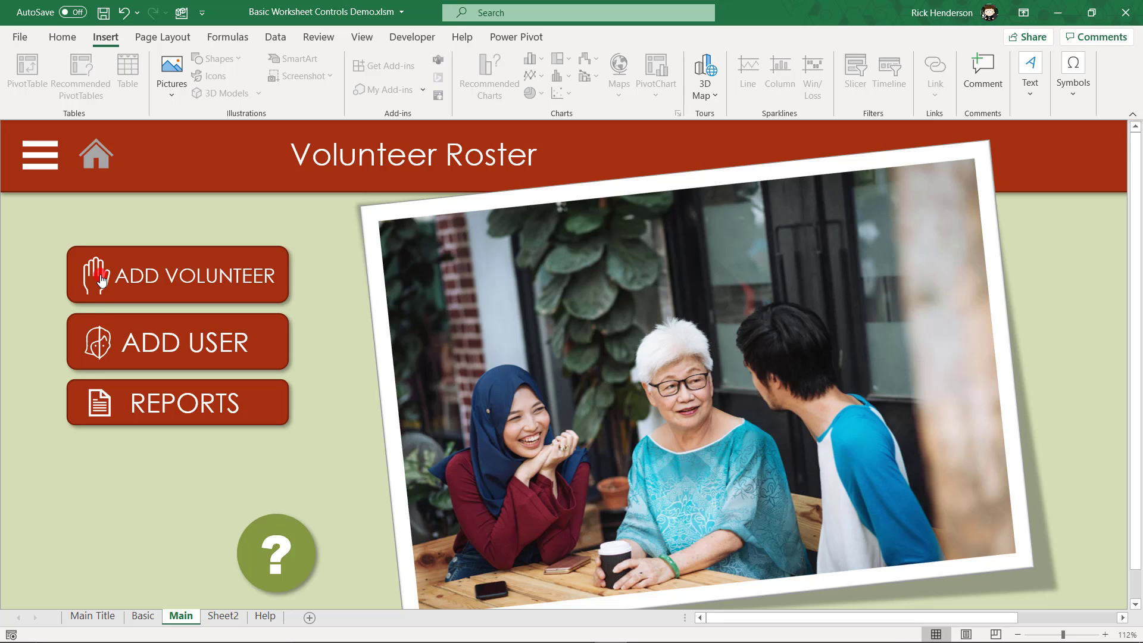
mouse_move(47, 274)
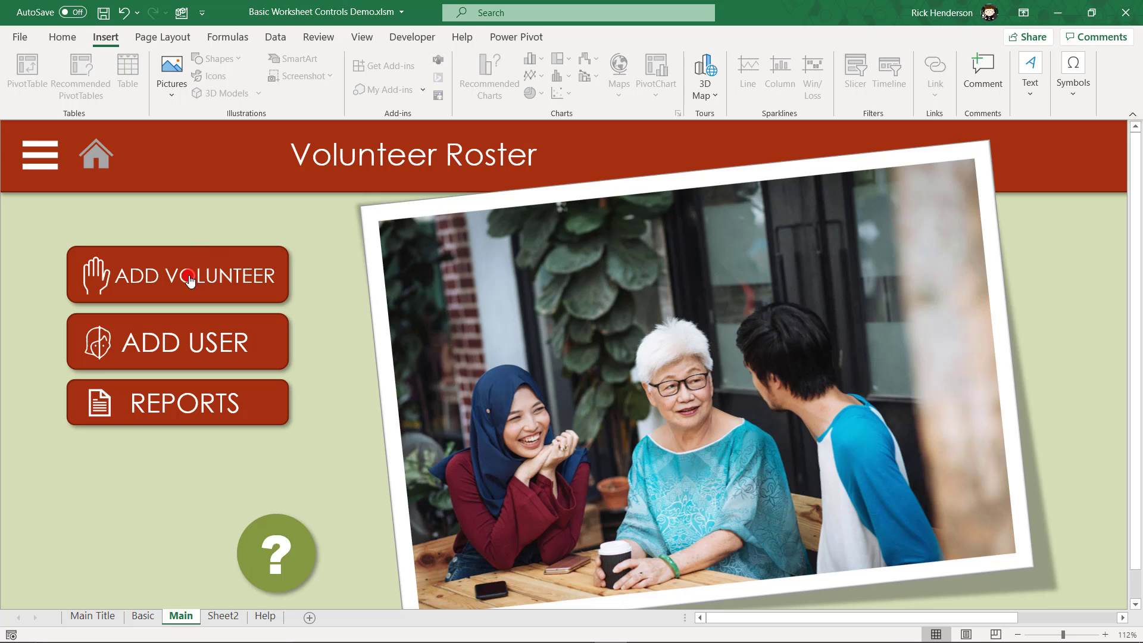
mouse_move(230, 275)
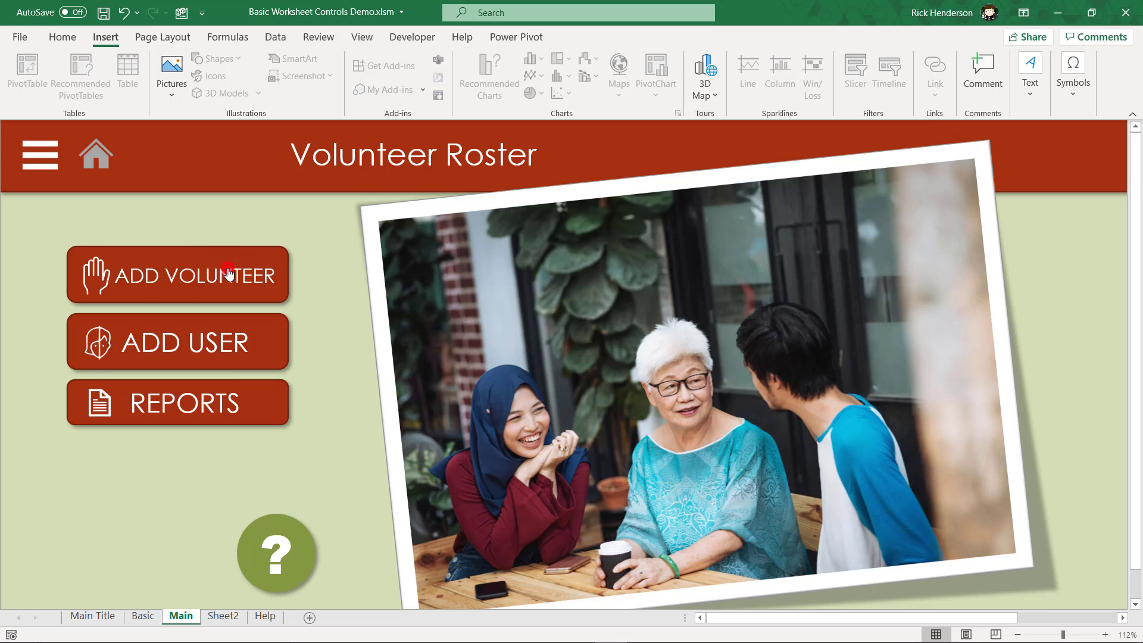
mouse_move(193, 297)
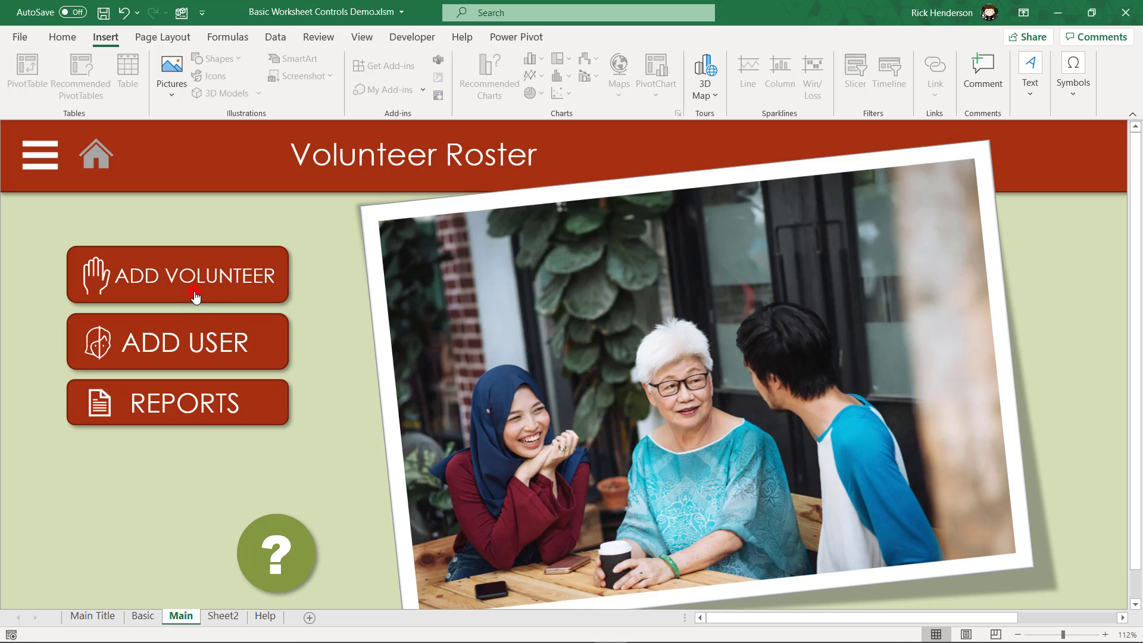
mouse_move(167, 298)
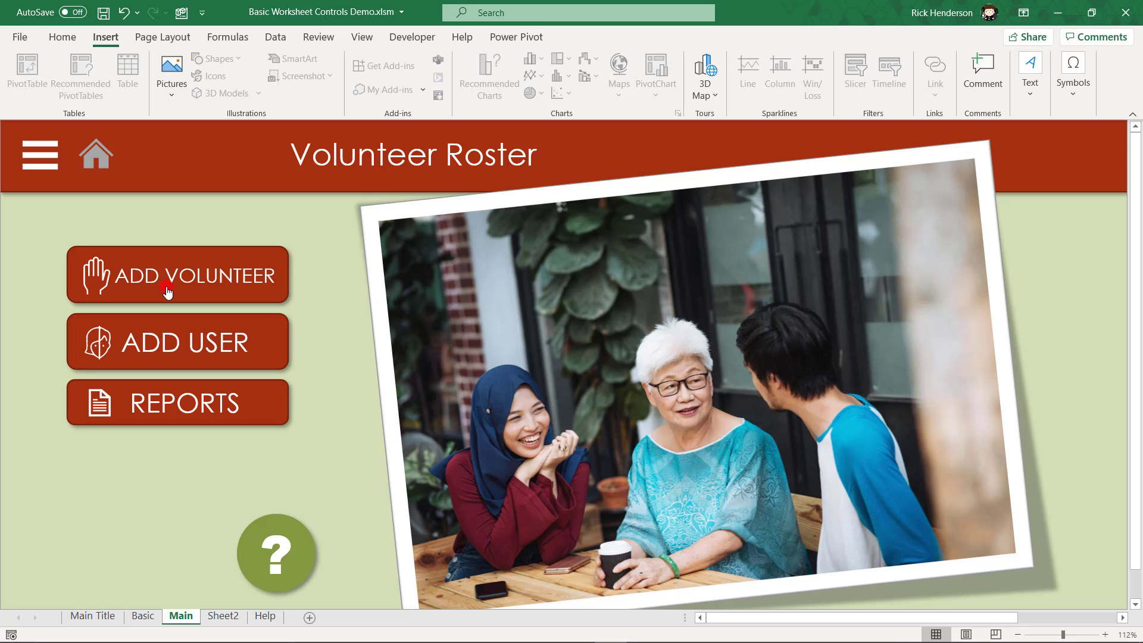
Use the ADD VOLUNTEER button to reach the Add Volunteer entry sheet
left_click(177, 275)
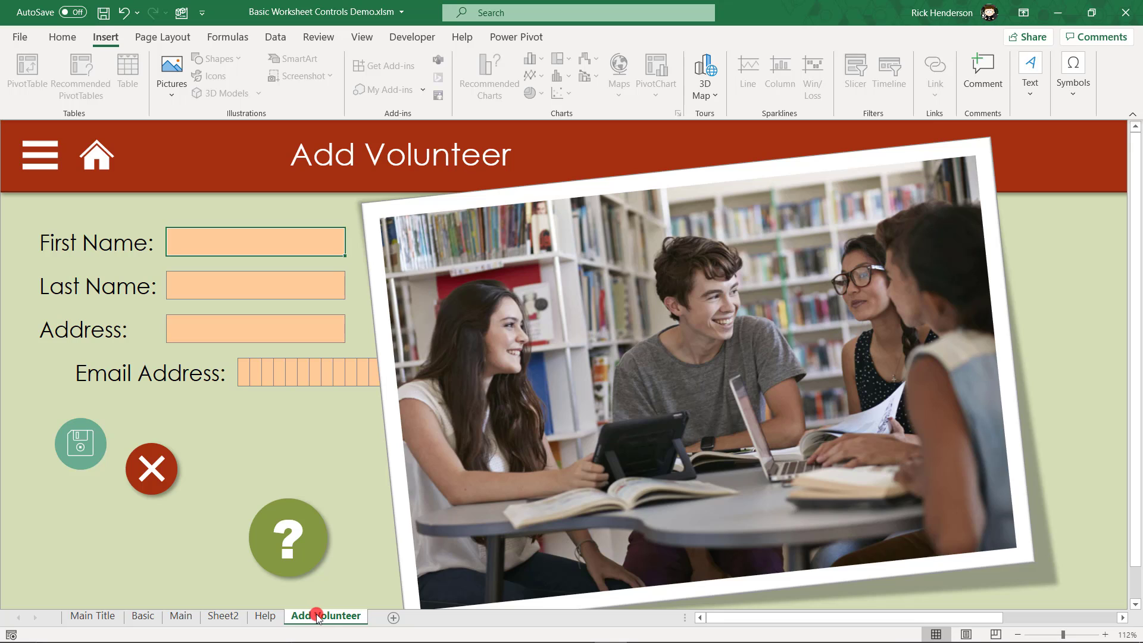
mouse_move(219, 180)
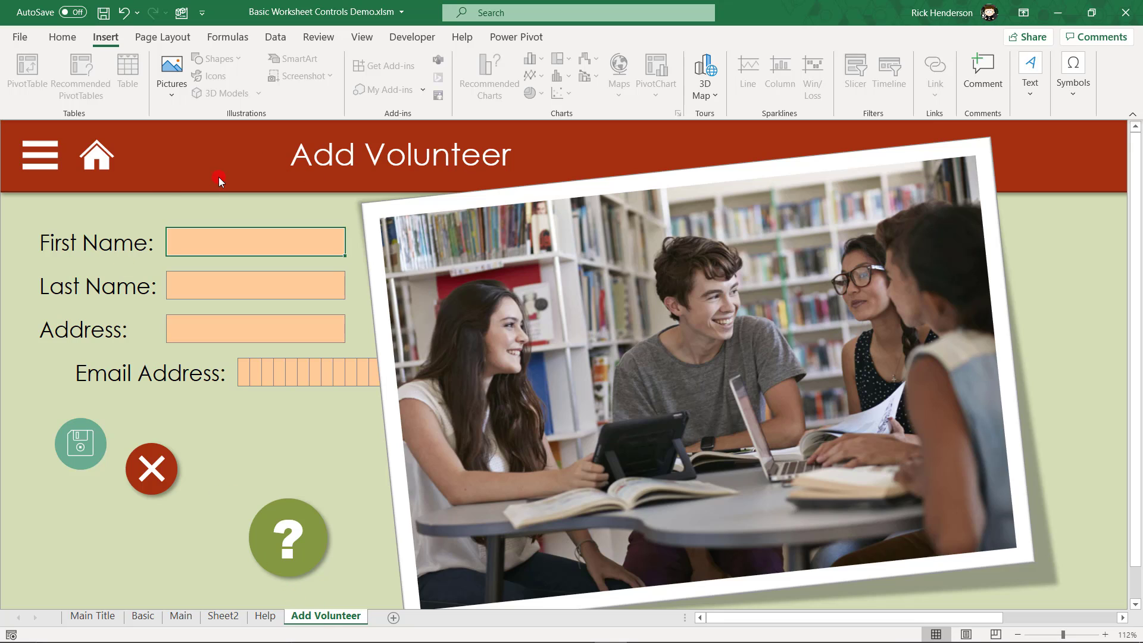
mouse_move(154, 246)
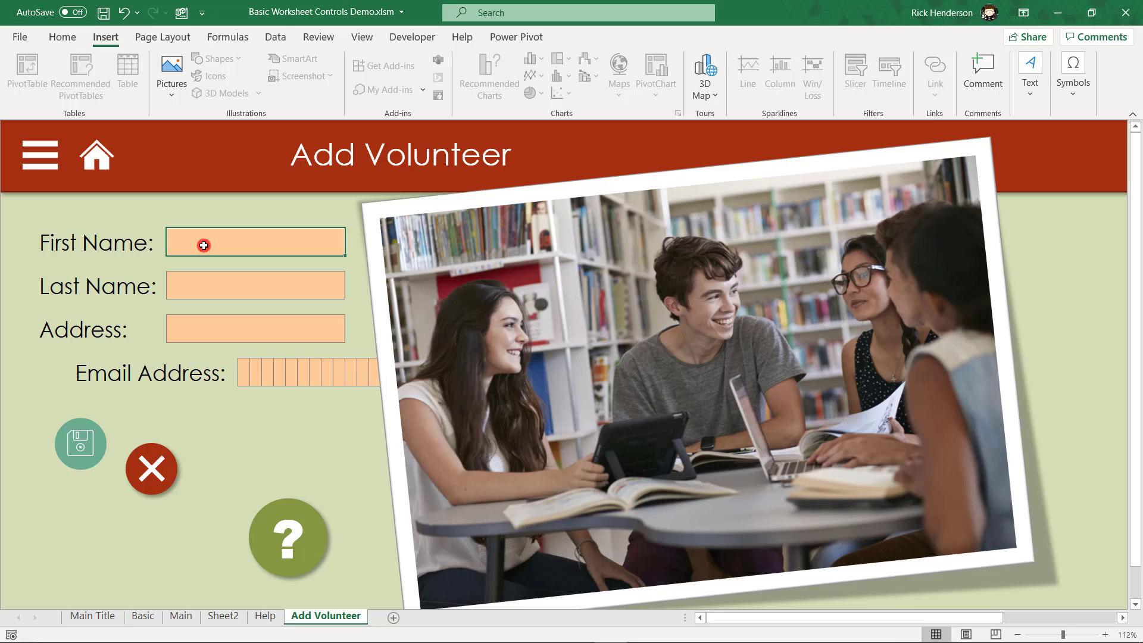
mouse_move(426, 310)
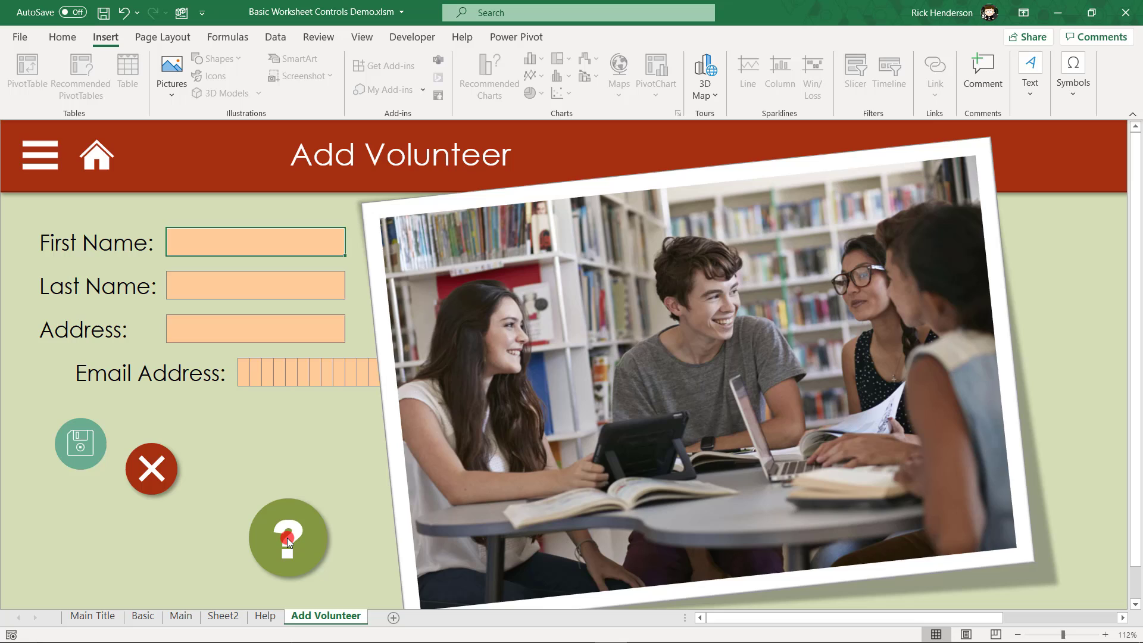
mouse_move(289, 525)
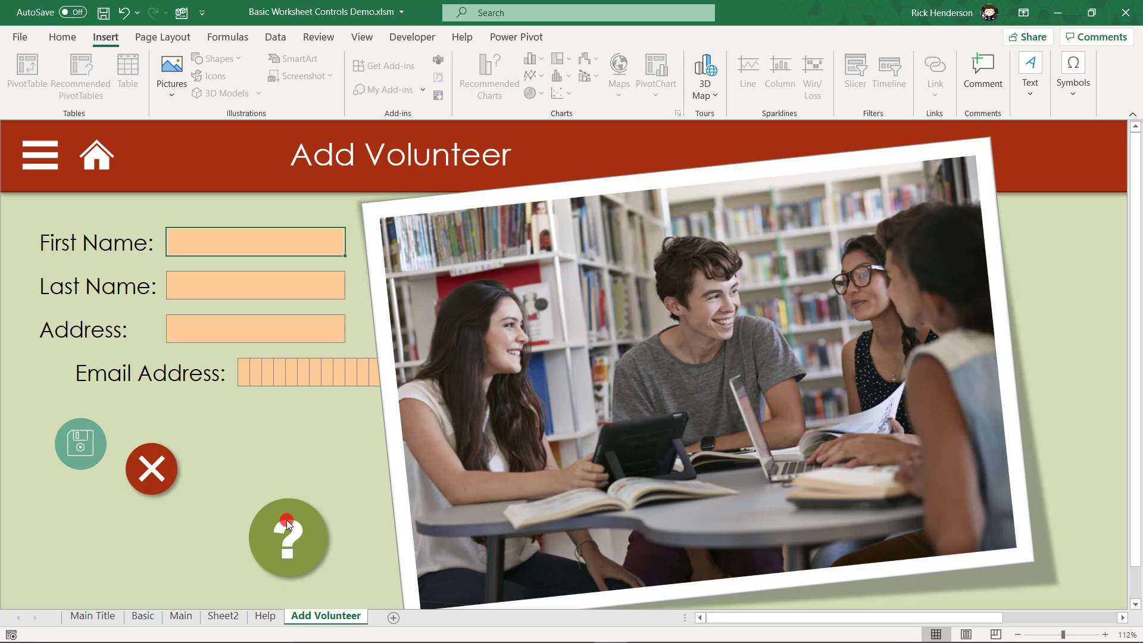
mouse_move(223, 390)
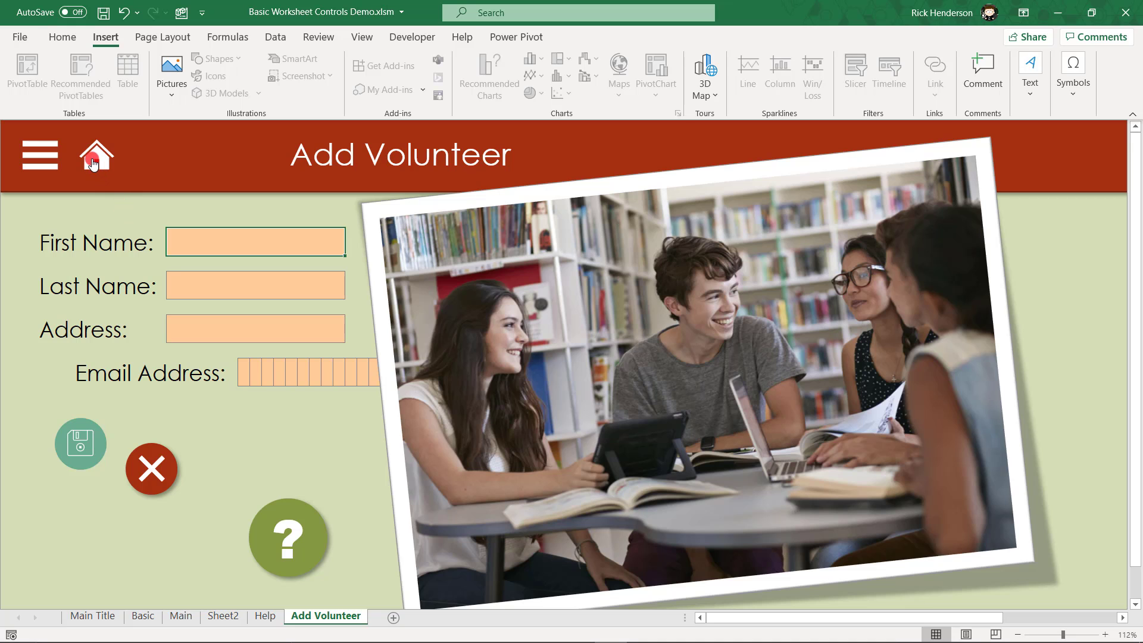
Return to the Main menu via the home icon in the form's header banner
left_click(96, 153)
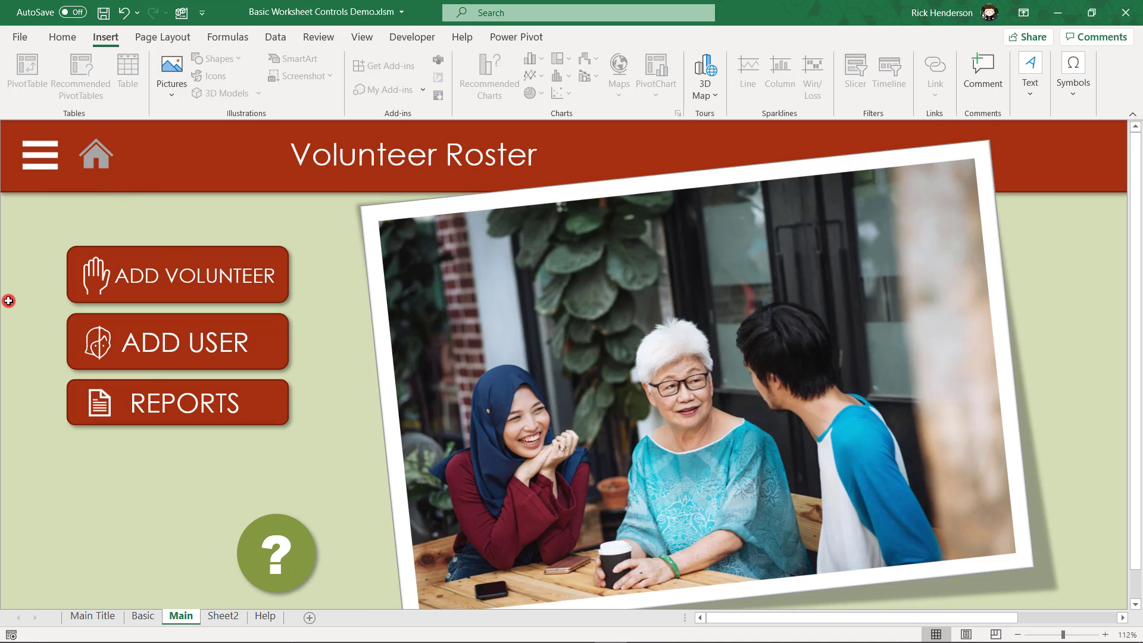
left_click(178, 275)
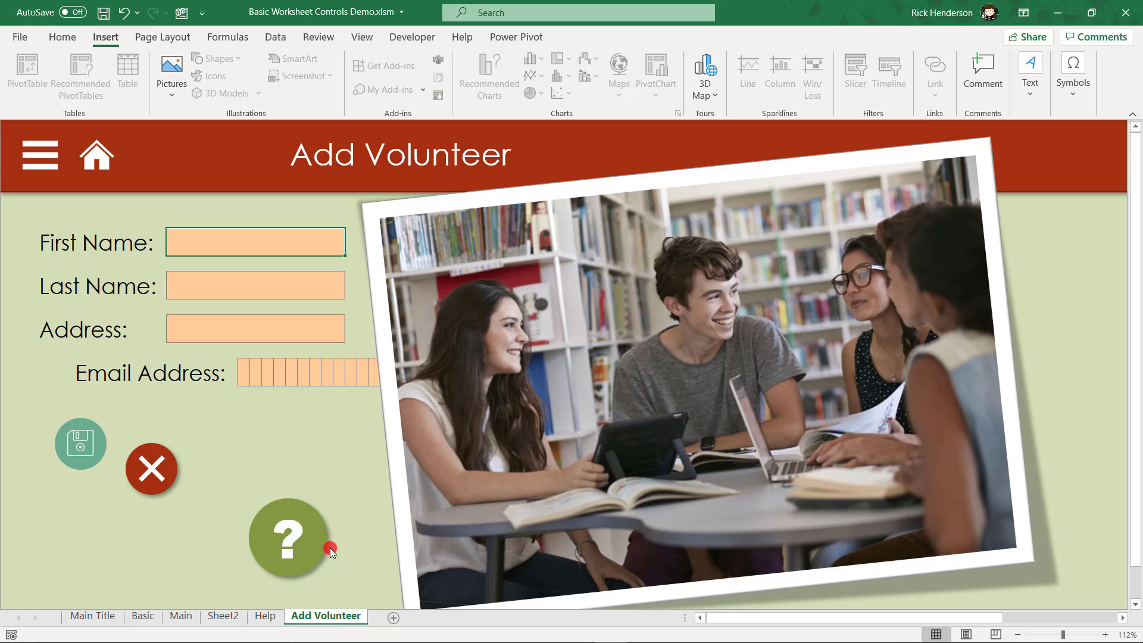
mouse_move(130, 192)
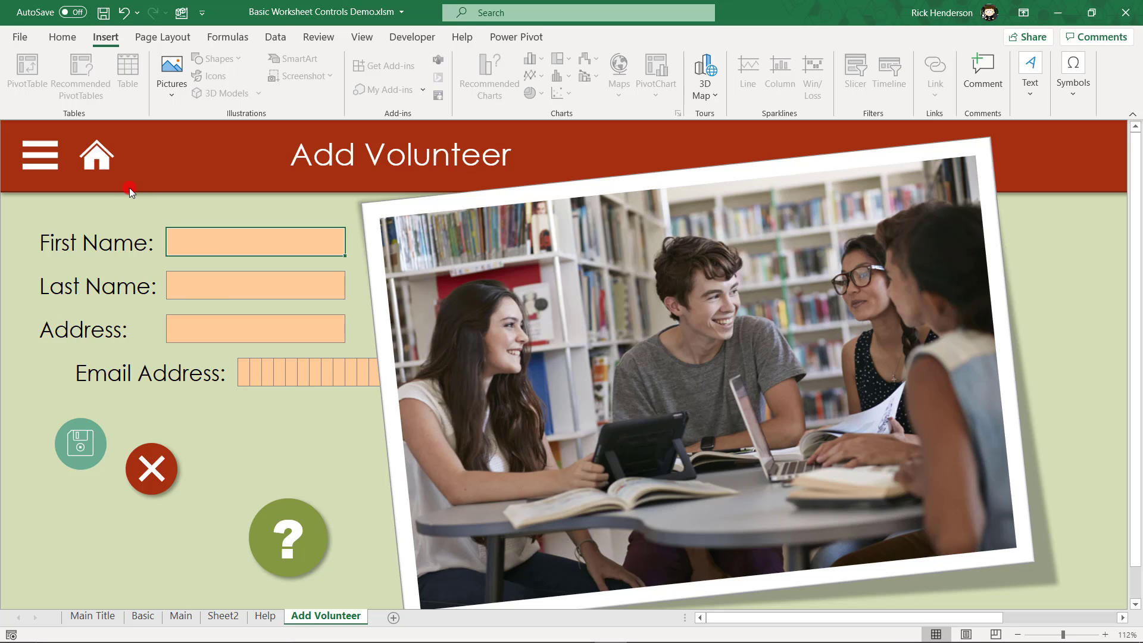
type("Rikc")
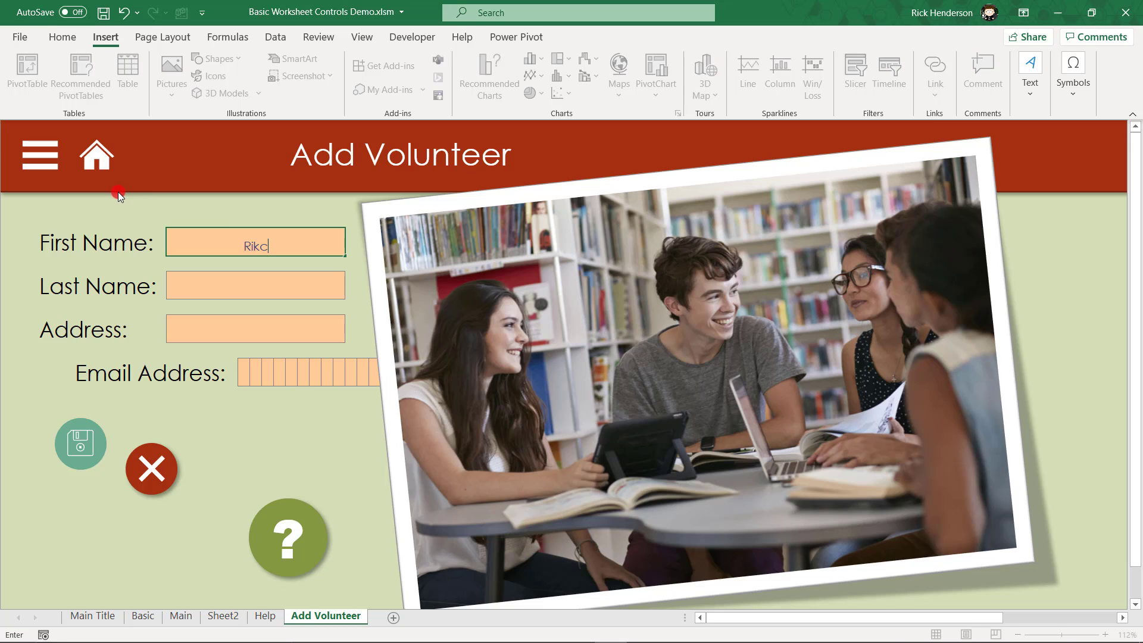
key("Backspace")
type("Hen")
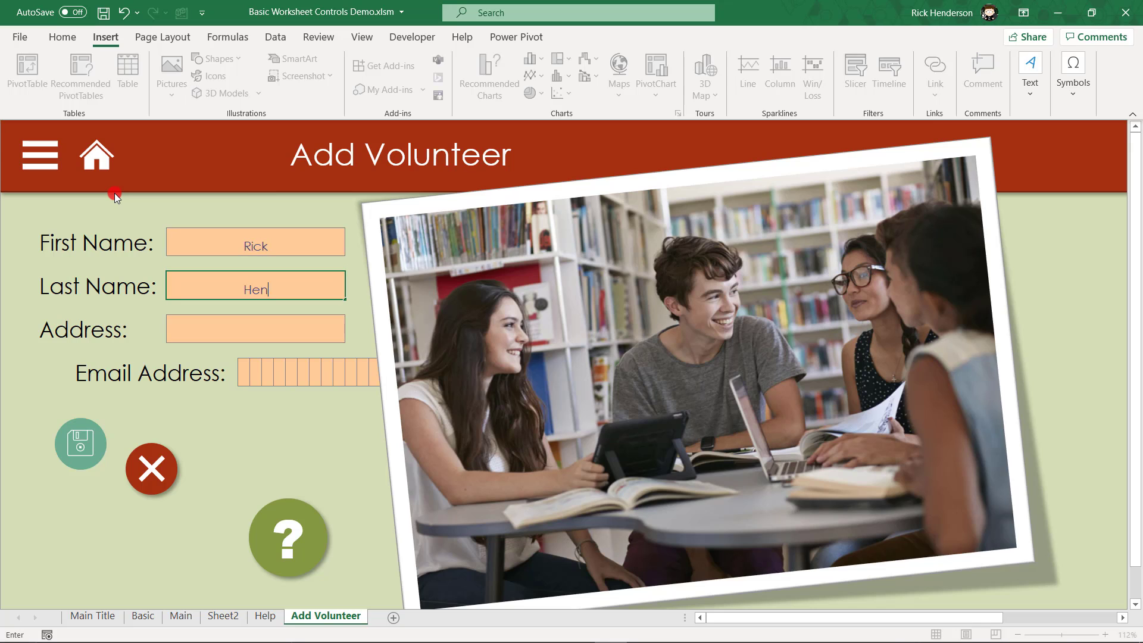
type("derson")
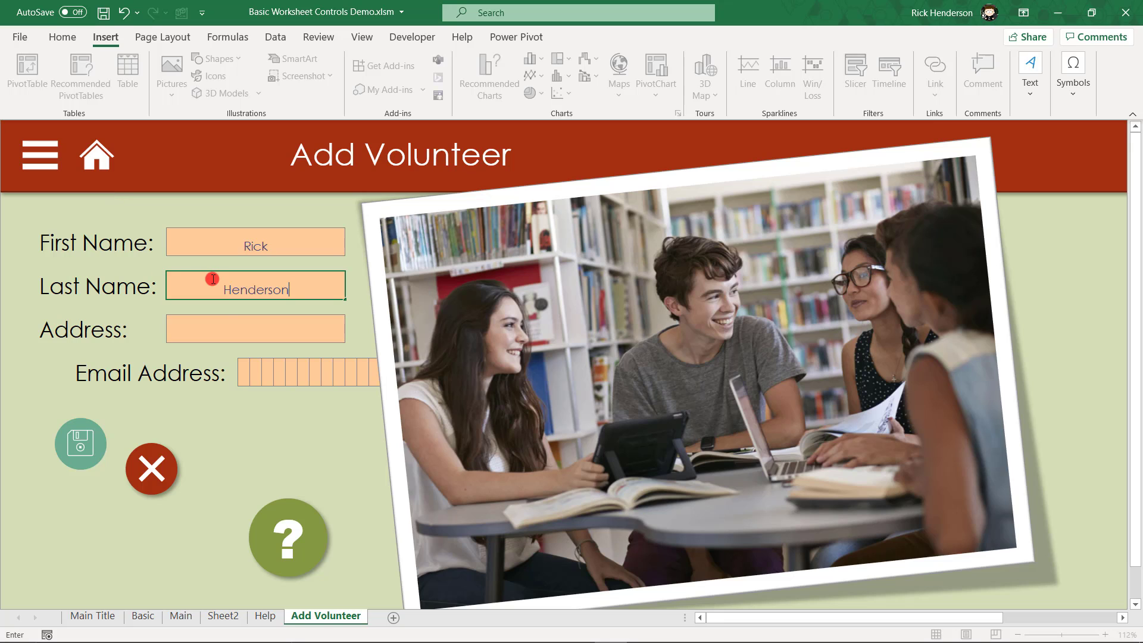
left_click(255, 329)
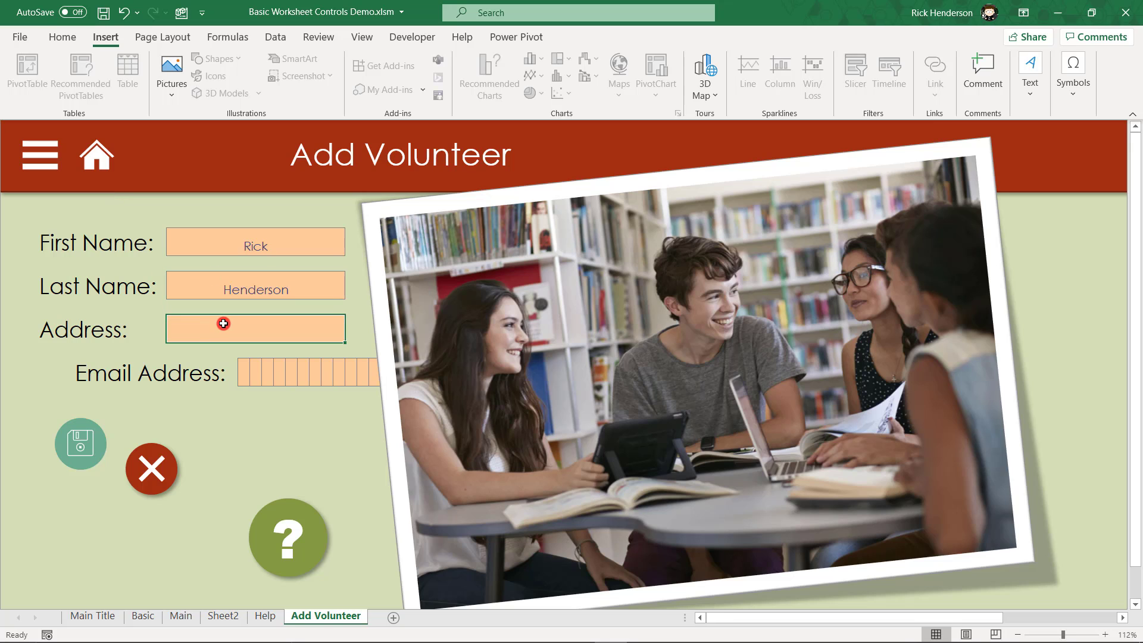
mouse_move(50, 246)
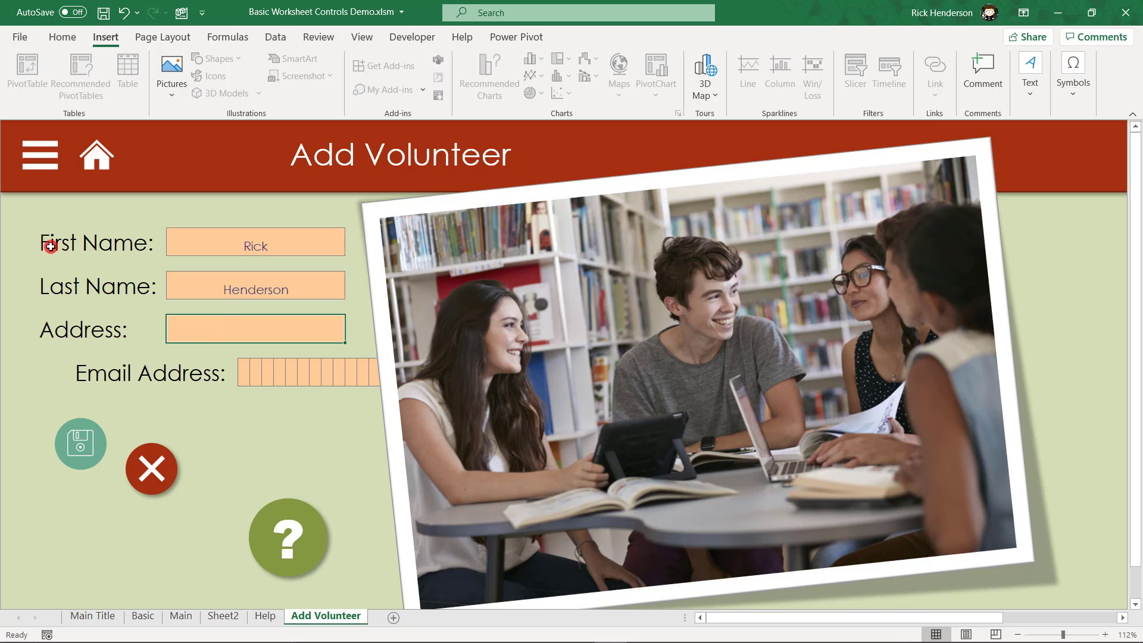
mouse_move(42, 327)
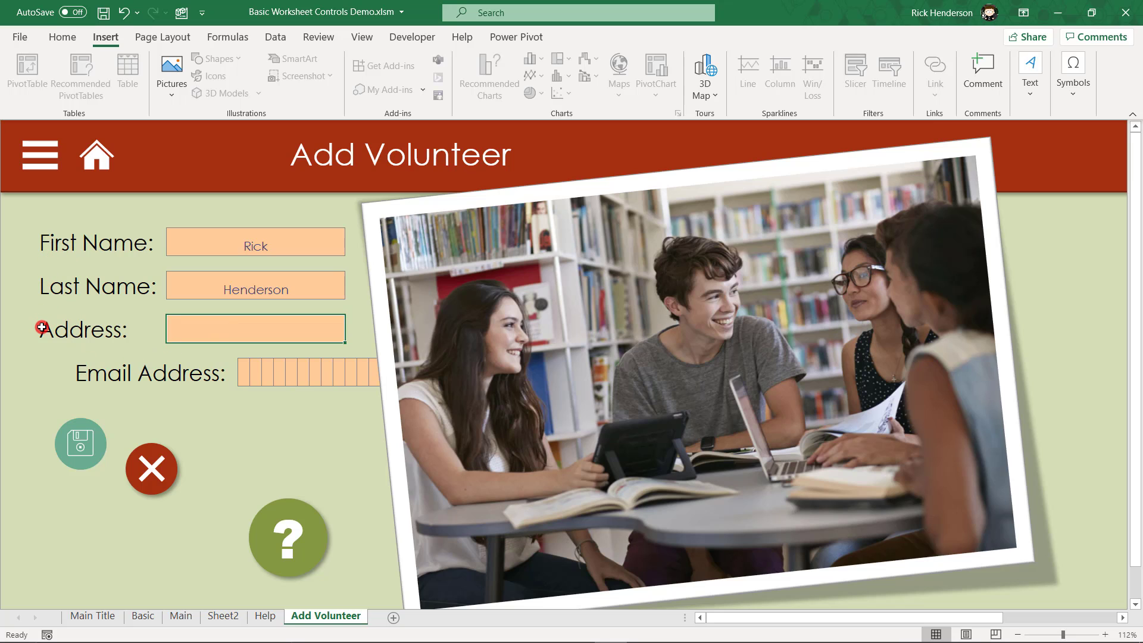
mouse_move(95, 378)
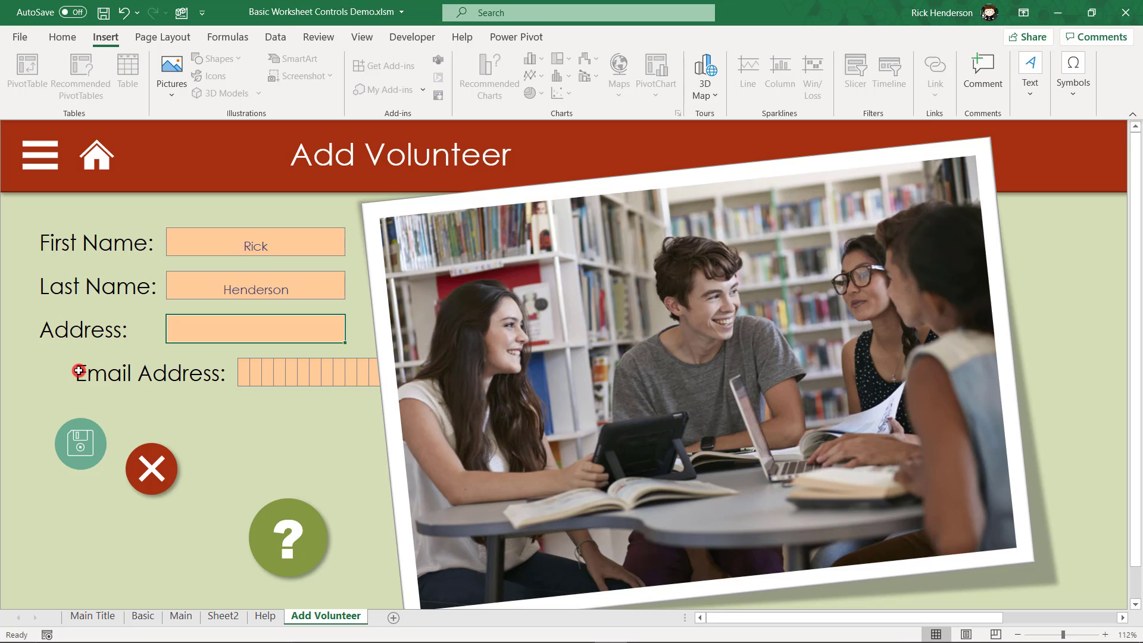
mouse_move(67, 333)
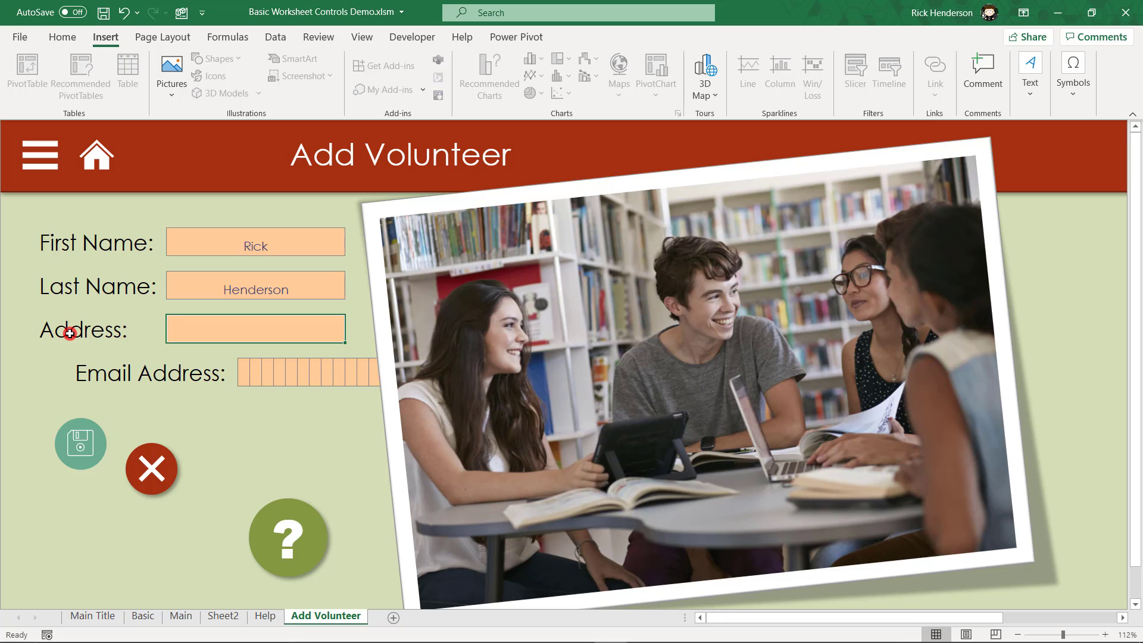
mouse_move(318, 37)
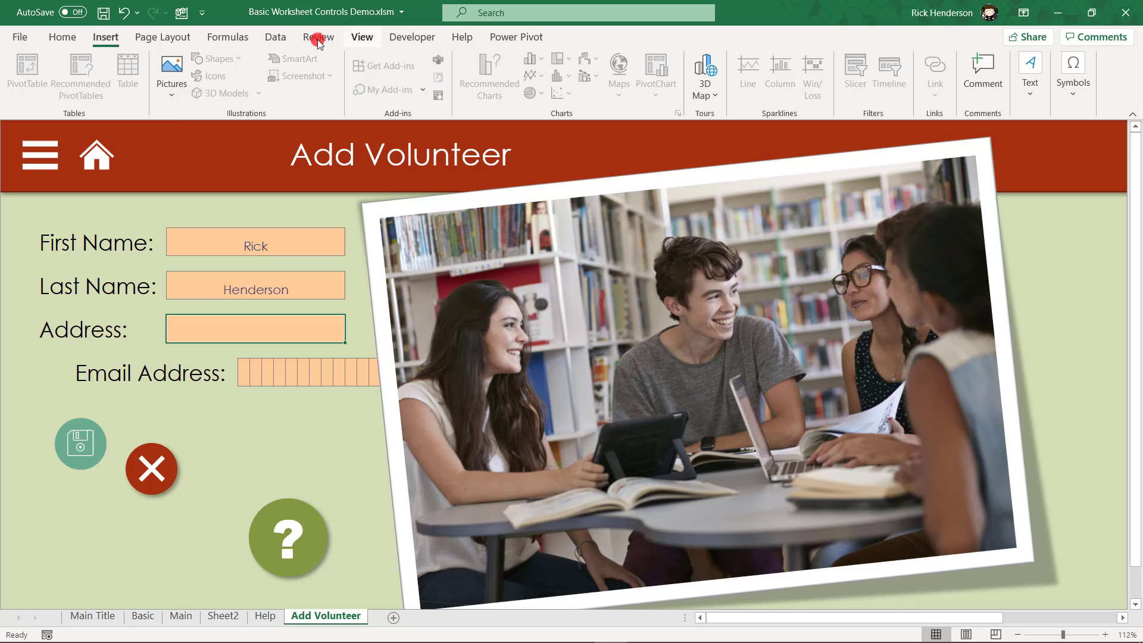
left_click(318, 37)
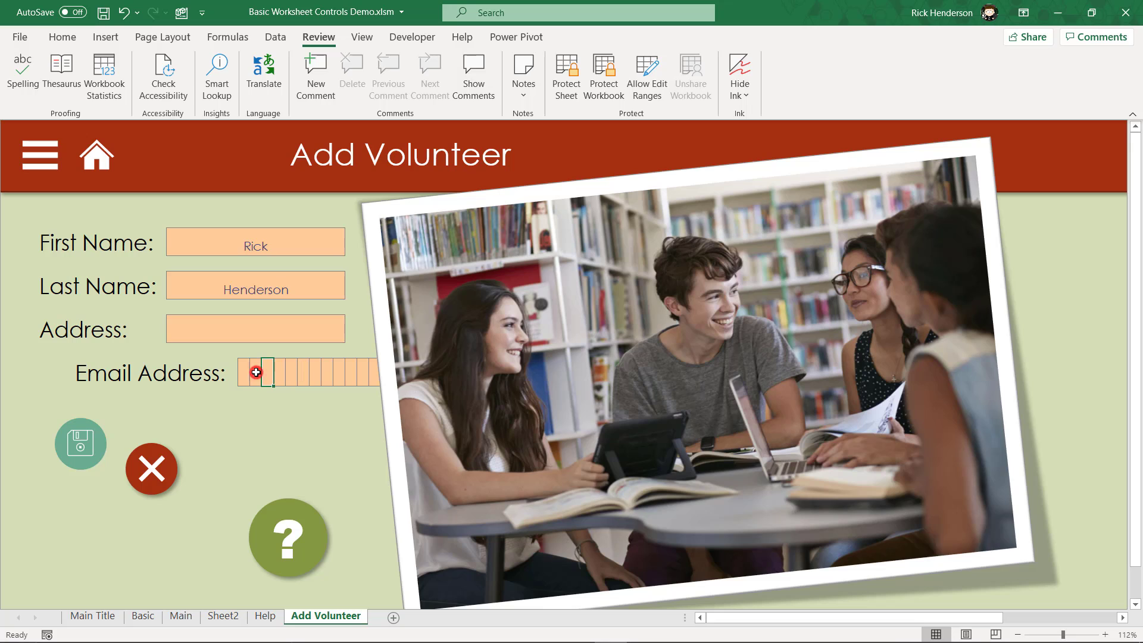
Turn on row and column headings from the View ribbon with an Email Address cell selected
left_click(255, 329)
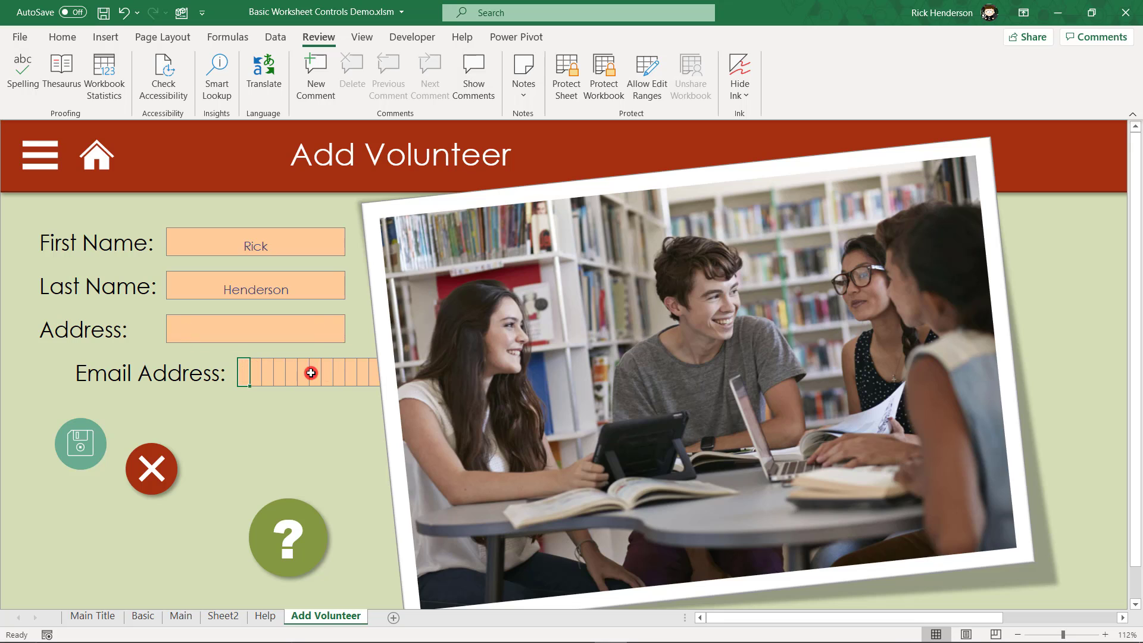
left_click(362, 36)
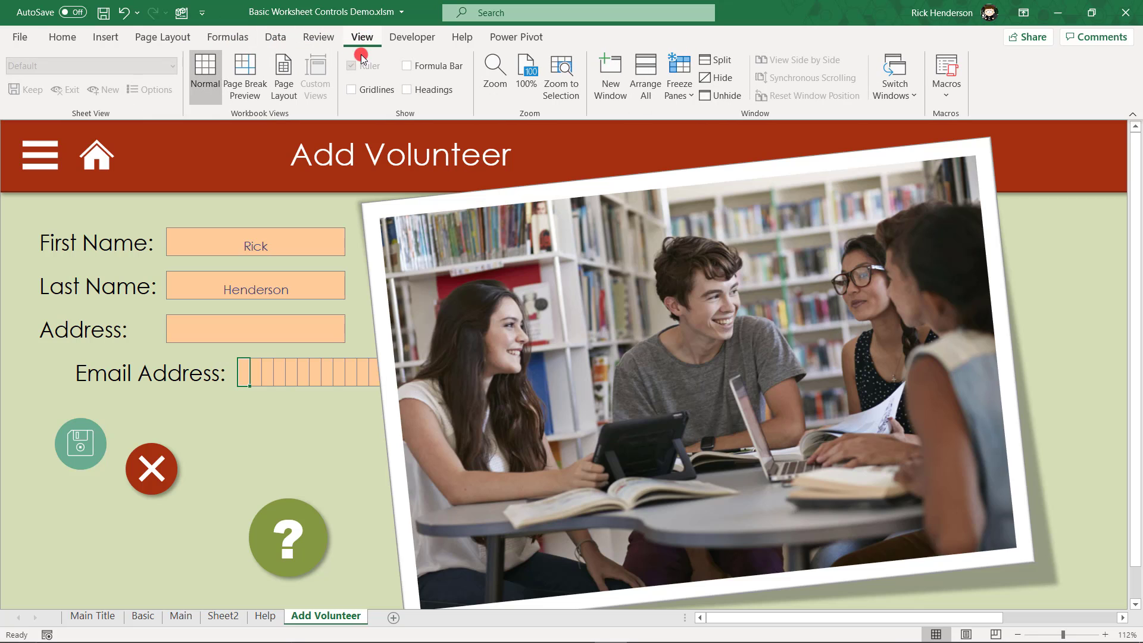
left_click(407, 90)
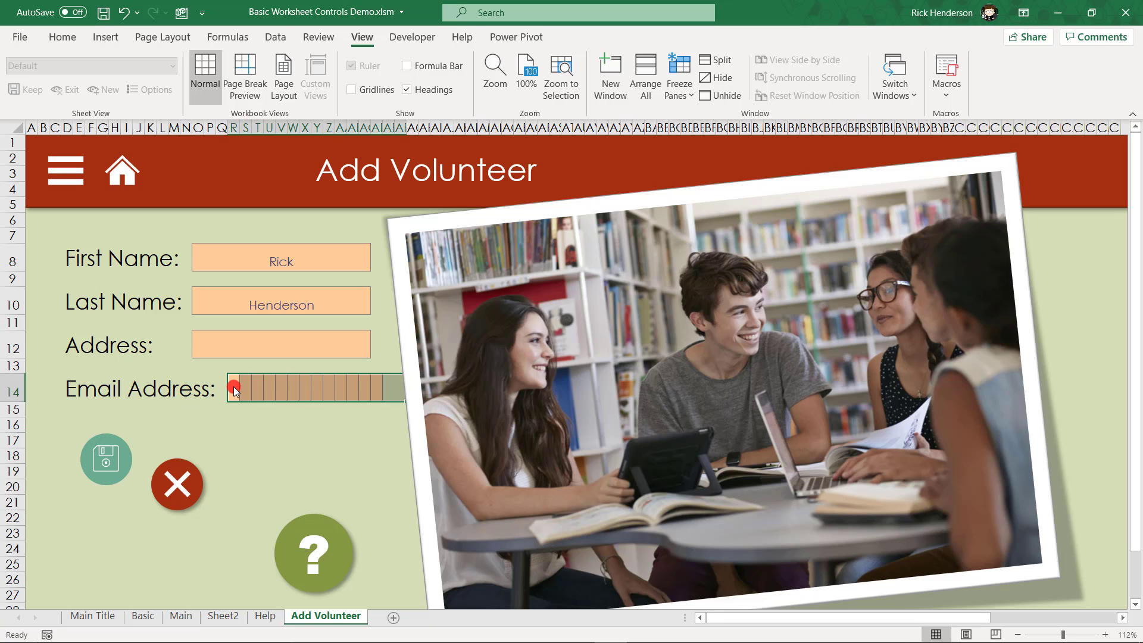
Select the row-14 Email Address cells for Merge & Center into one field
left_click(282, 425)
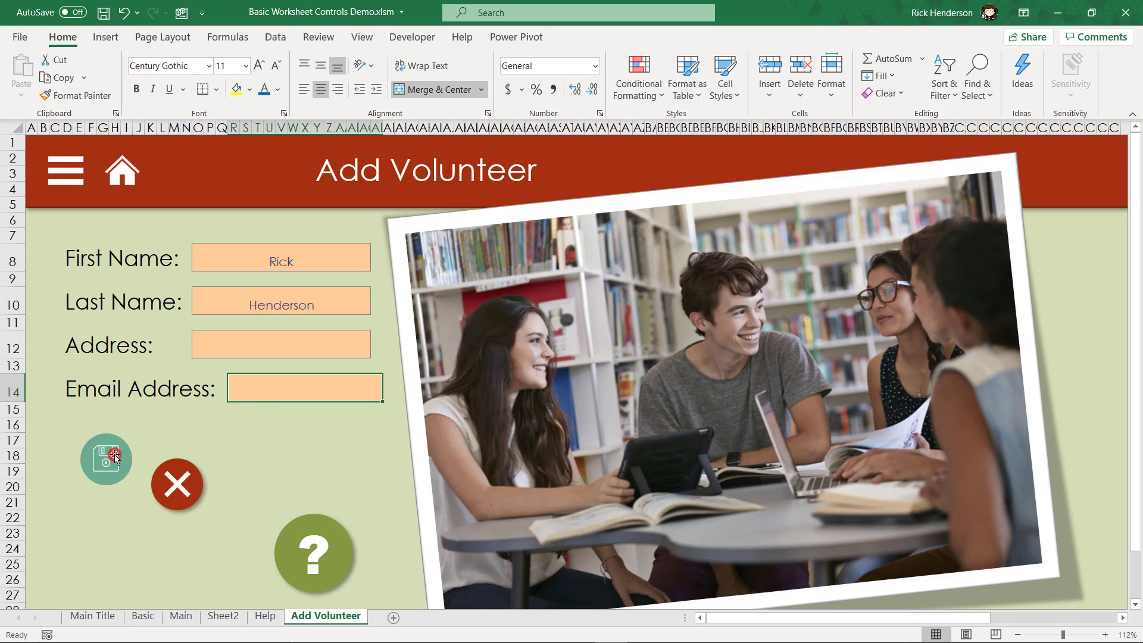
mouse_move(284, 394)
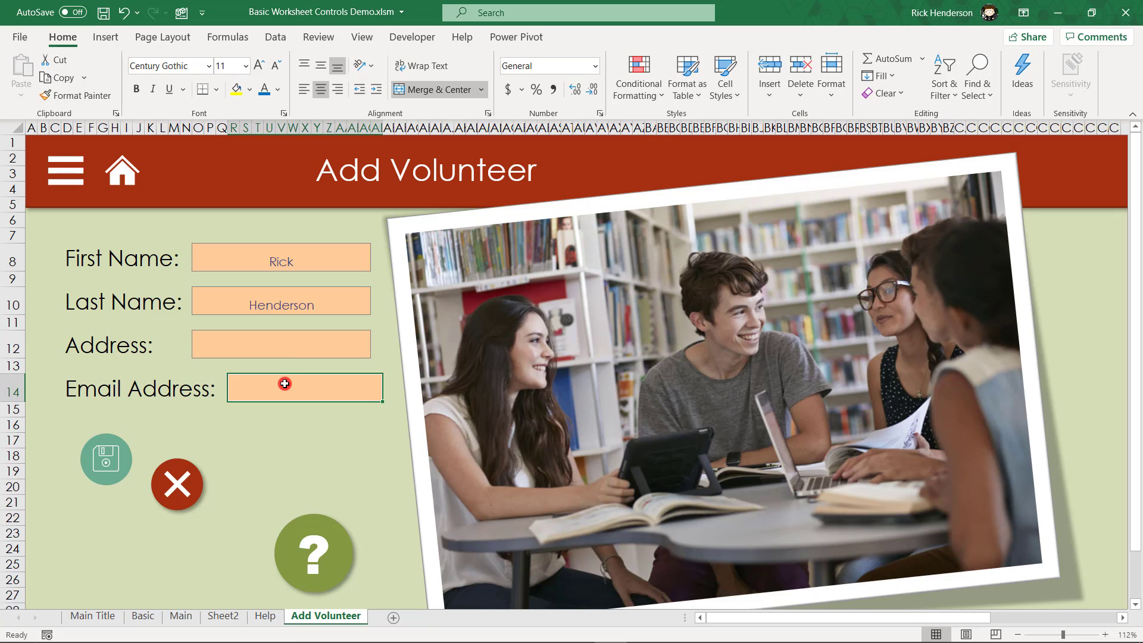
mouse_move(93, 360)
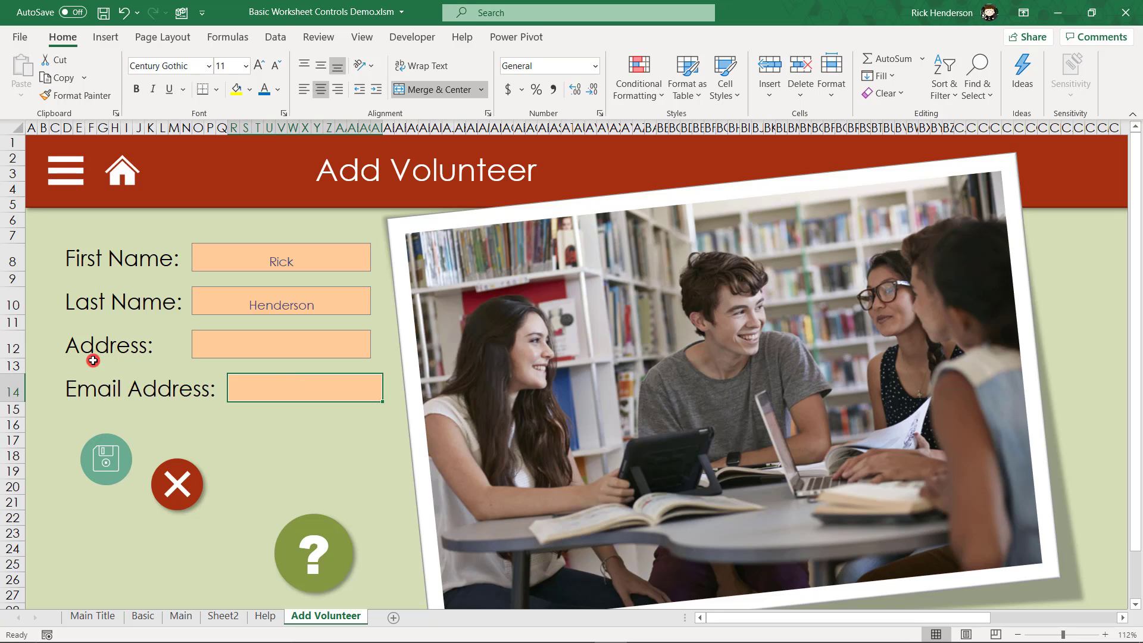
mouse_move(127, 363)
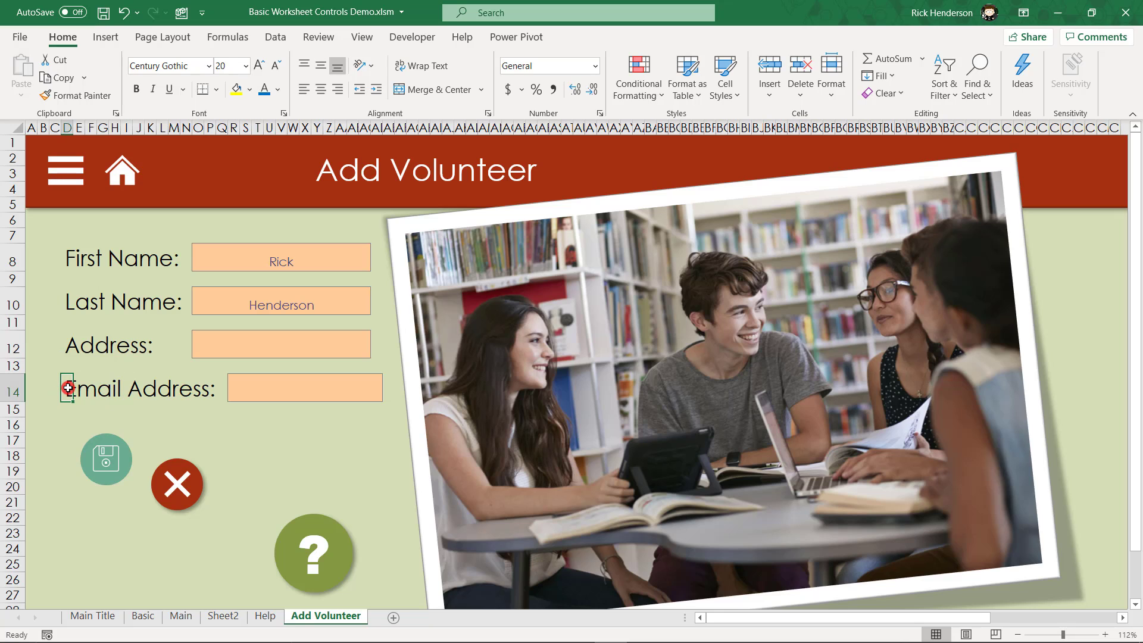
Select the merged email field and bring up the Cell Styles gallery for the Input style
left_click(304, 387)
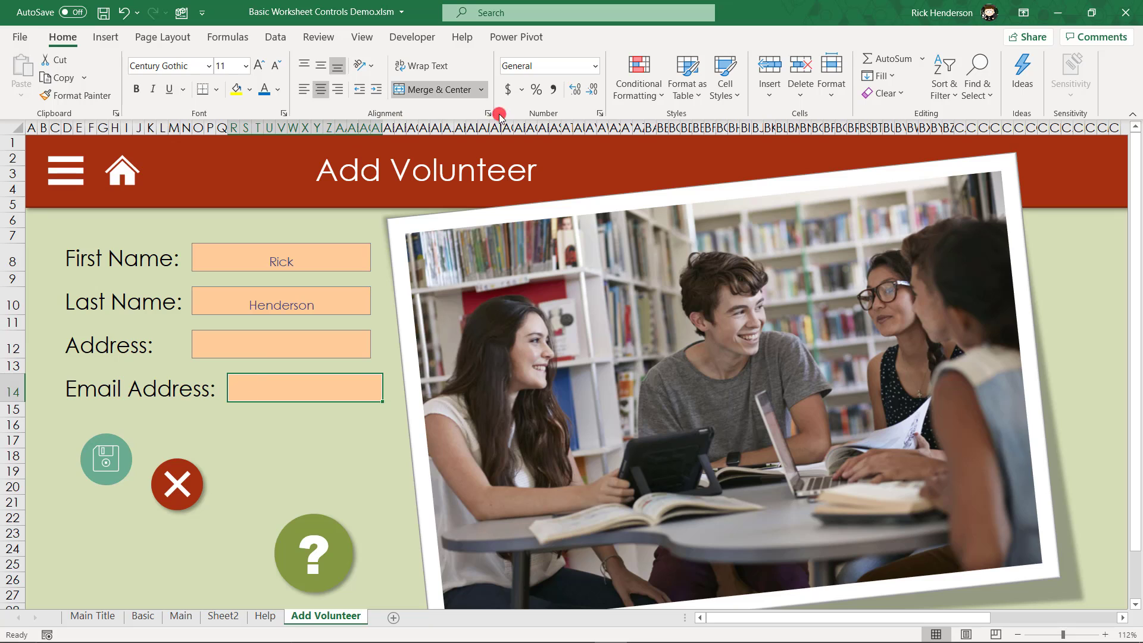
left_click(724, 75)
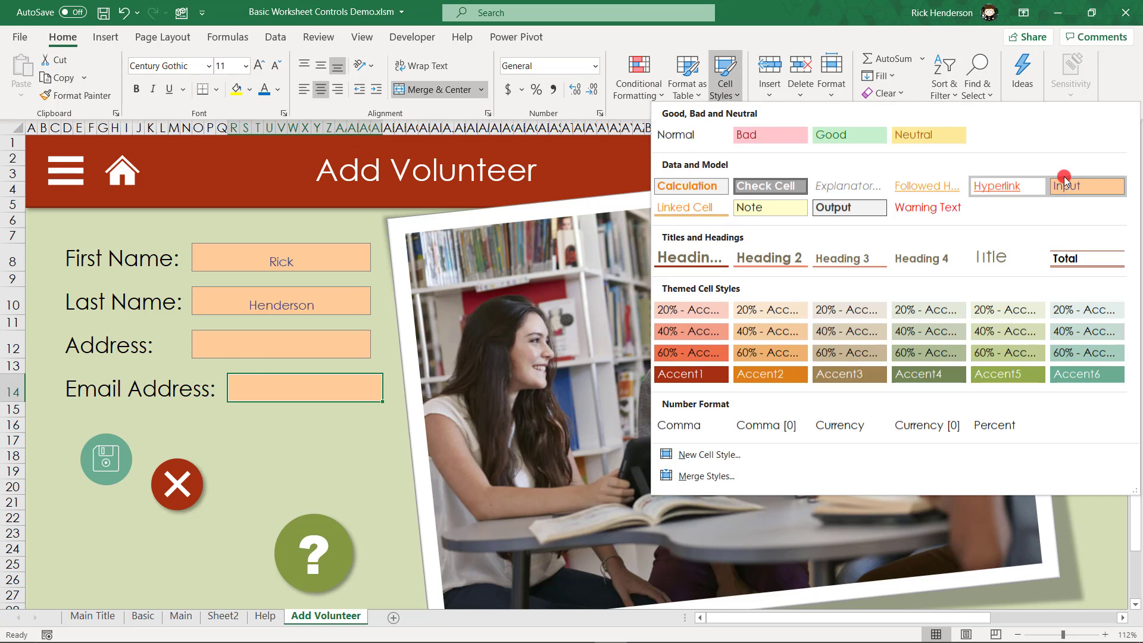
mouse_move(1086, 187)
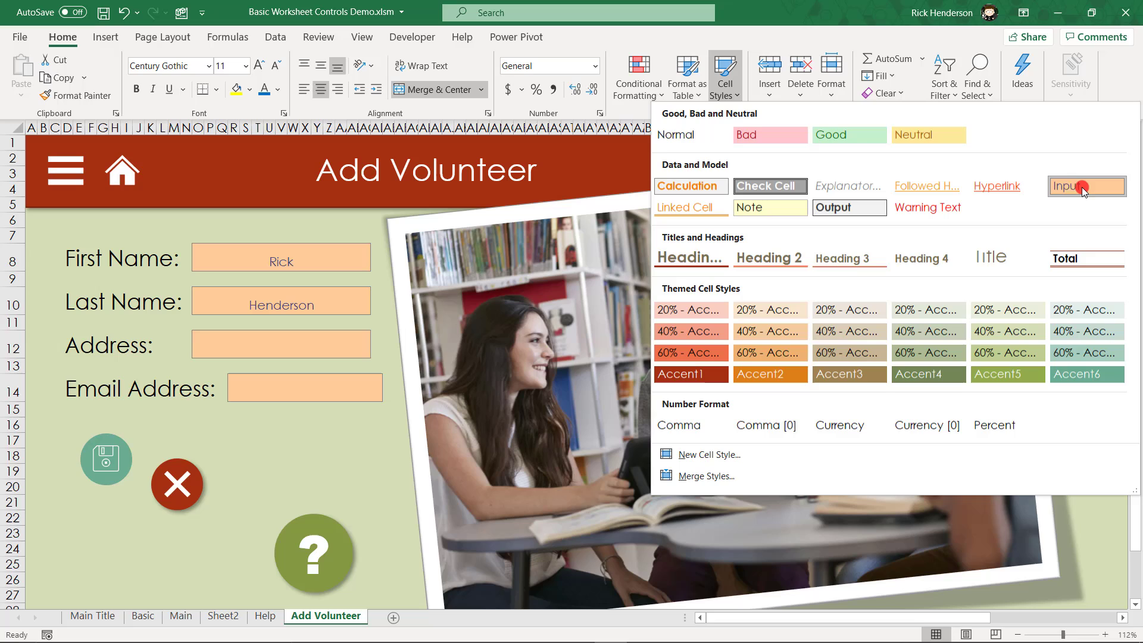
mouse_move(1086, 186)
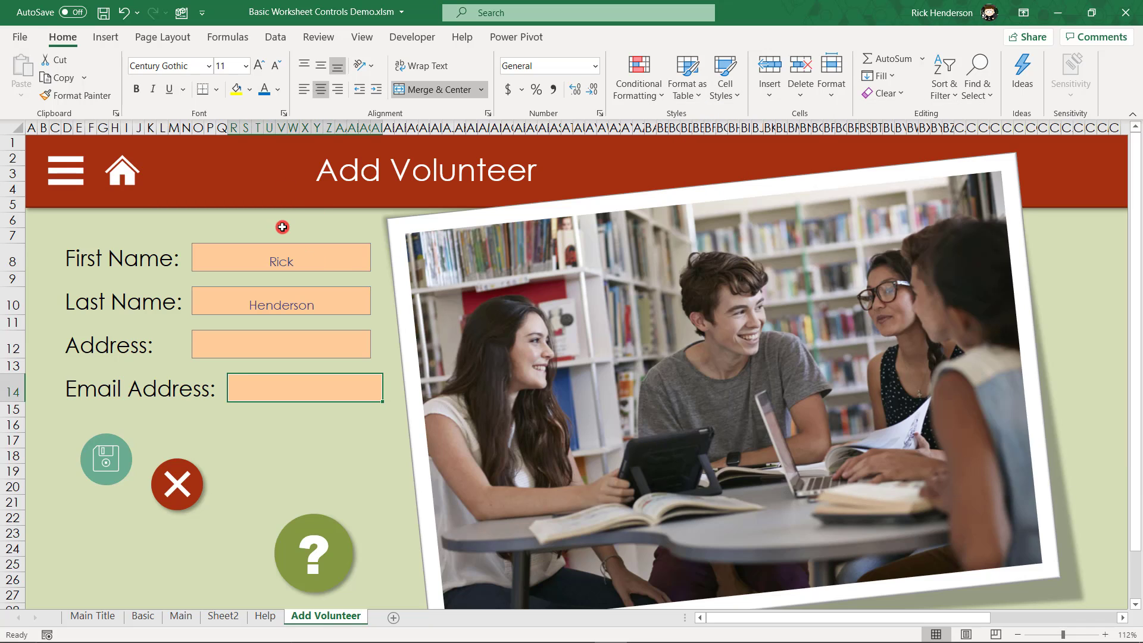
left_click(163, 37)
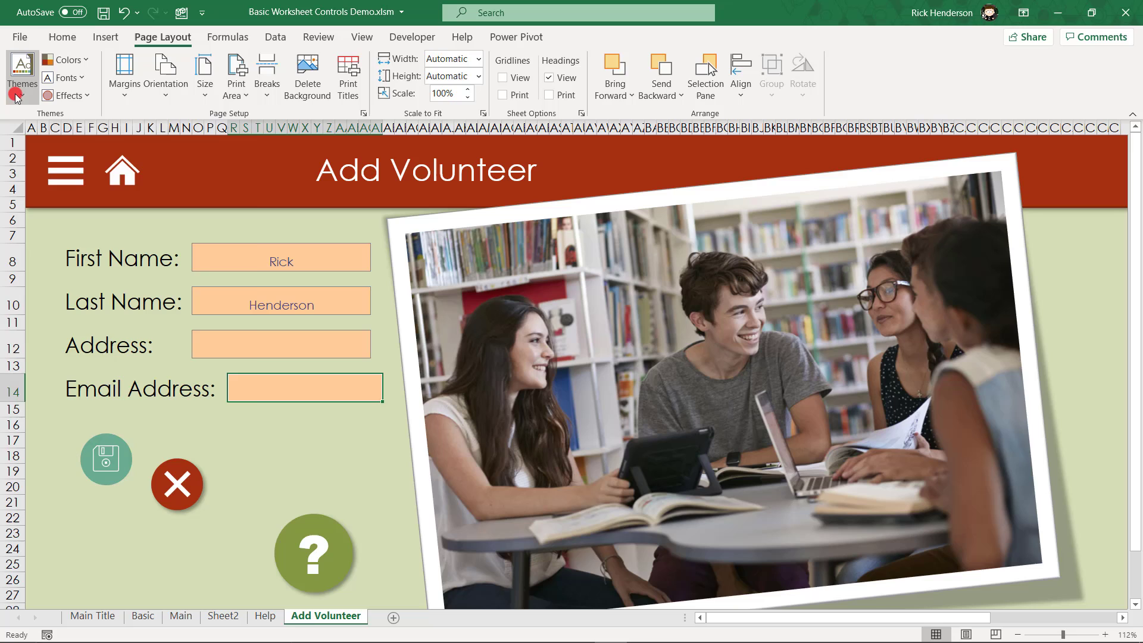
left_click(21, 75)
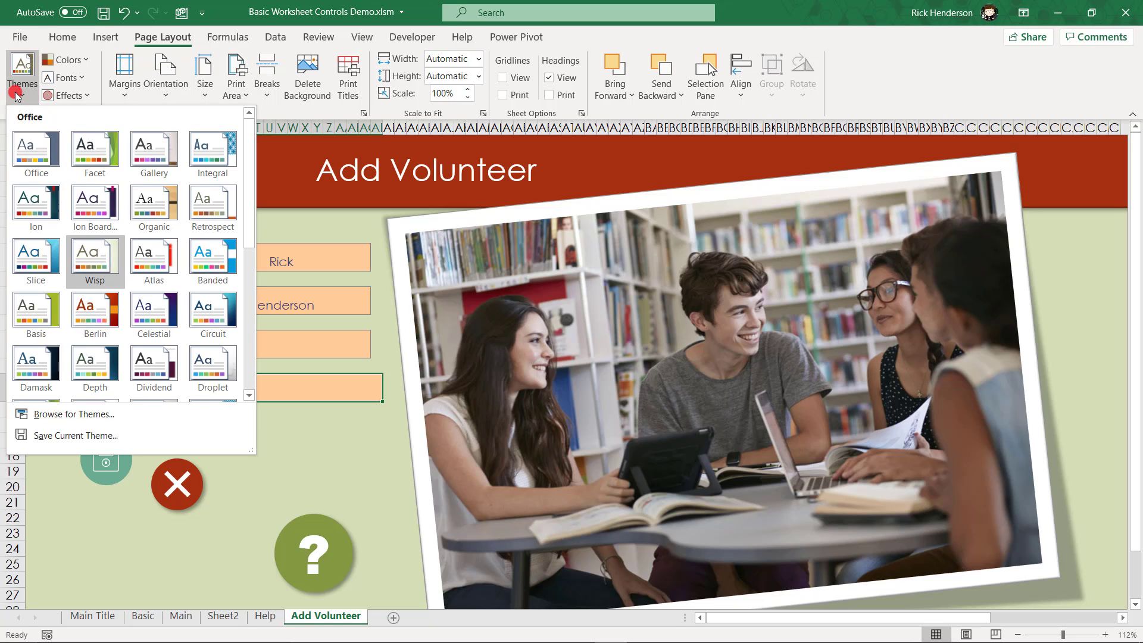
mouse_move(95, 259)
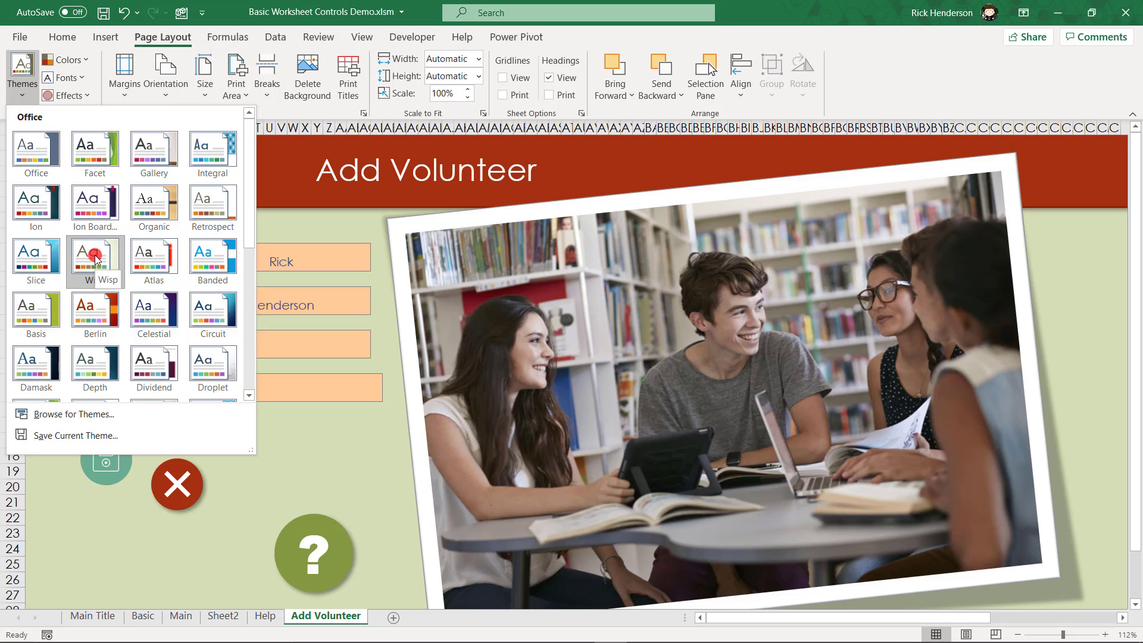
left_click(212, 255)
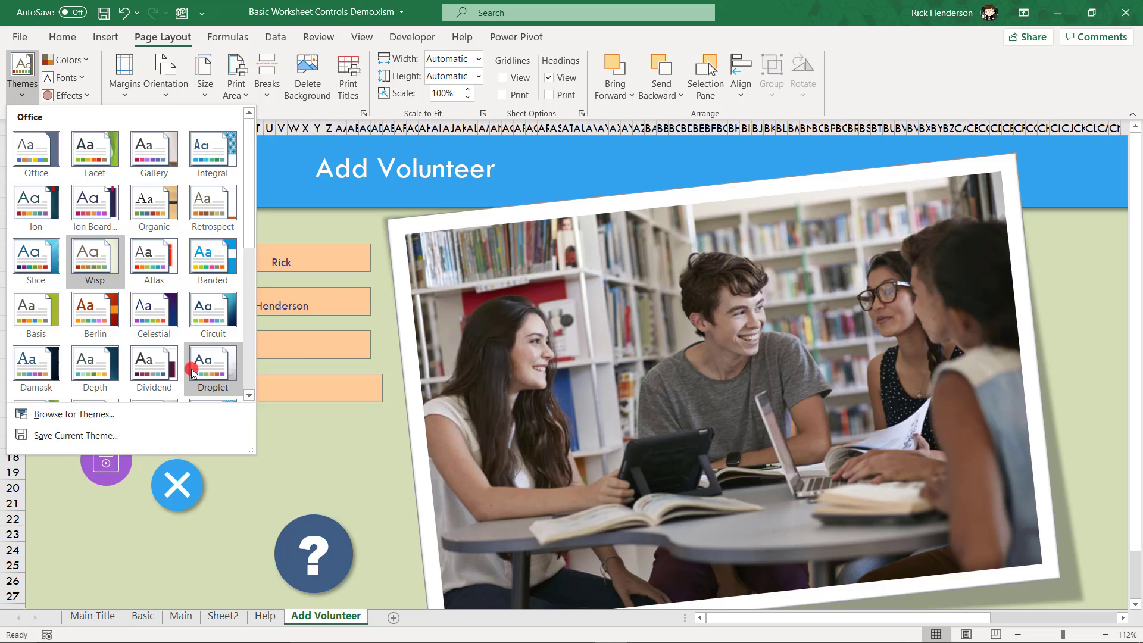
left_click(94, 313)
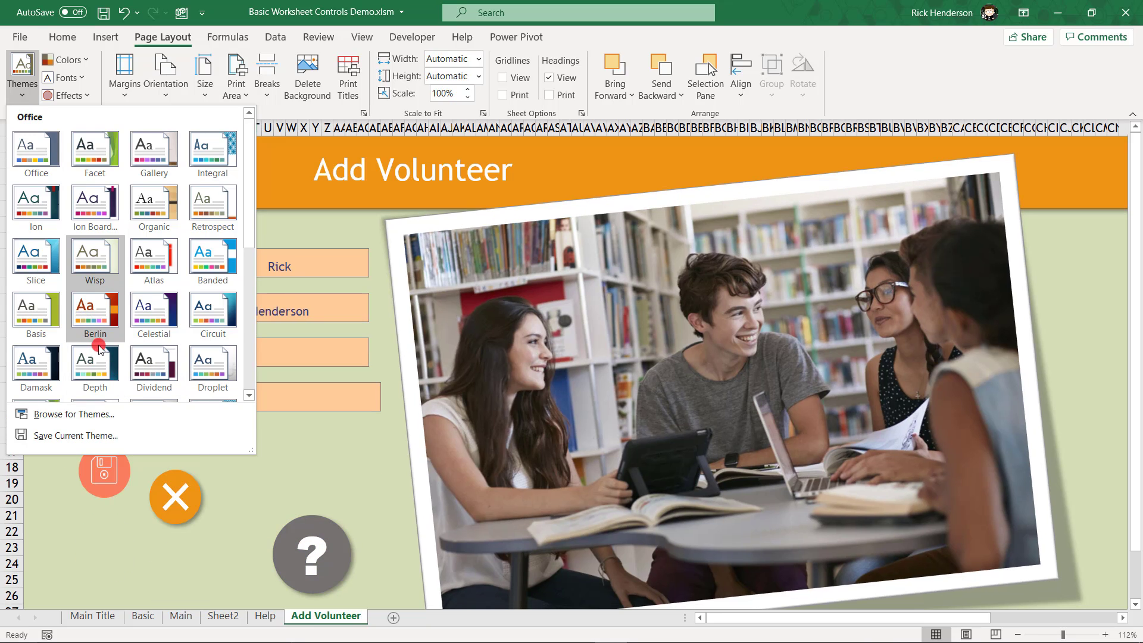
mouse_move(95, 357)
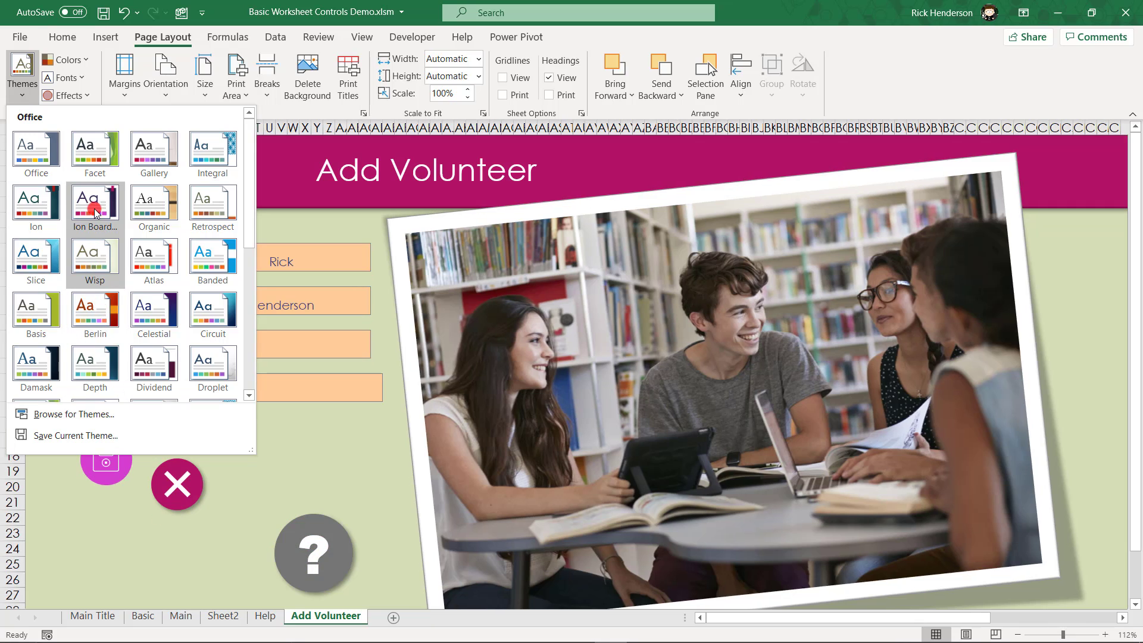
left_click(94, 203)
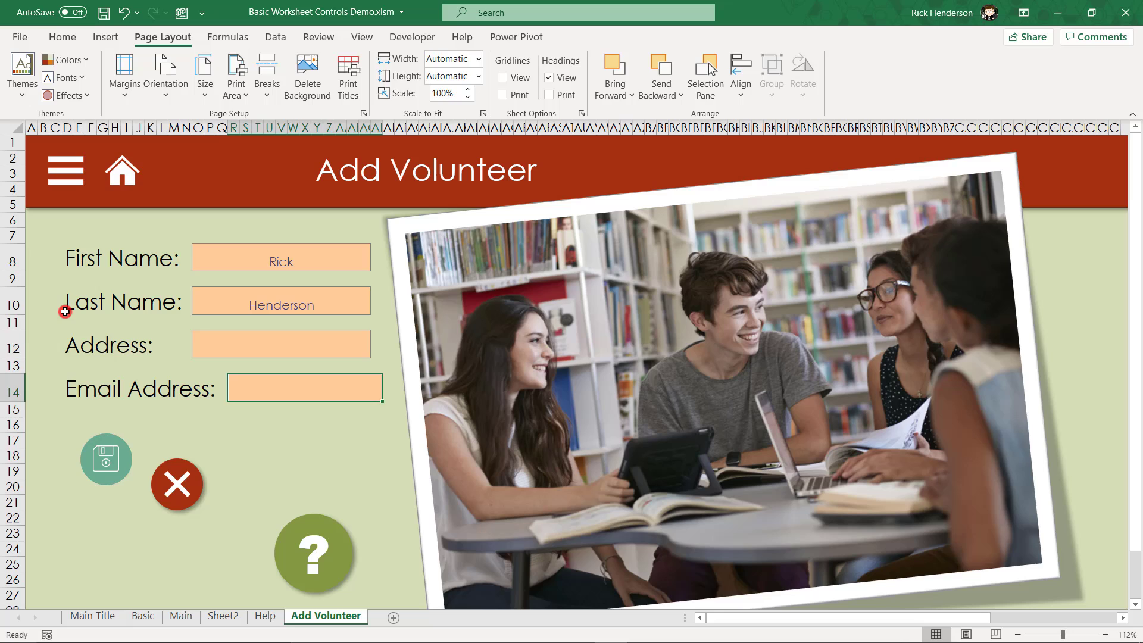
left_click(106, 460)
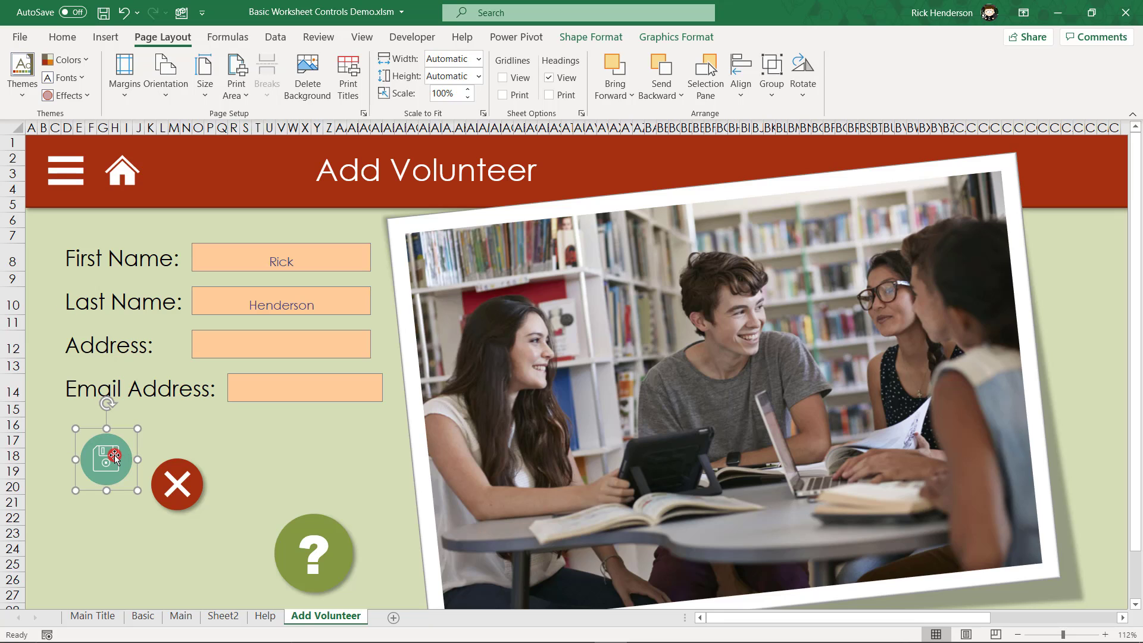
left_click(106, 460)
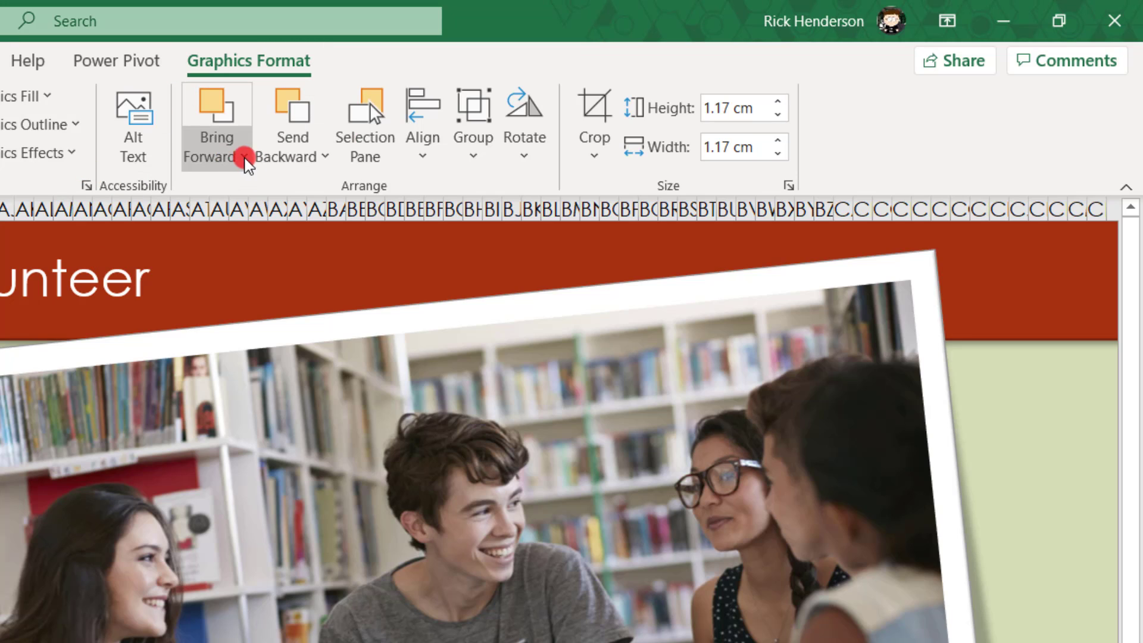
mouse_move(291, 134)
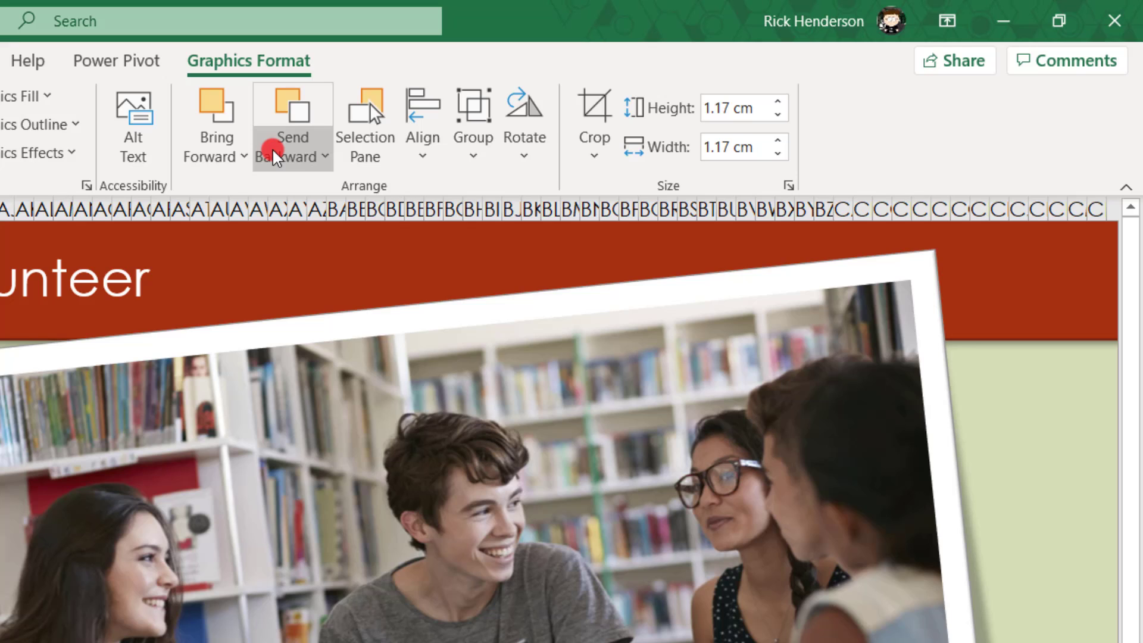
mouse_move(291, 145)
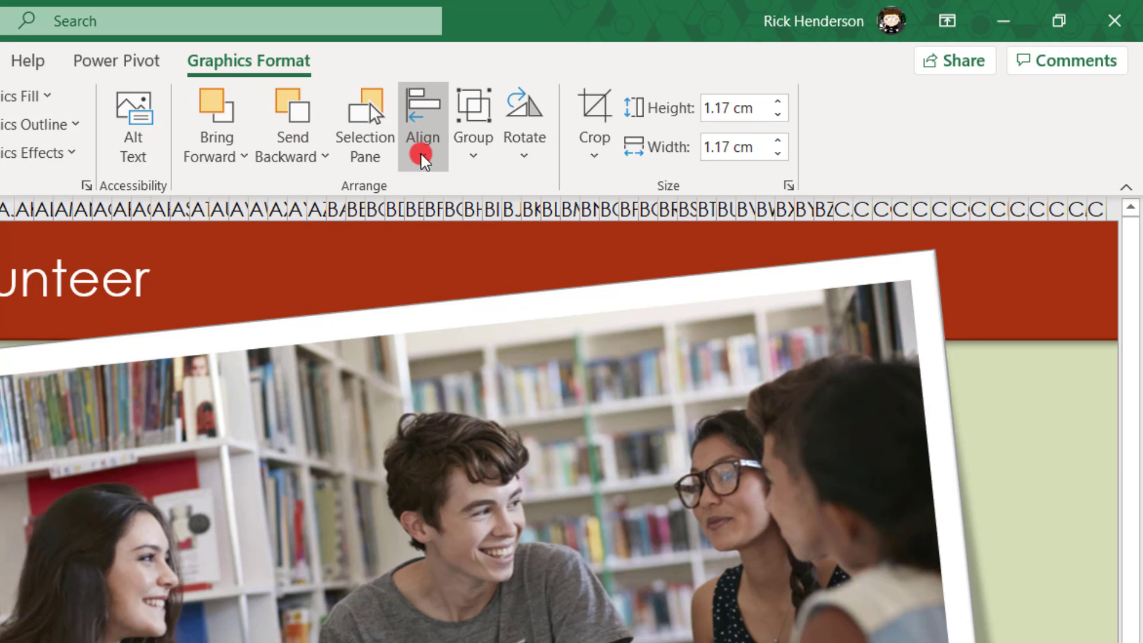
mouse_move(473, 120)
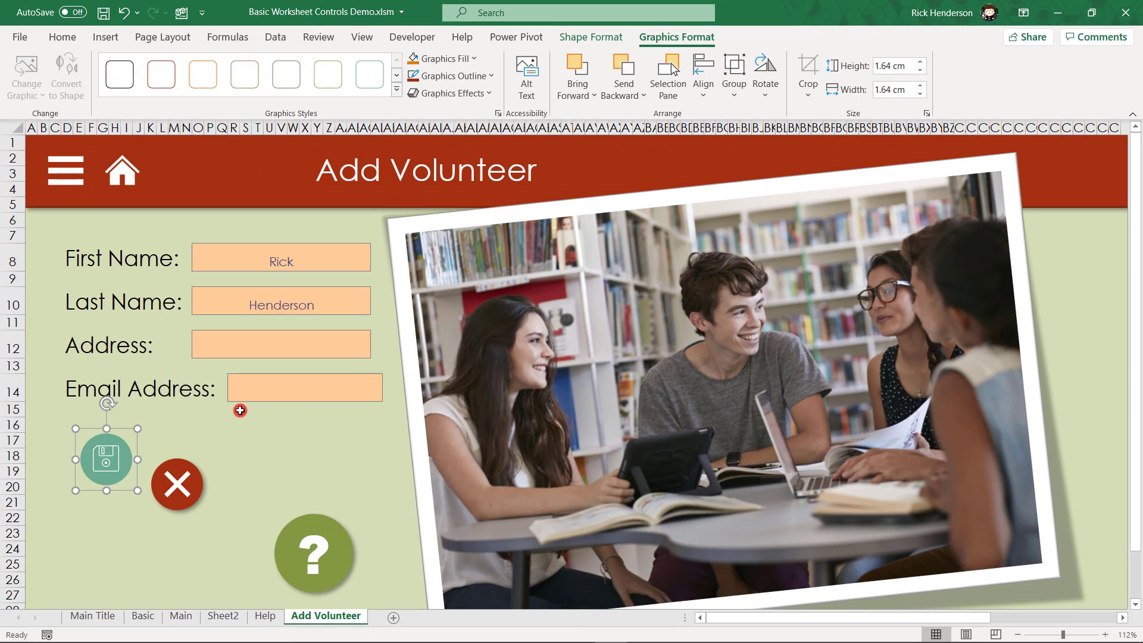
Deselect the save icon and select the red clear button graphic beside it
left_click(449, 93)
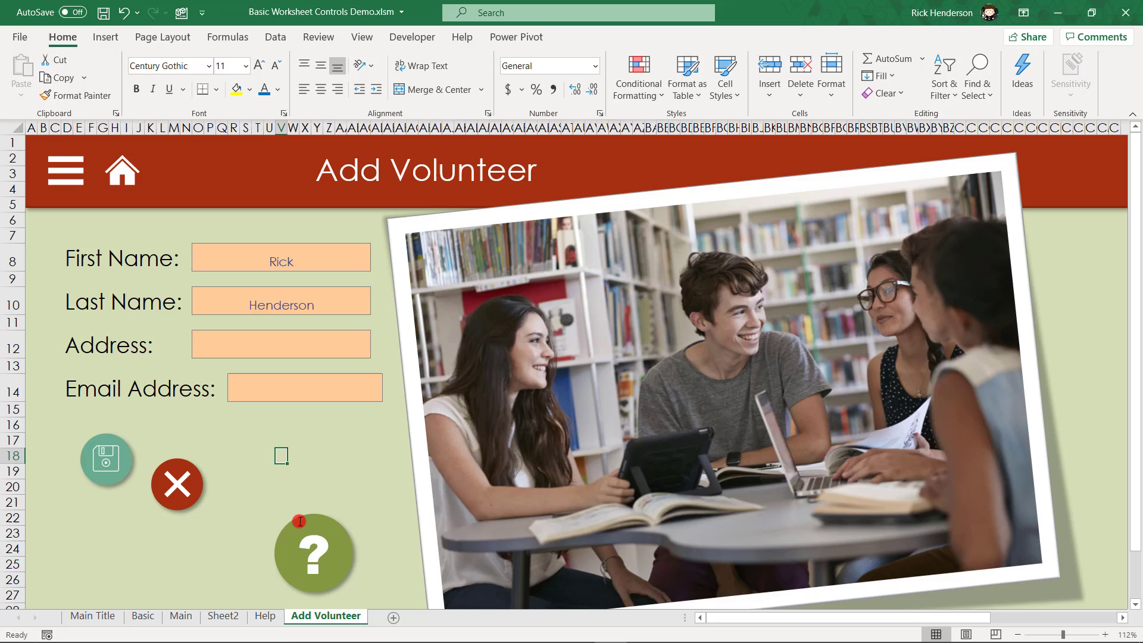
mouse_move(245, 481)
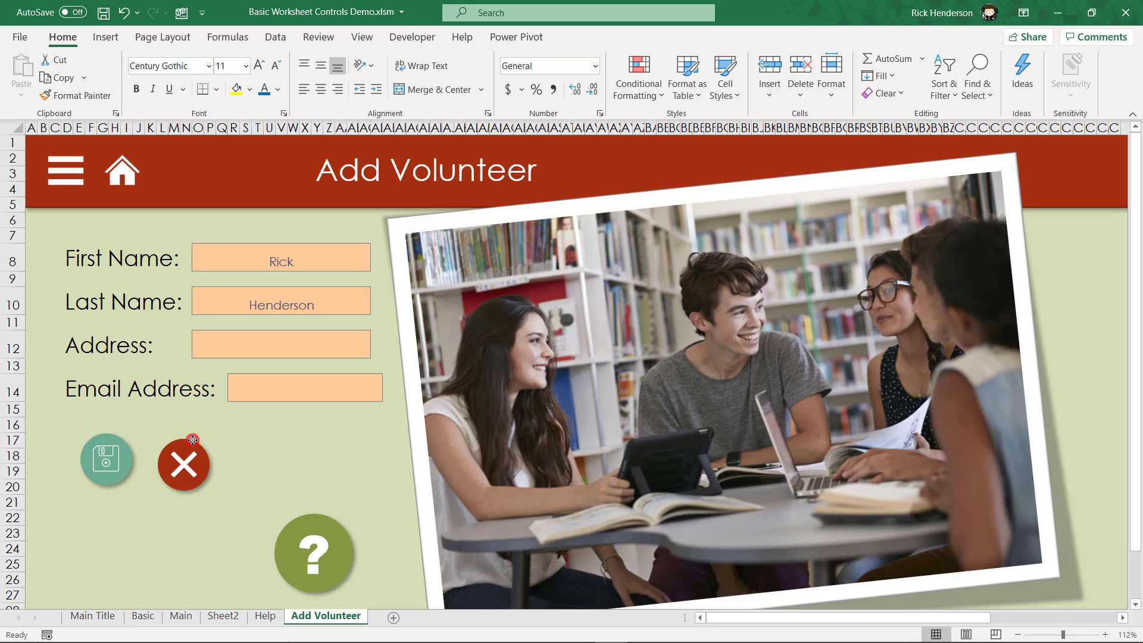
left_click(182, 463)
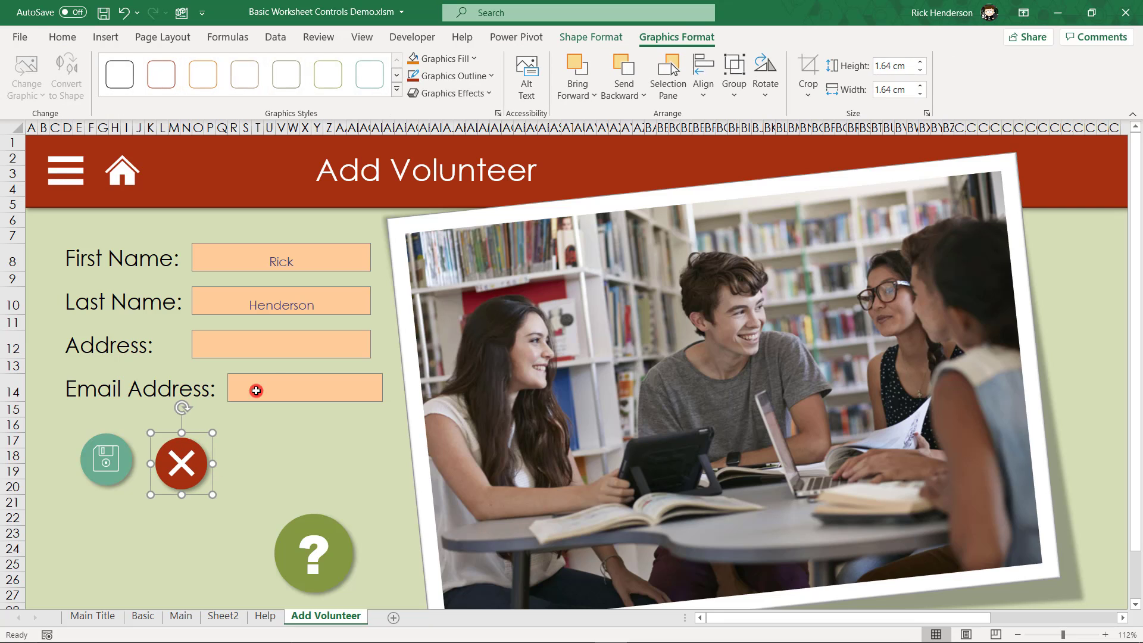
mouse_move(261, 434)
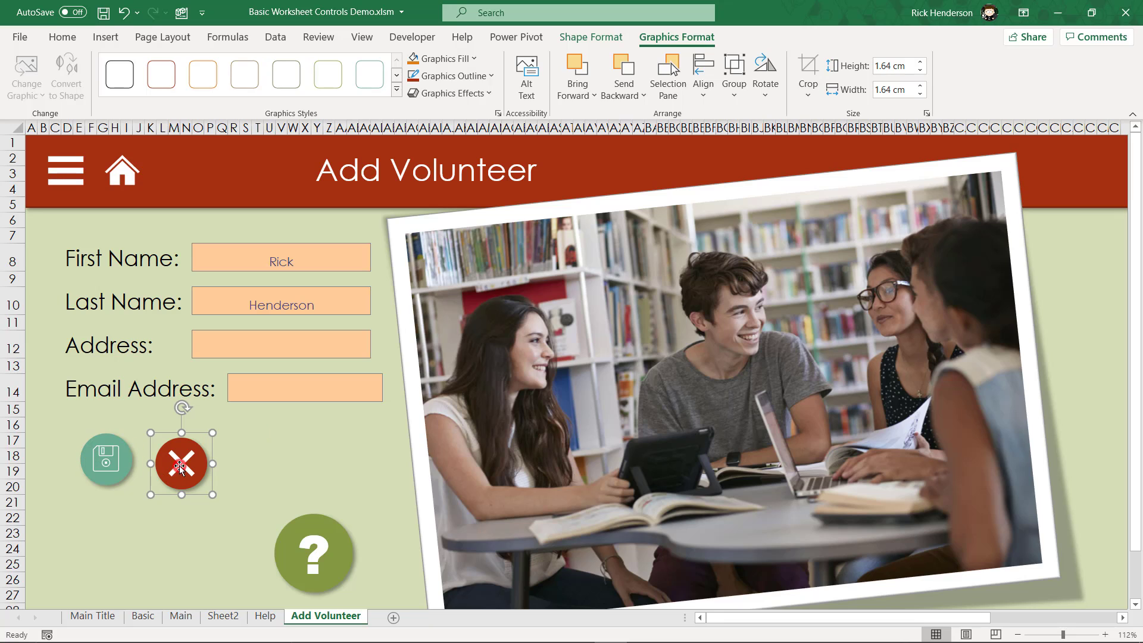
mouse_move(106, 460)
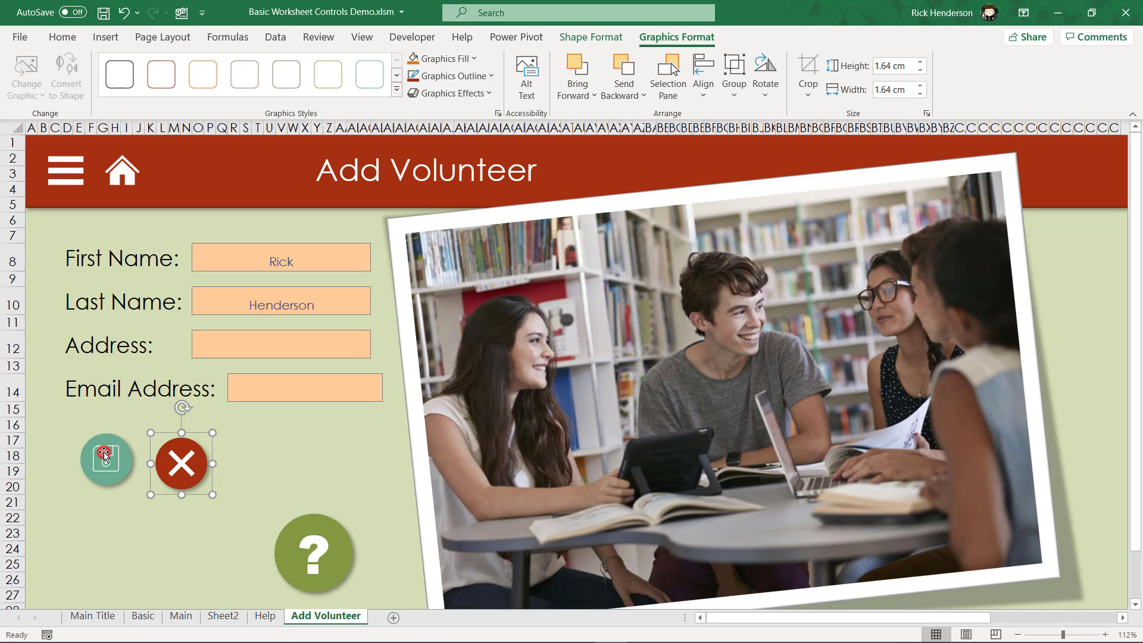
Align the save and clear buttons along their middles with Align Middle
left_click(106, 460)
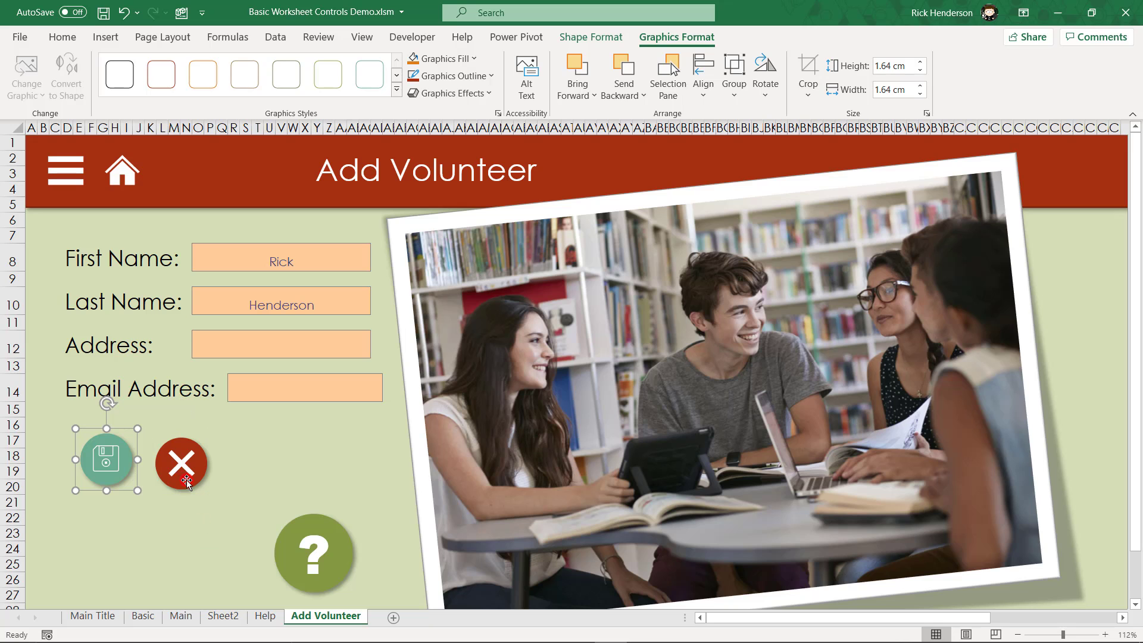
mouse_move(169, 461)
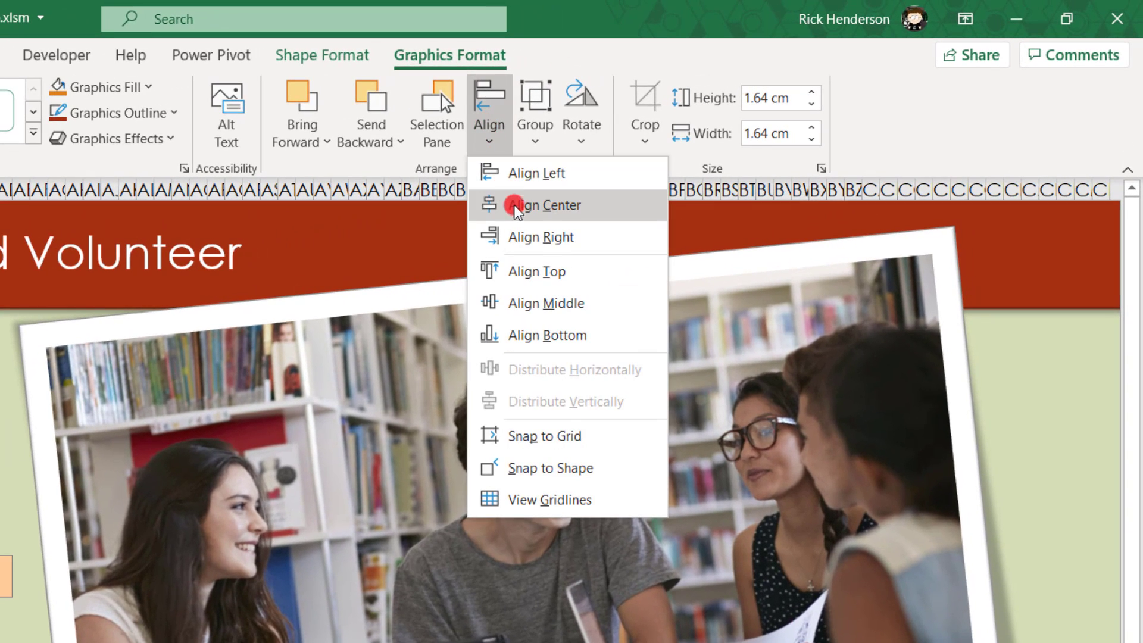
mouse_move(527, 303)
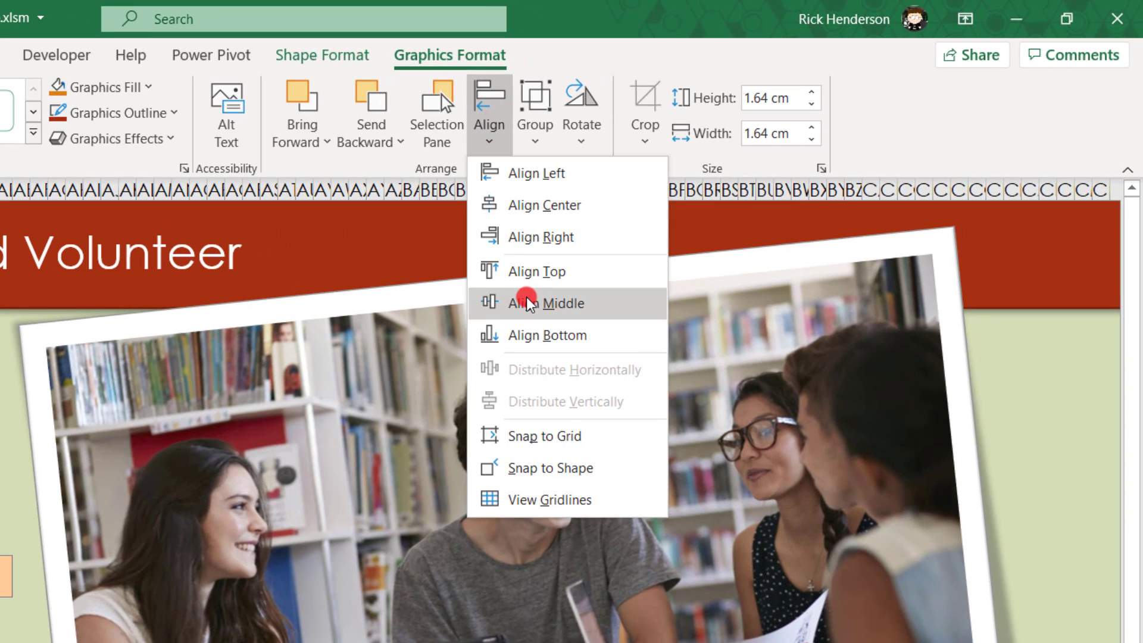
left_click(541, 304)
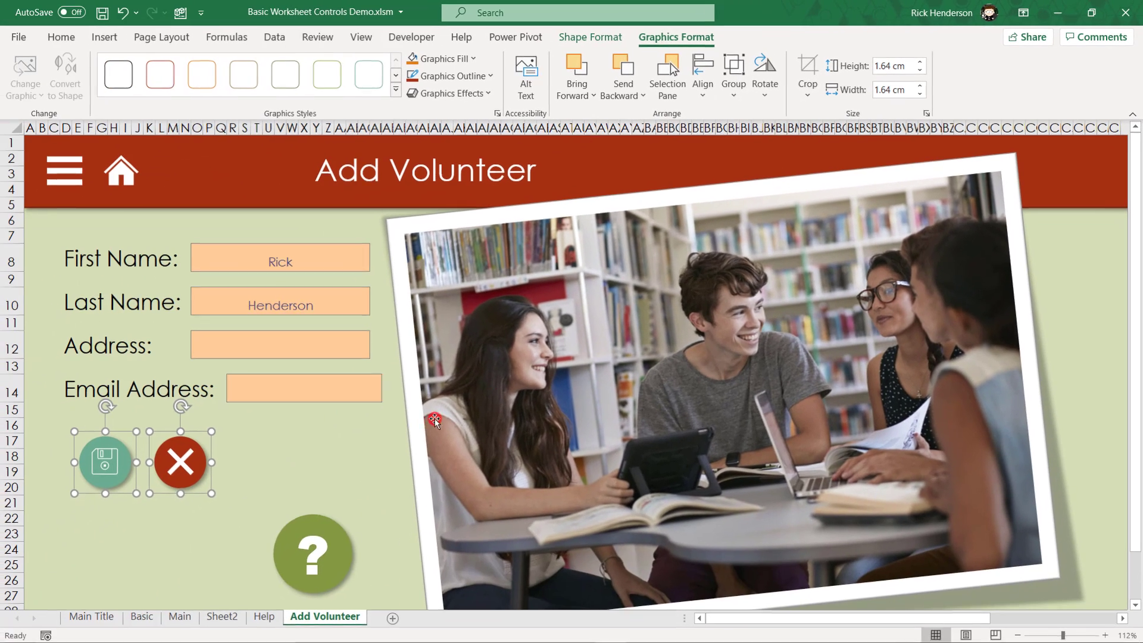
left_click(329, 440)
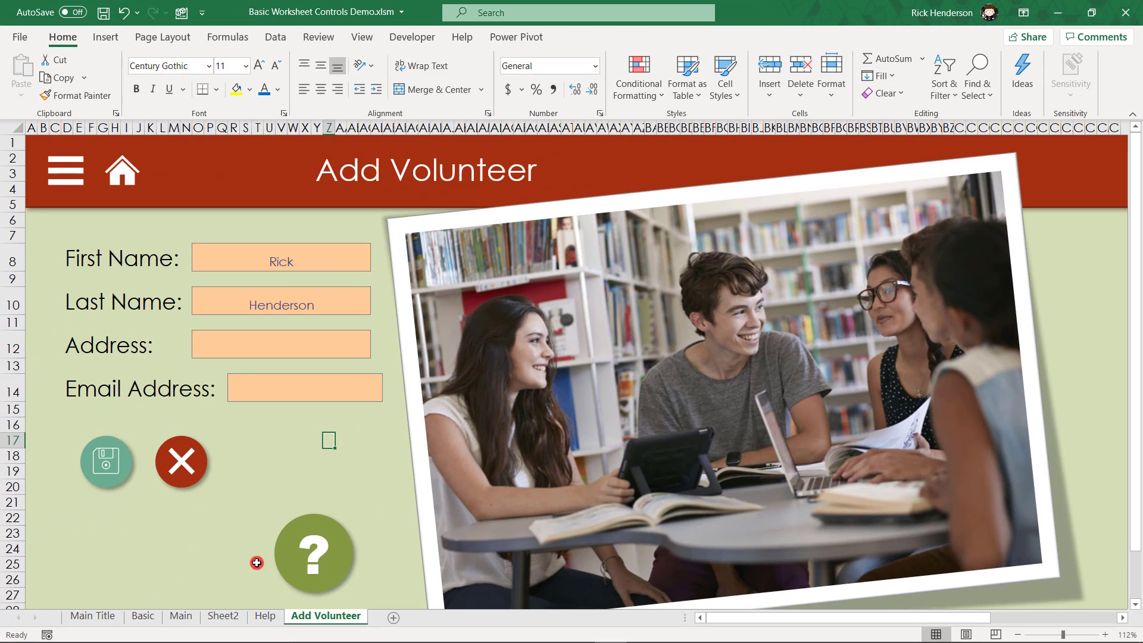
mouse_move(263, 293)
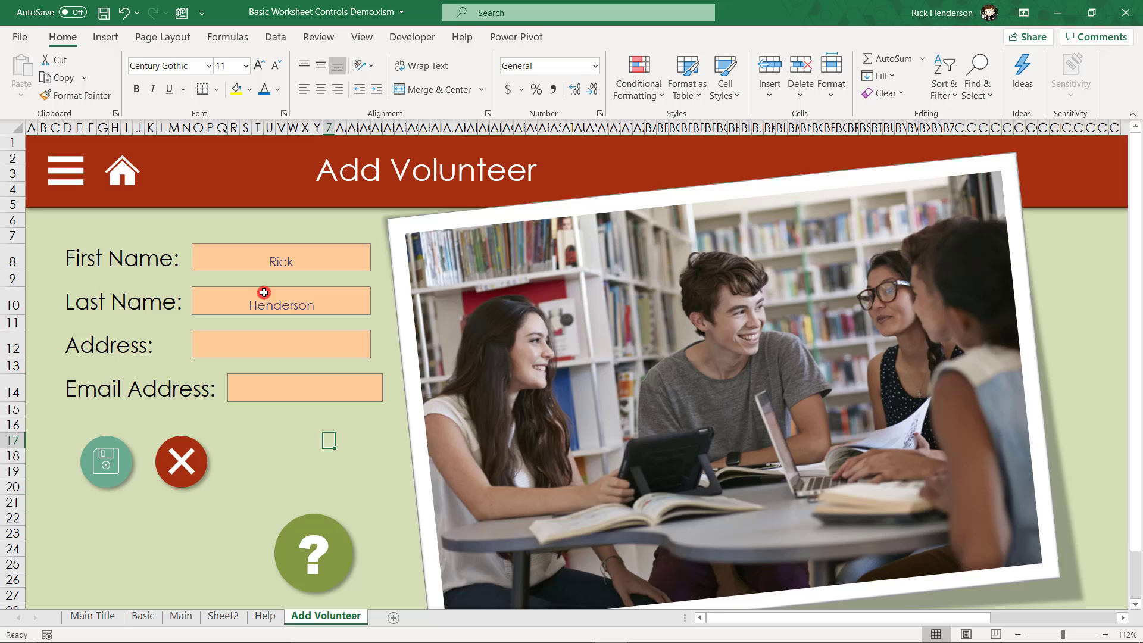
Reselect both buttons and review the Align distribution options
left_click(106, 462)
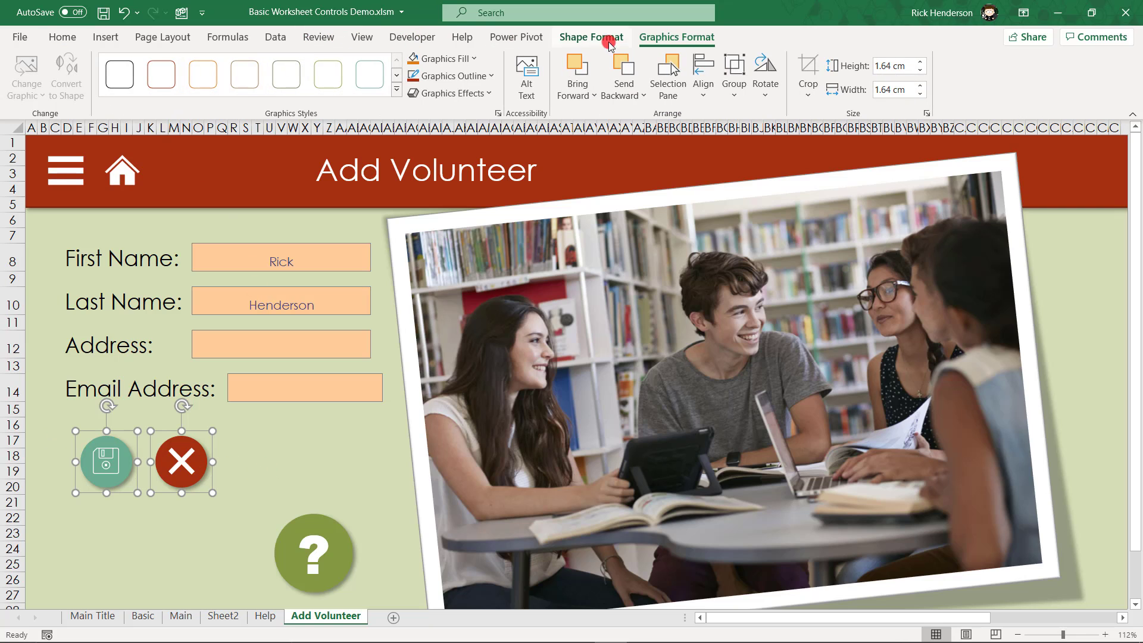
left_click(703, 73)
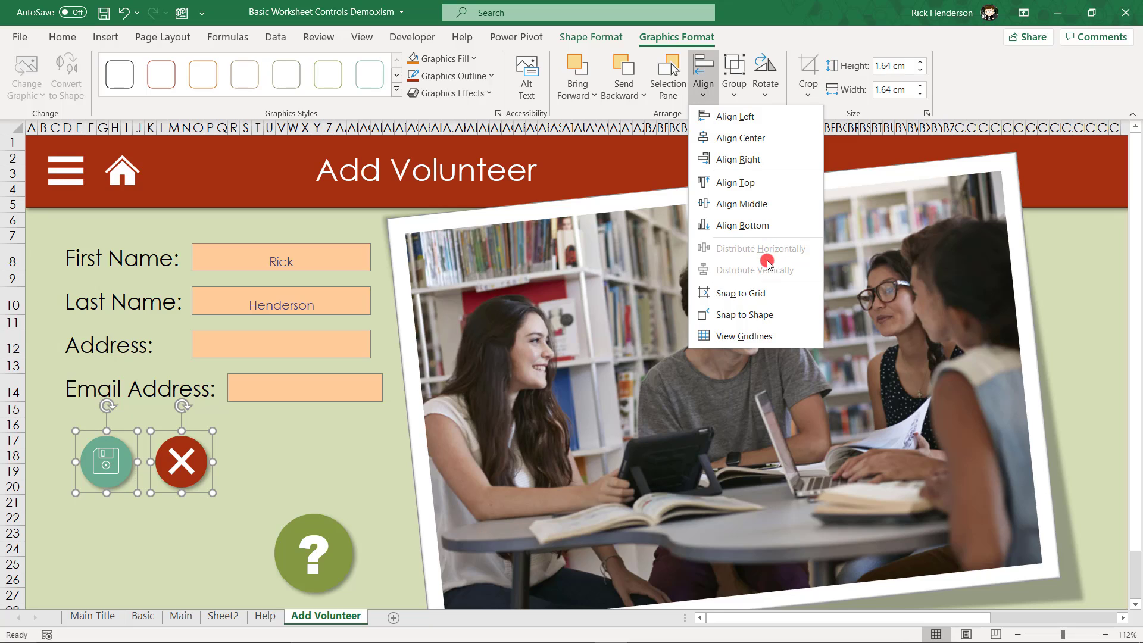
mouse_move(748, 251)
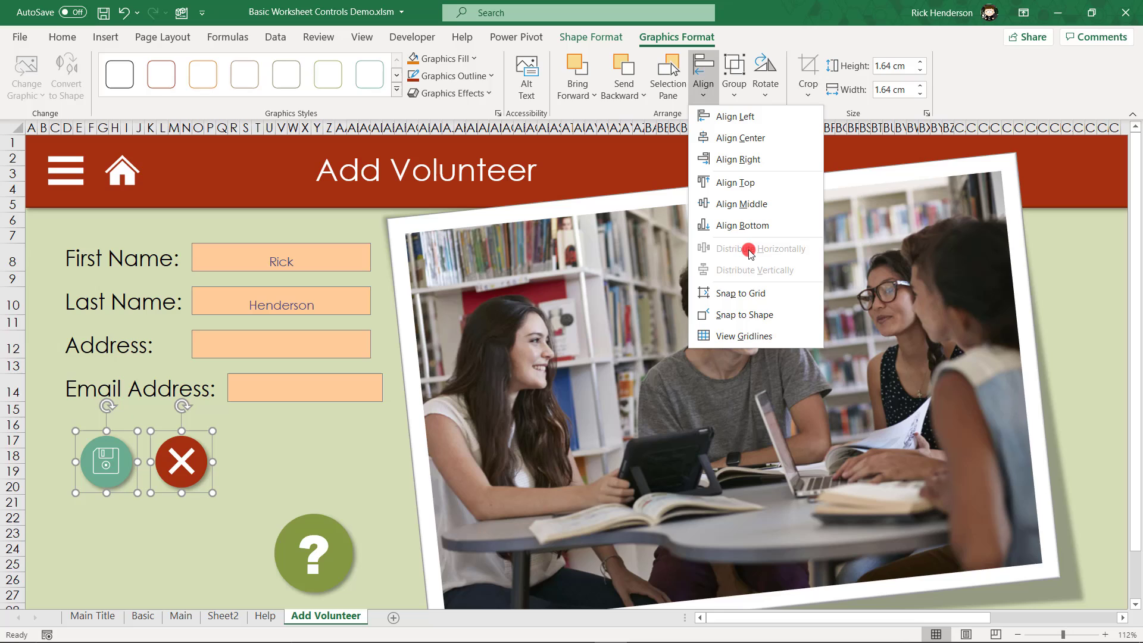
mouse_move(732, 253)
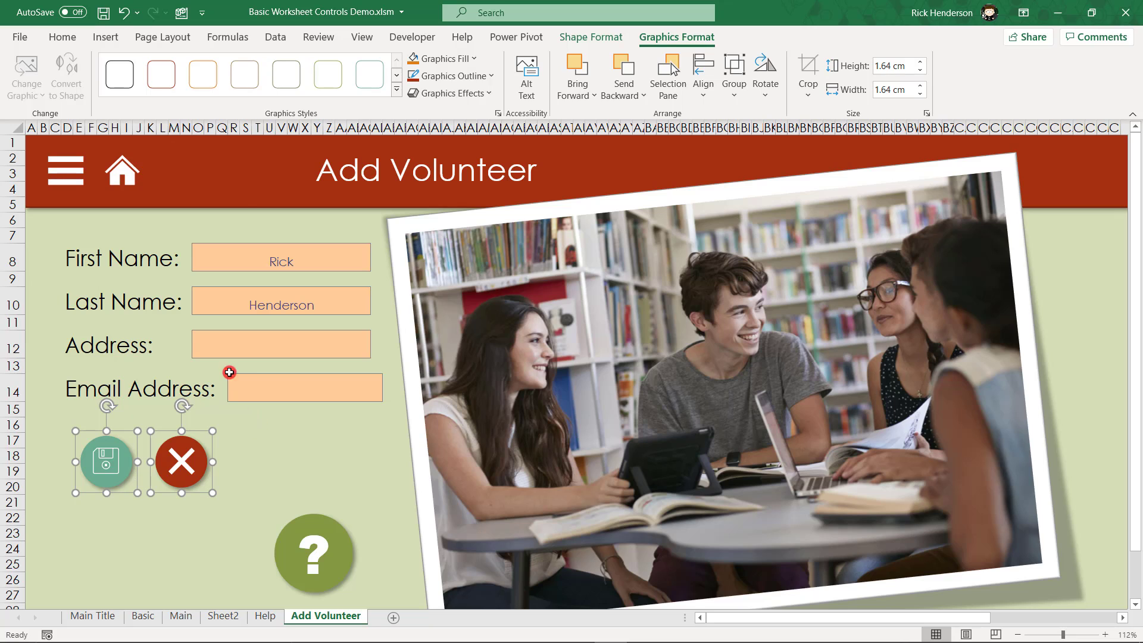
mouse_move(241, 199)
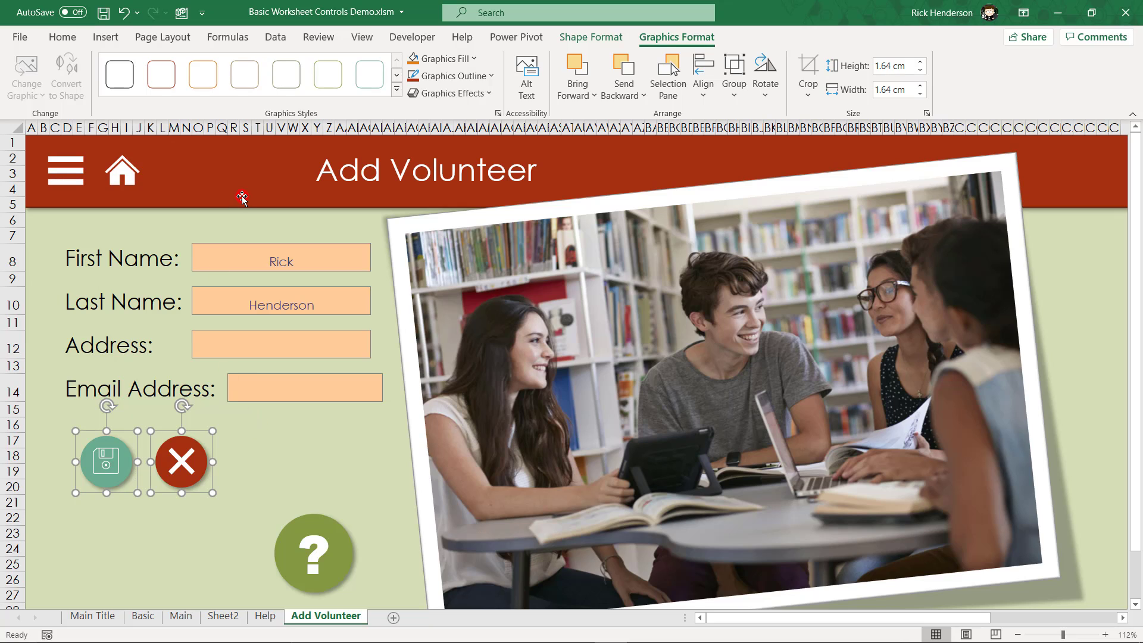
Turn off Headings on the View ribbon, then return to Graphics Format
left_click(361, 37)
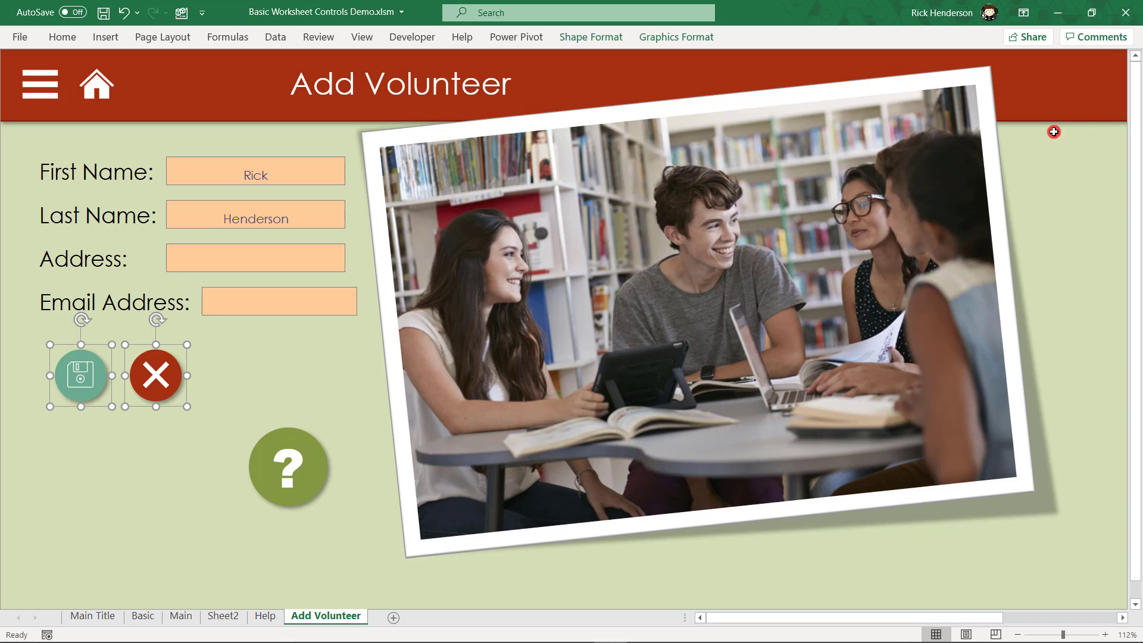
mouse_move(1052, 151)
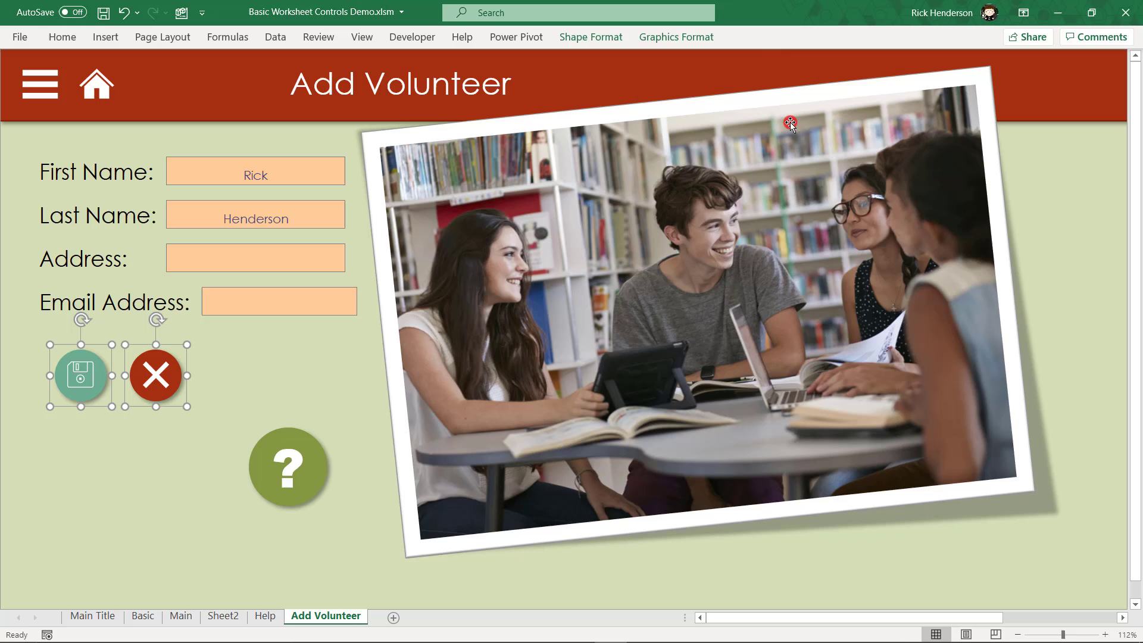
mouse_move(677, 37)
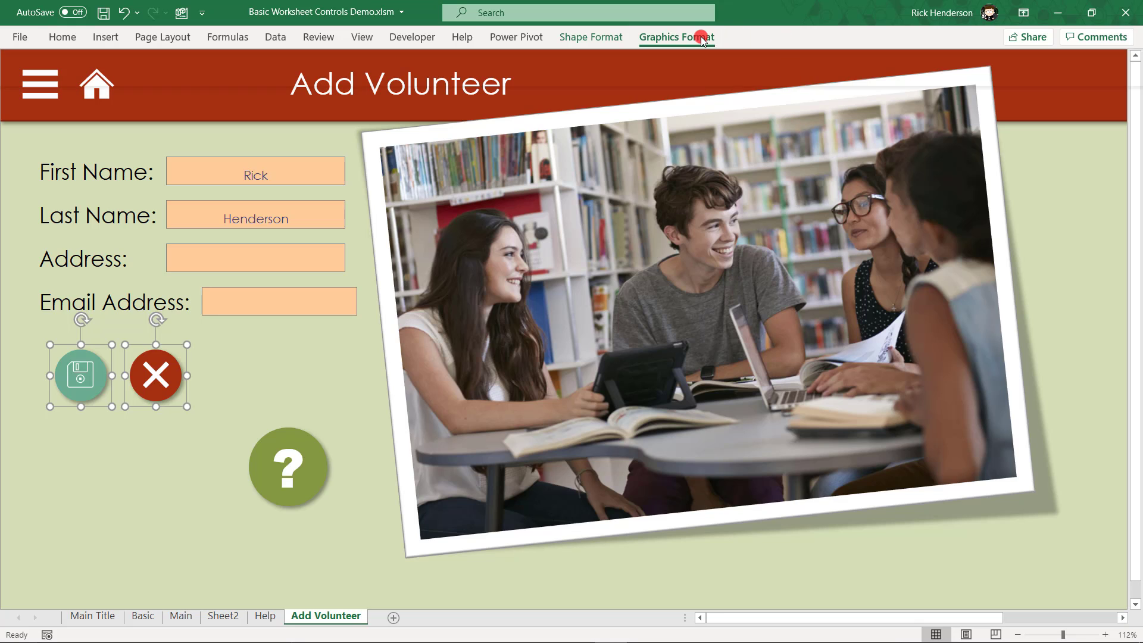
left_click(676, 37)
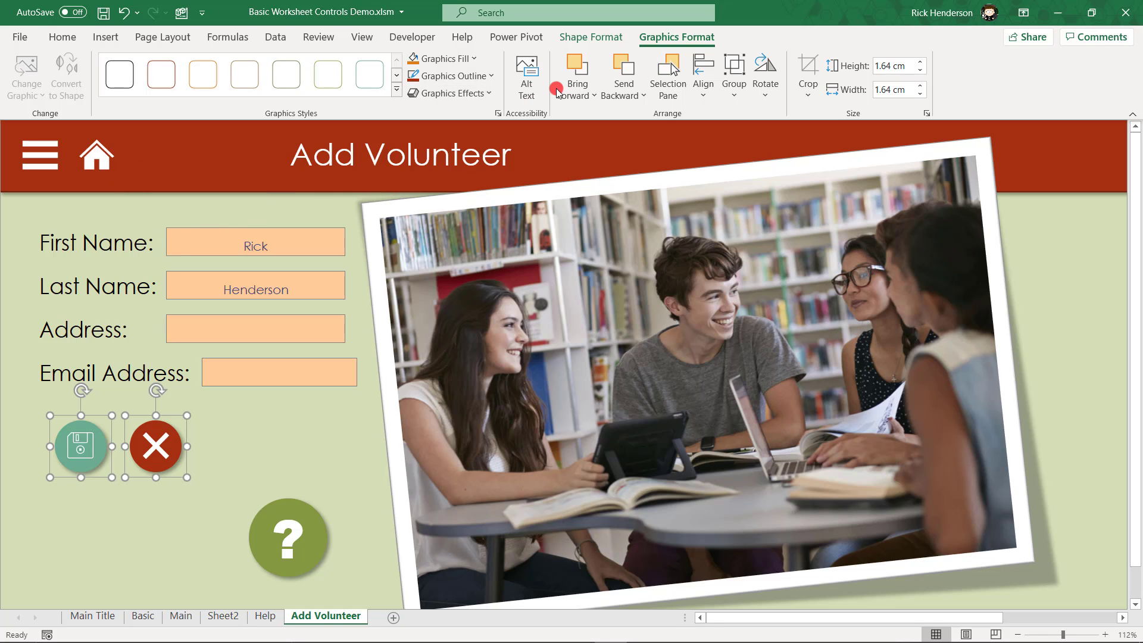
Protect the sheet with Select locked cells off and Select unlocked cells on
left_click(317, 37)
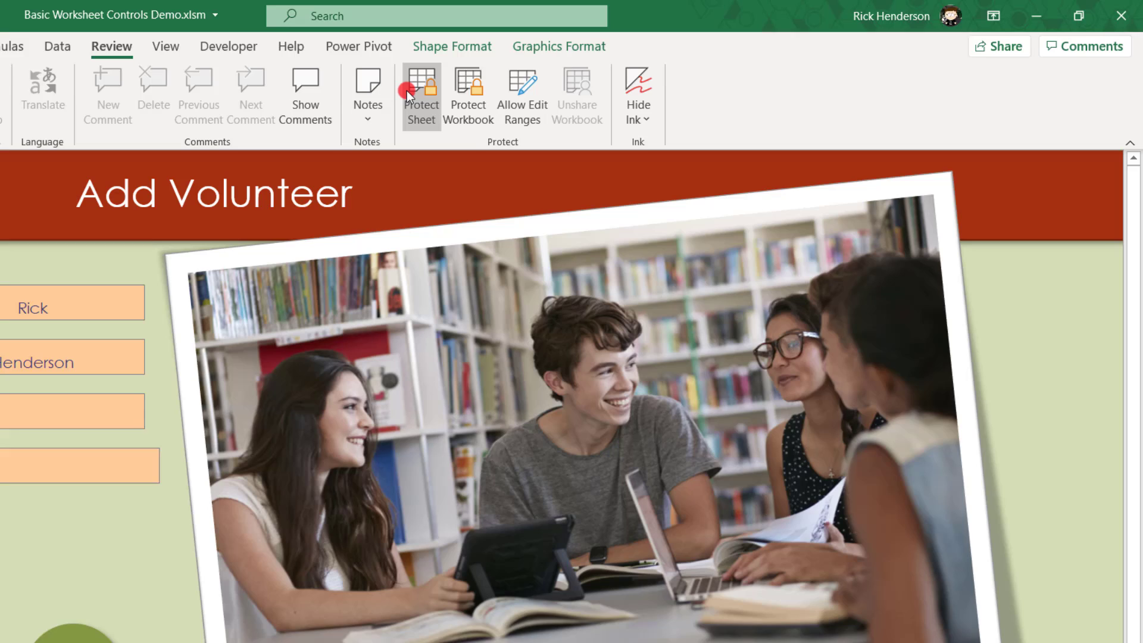
left_click(420, 95)
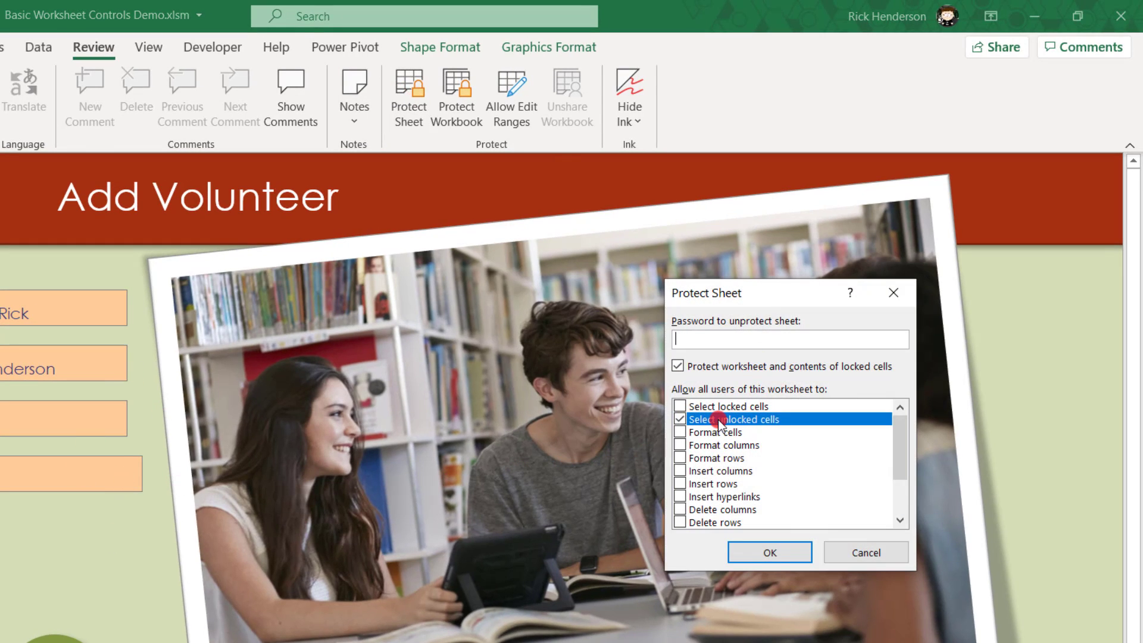
mouse_move(145, 333)
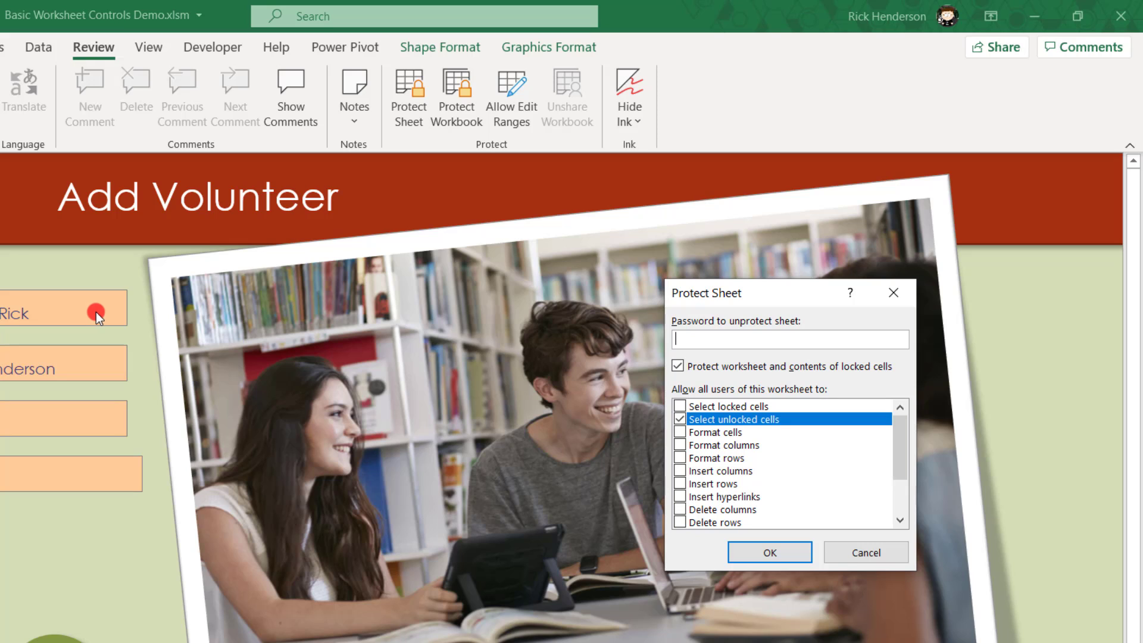
mouse_move(790, 481)
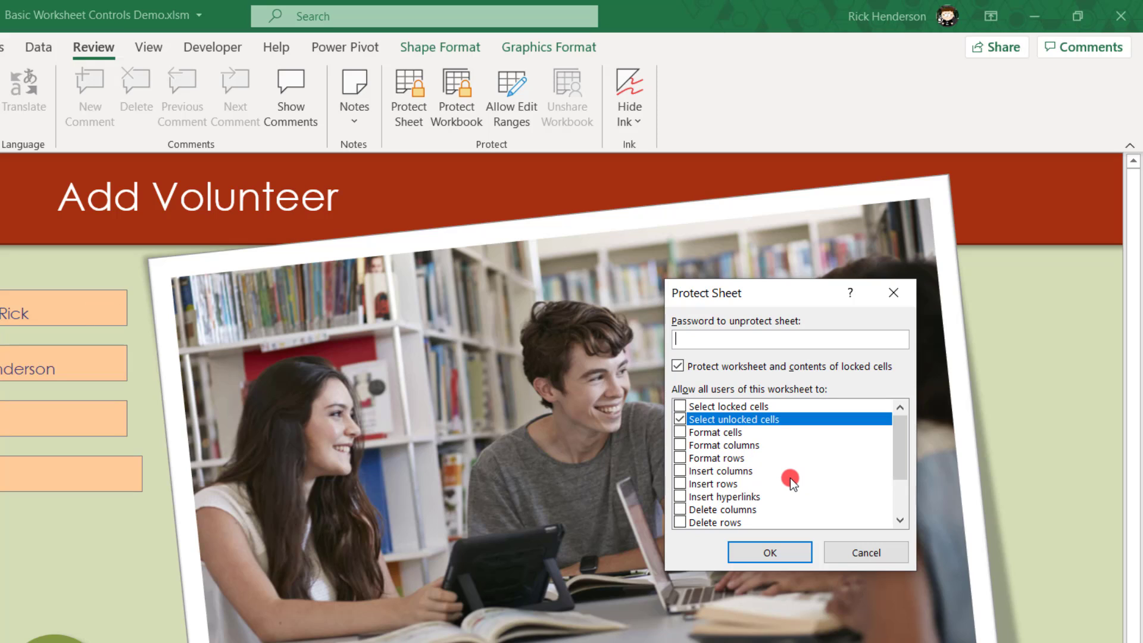
left_click(680, 419)
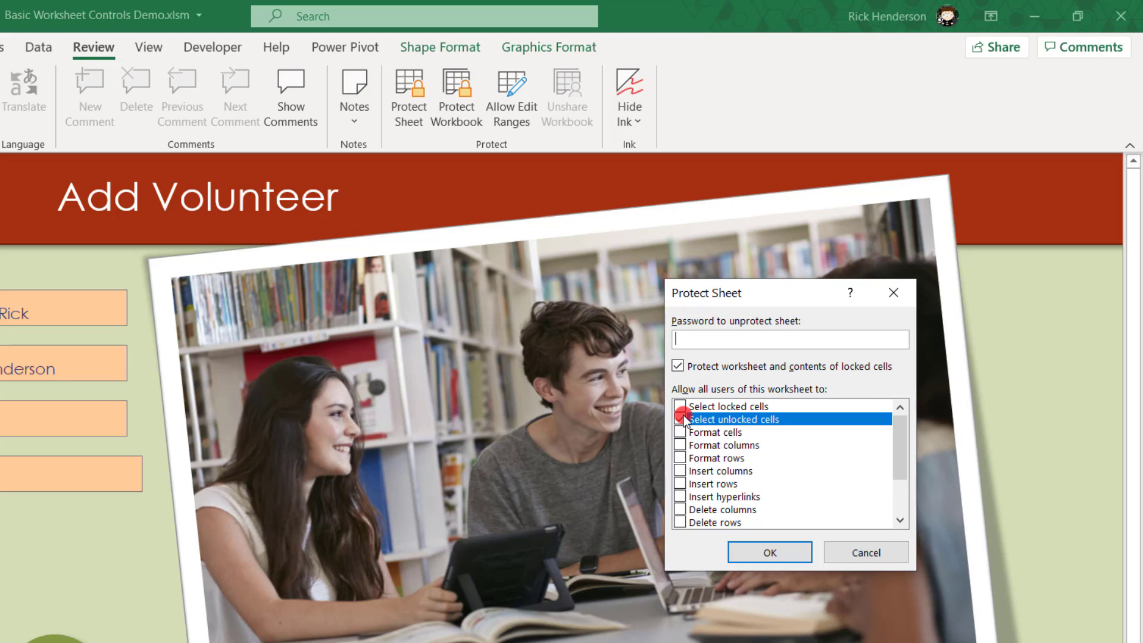
left_click(680, 420)
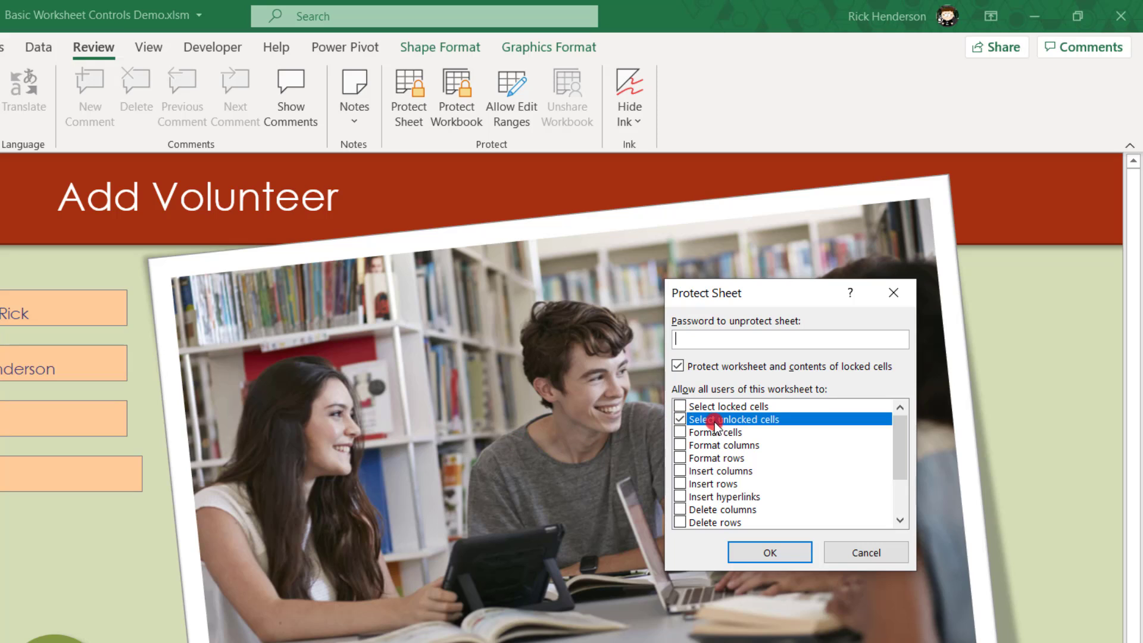
left_click(679, 419)
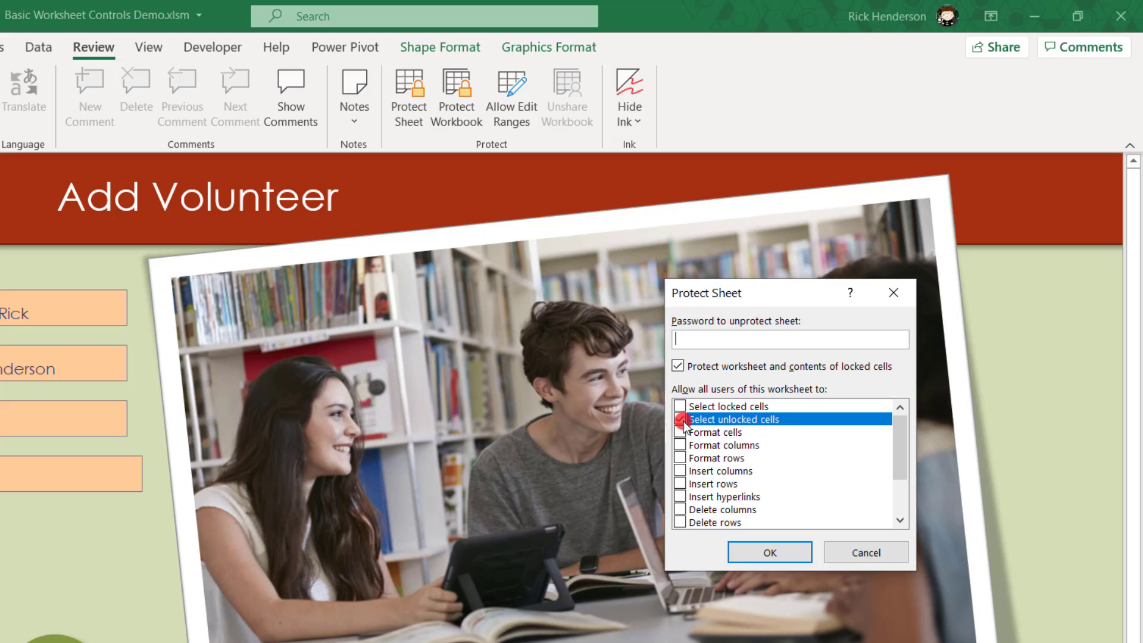
left_click(677, 419)
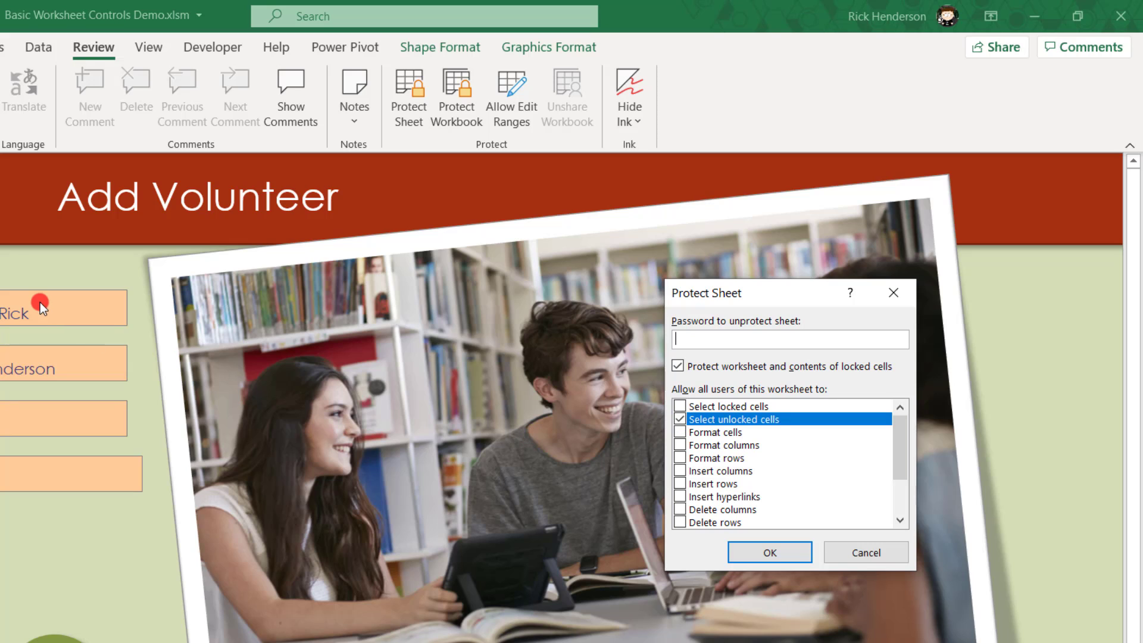
left_click(768, 552)
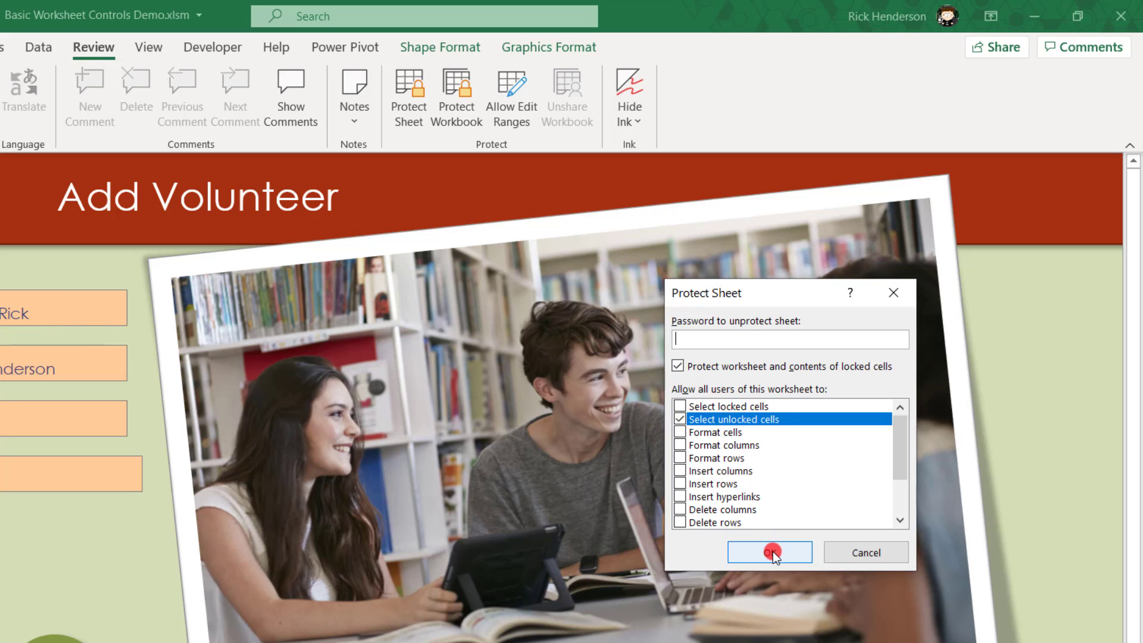
left_click(768, 552)
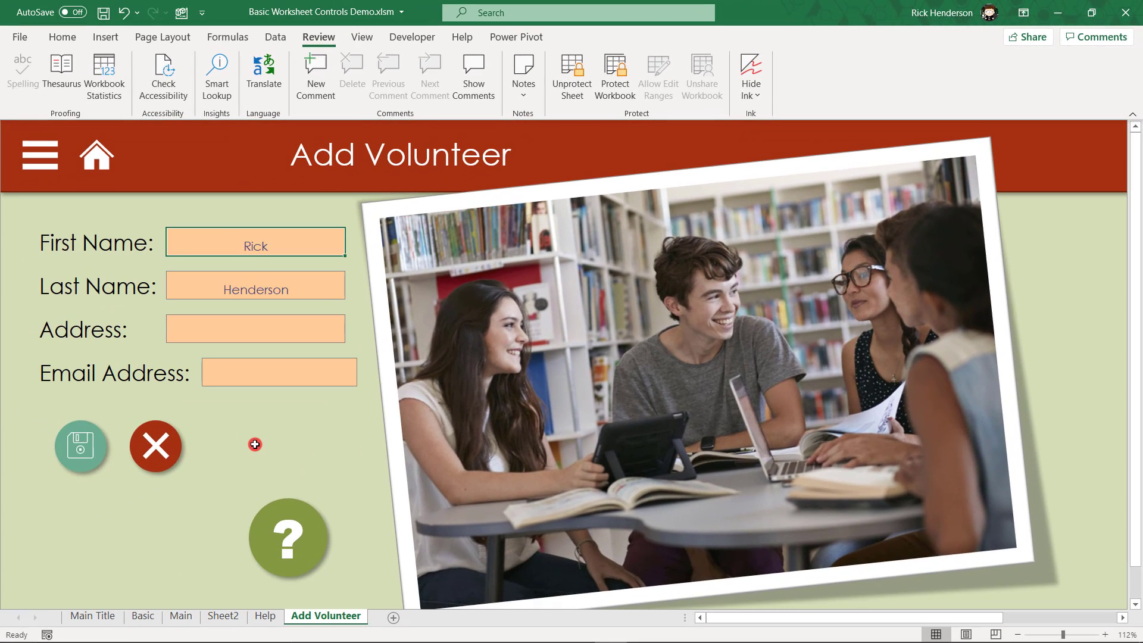
mouse_move(255, 243)
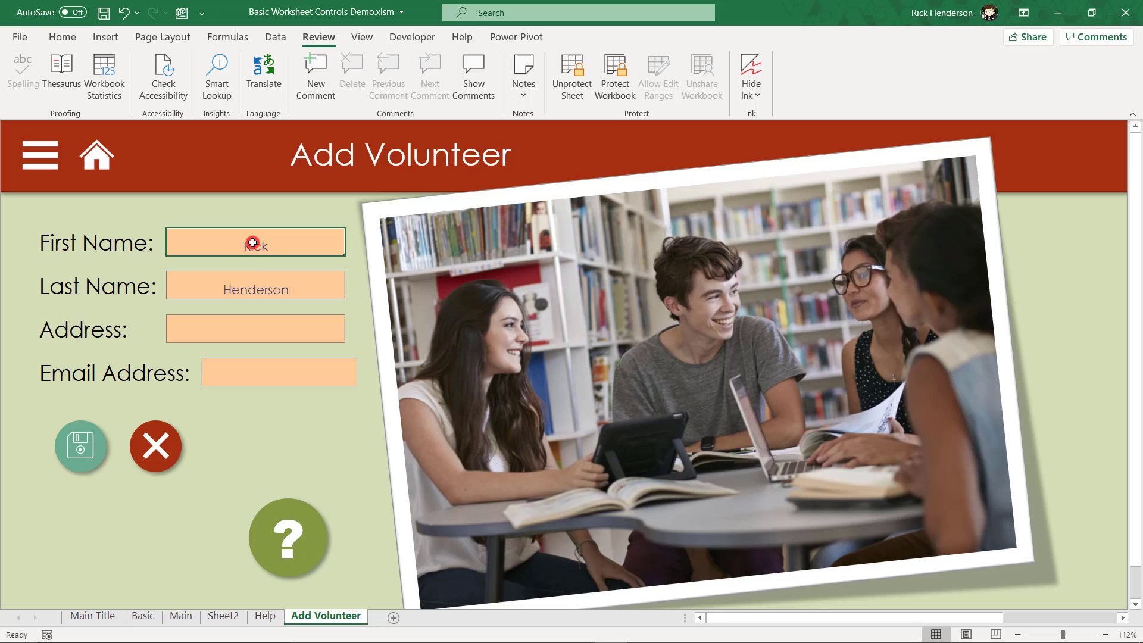
Test the protected entry boxes, then use the home icon to reach the Main menu
left_click(278, 372)
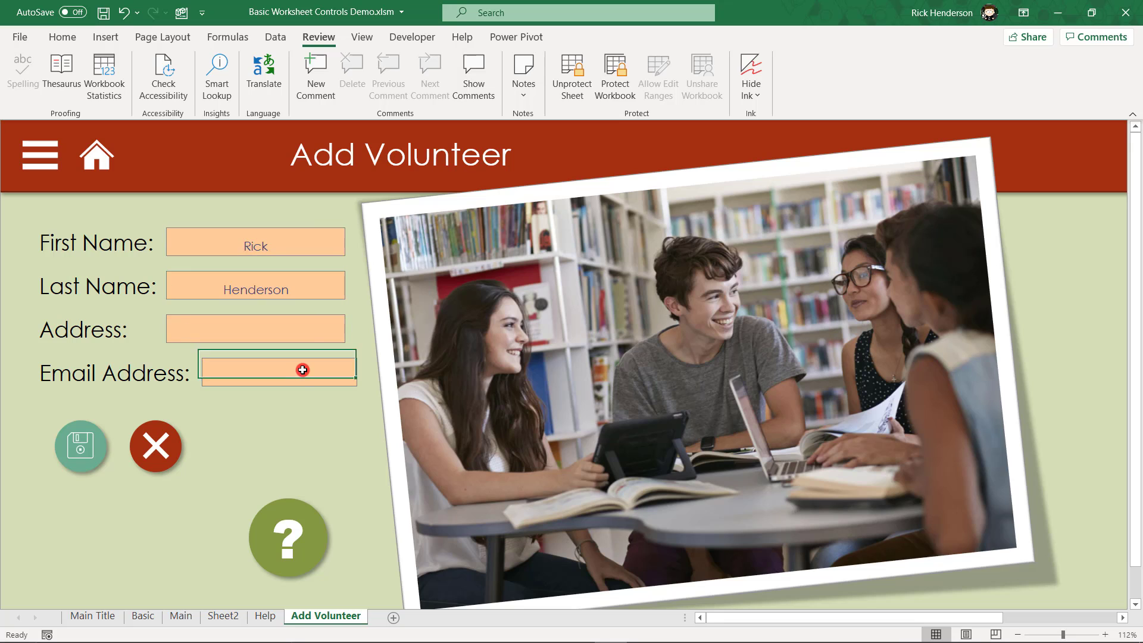
left_click(254, 329)
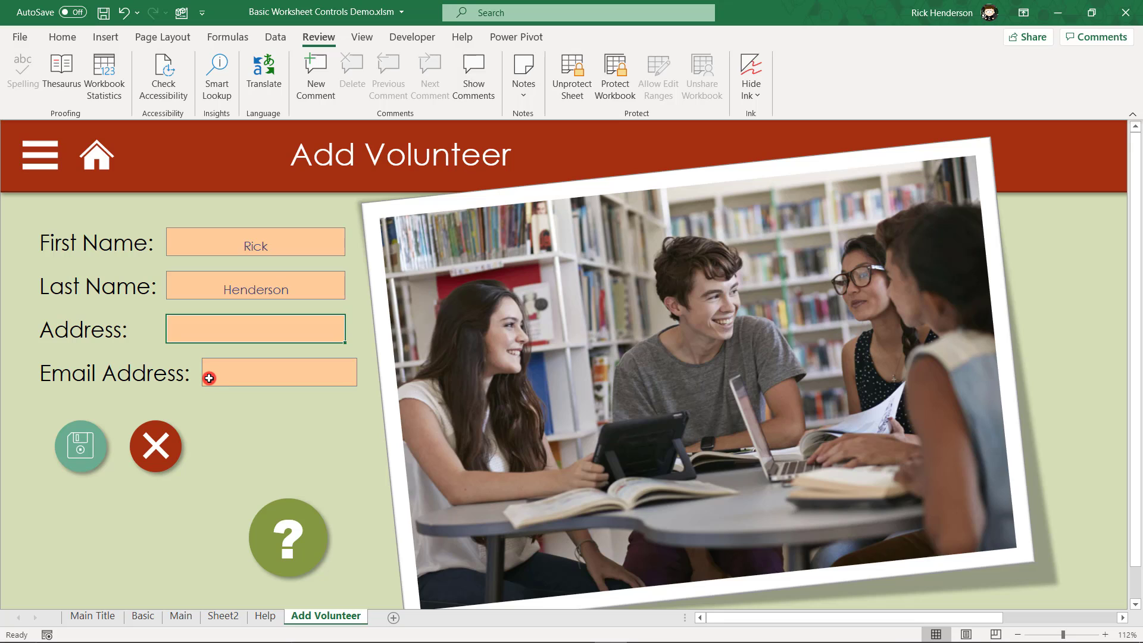
mouse_move(109, 434)
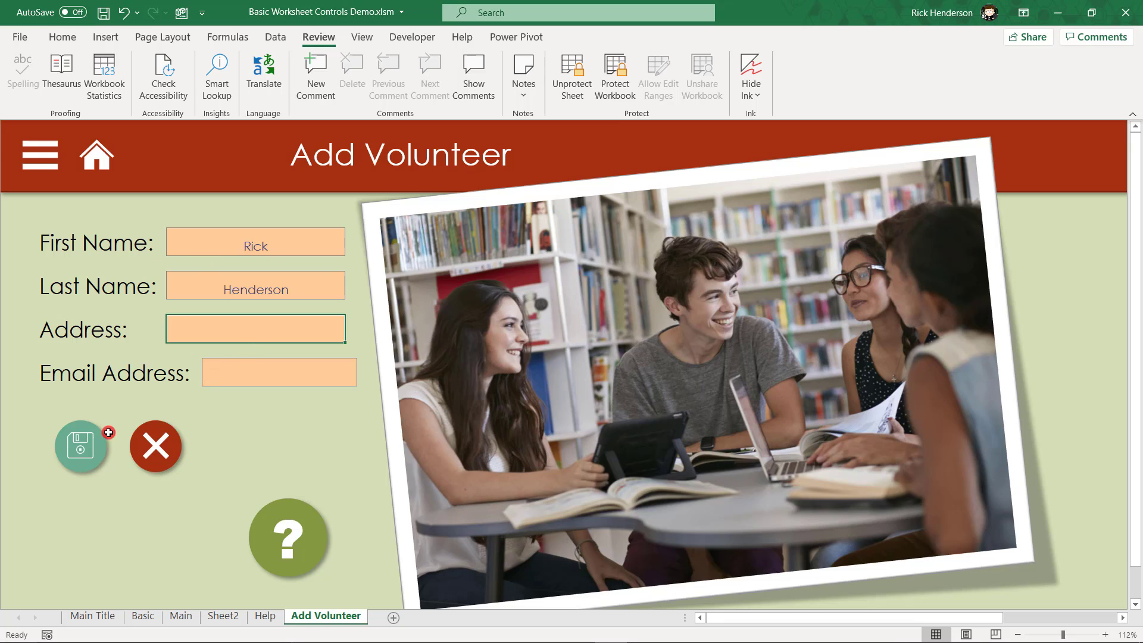
mouse_move(114, 251)
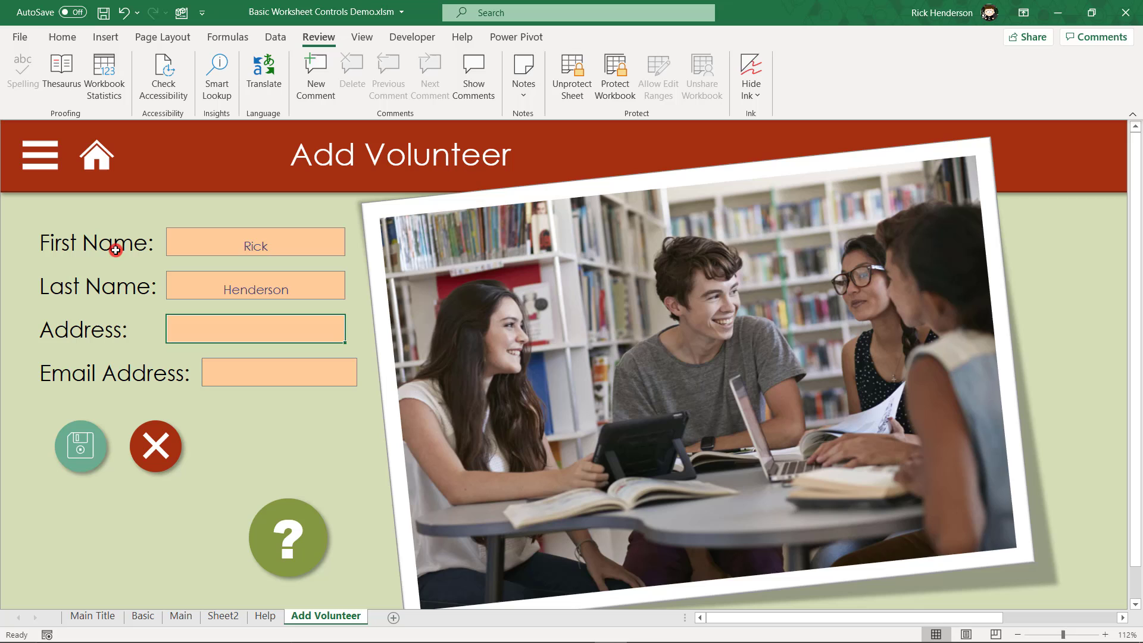
left_click(155, 447)
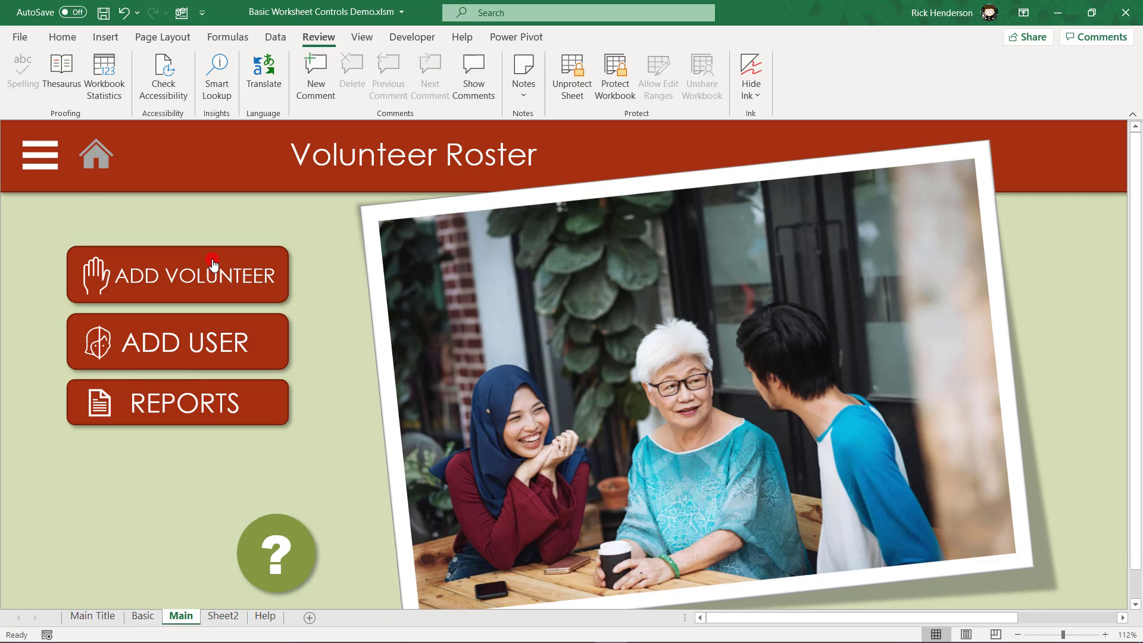
mouse_move(155, 338)
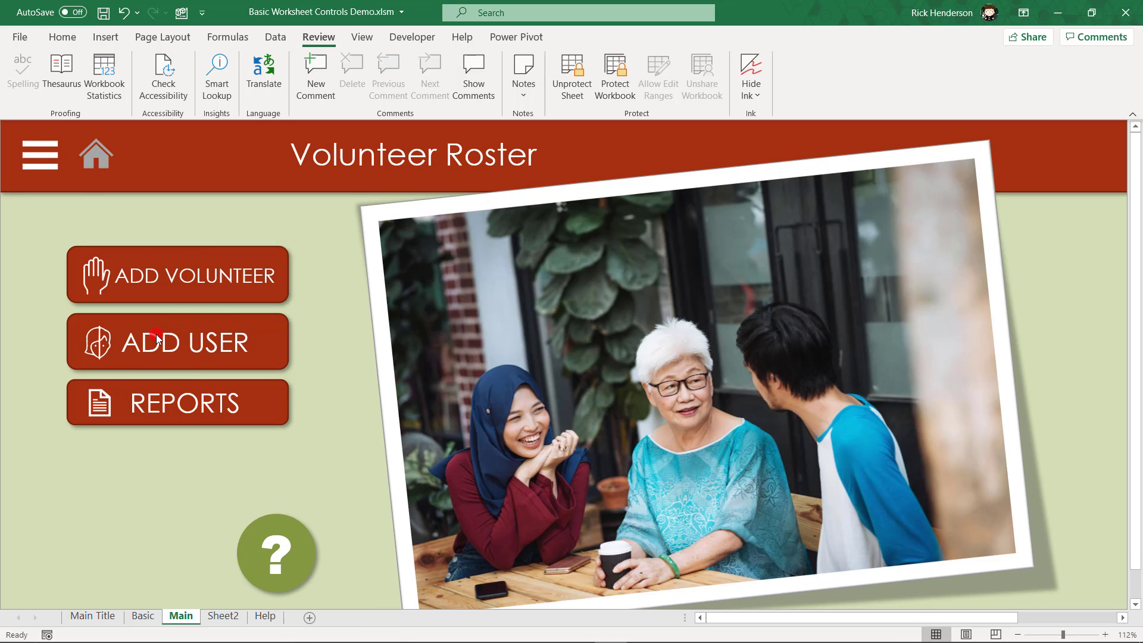
mouse_move(180, 403)
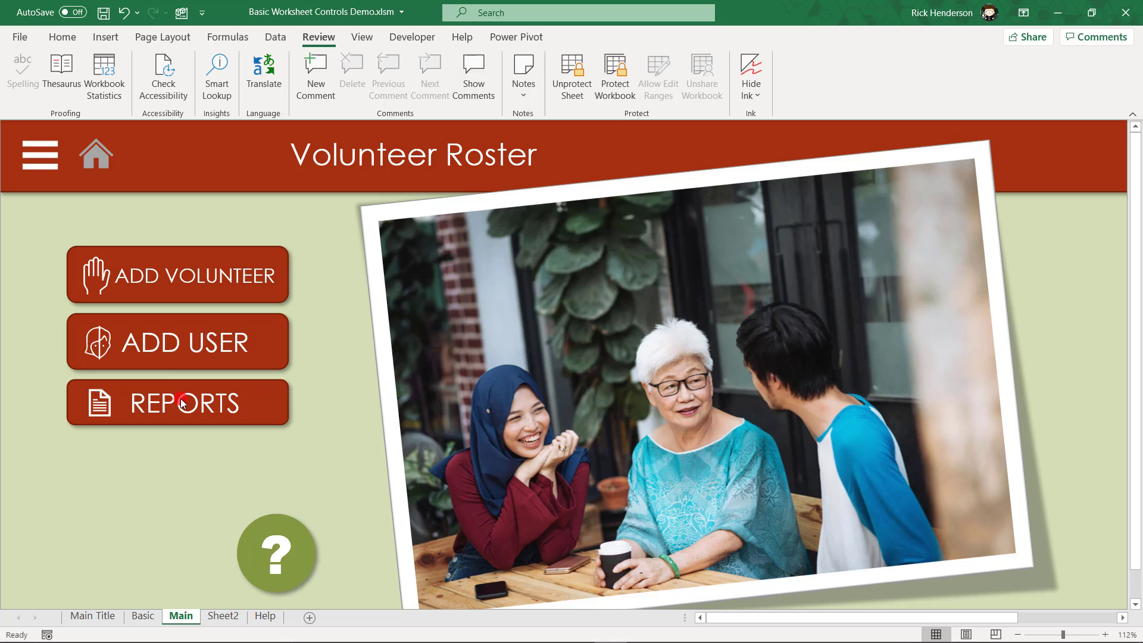